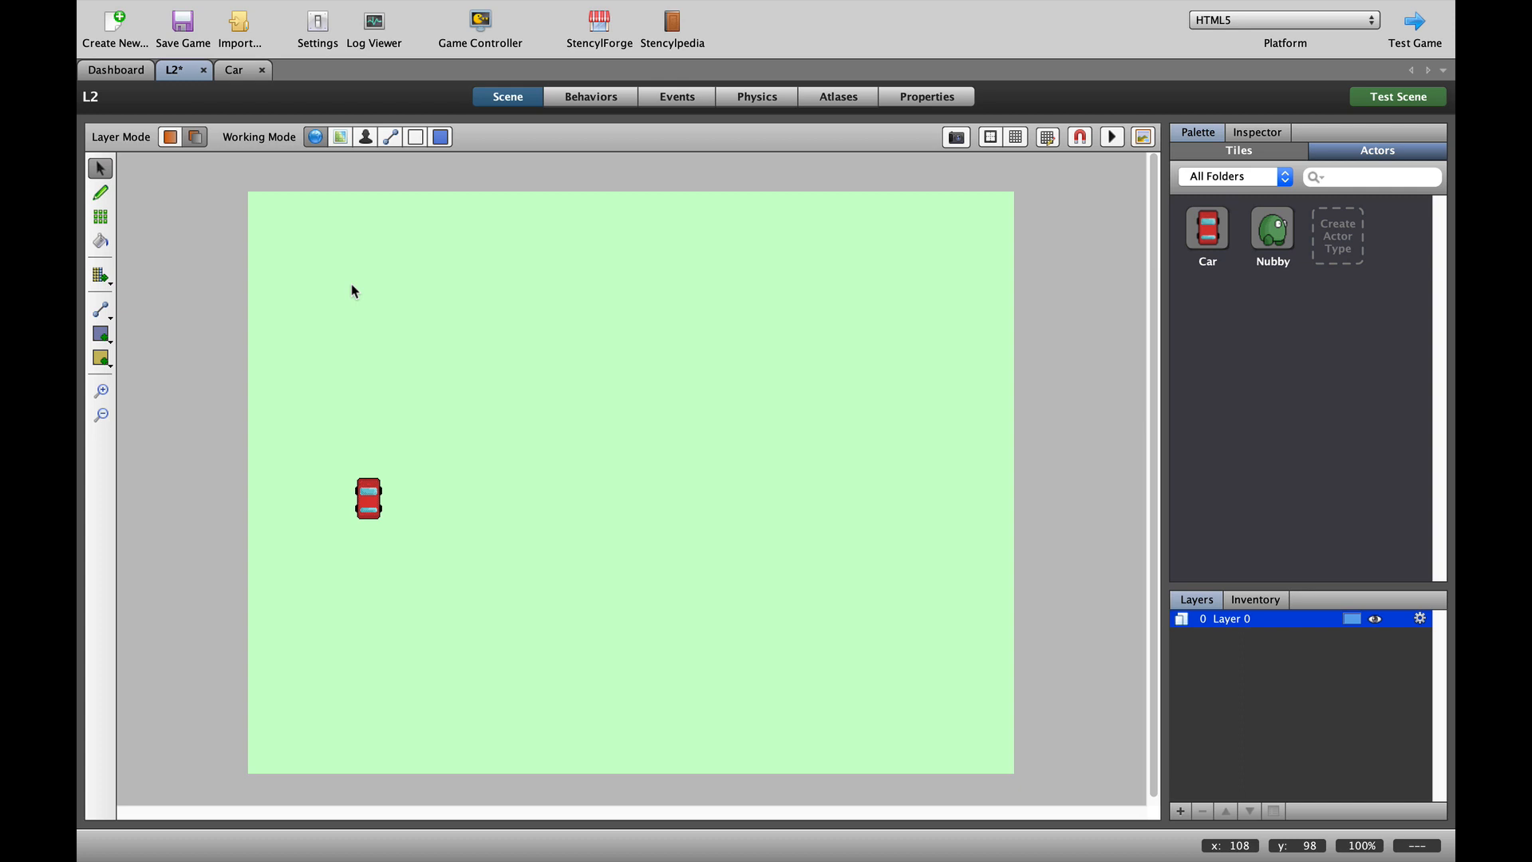
{"action": "mouse_move", "coordinate": [614, 460]}
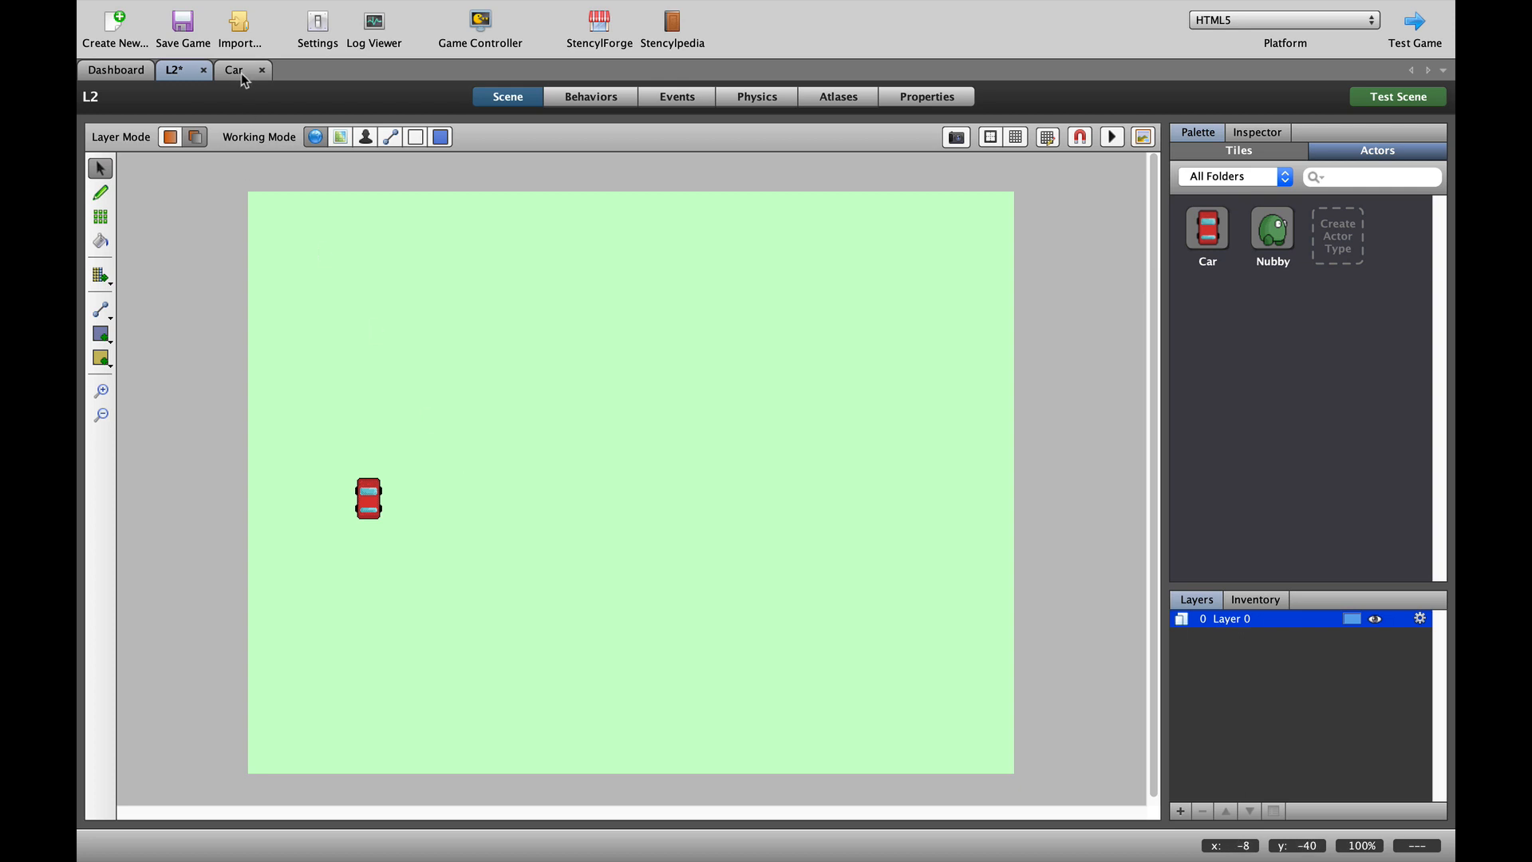
Open the Car actor's Events page and add a new attribute named 'vel'
{"action": "left_click", "coordinate": [234, 69]}
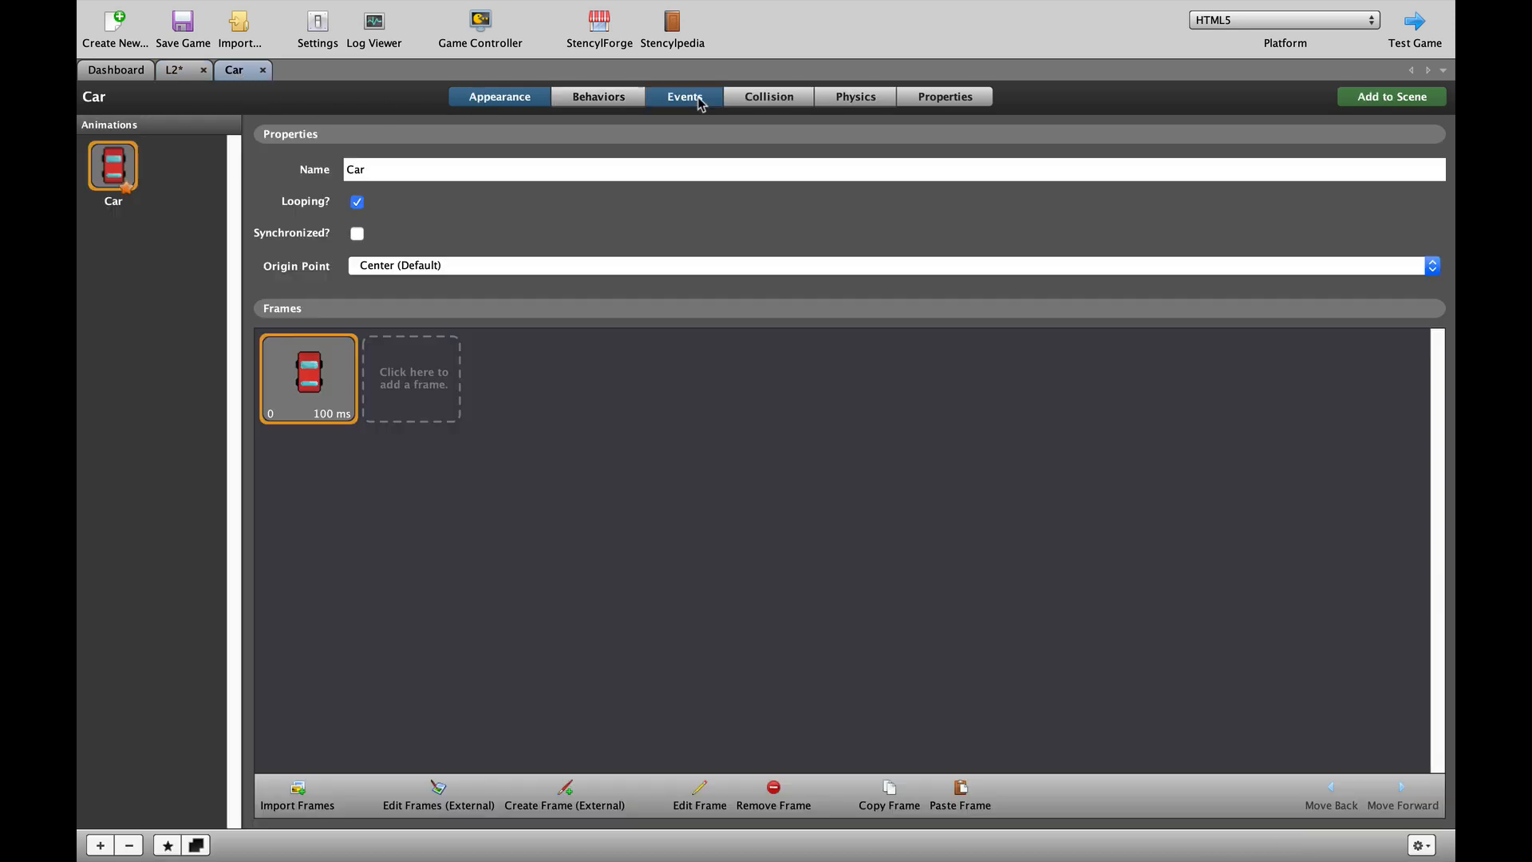
{"action": "left_click", "coordinate": [685, 96]}
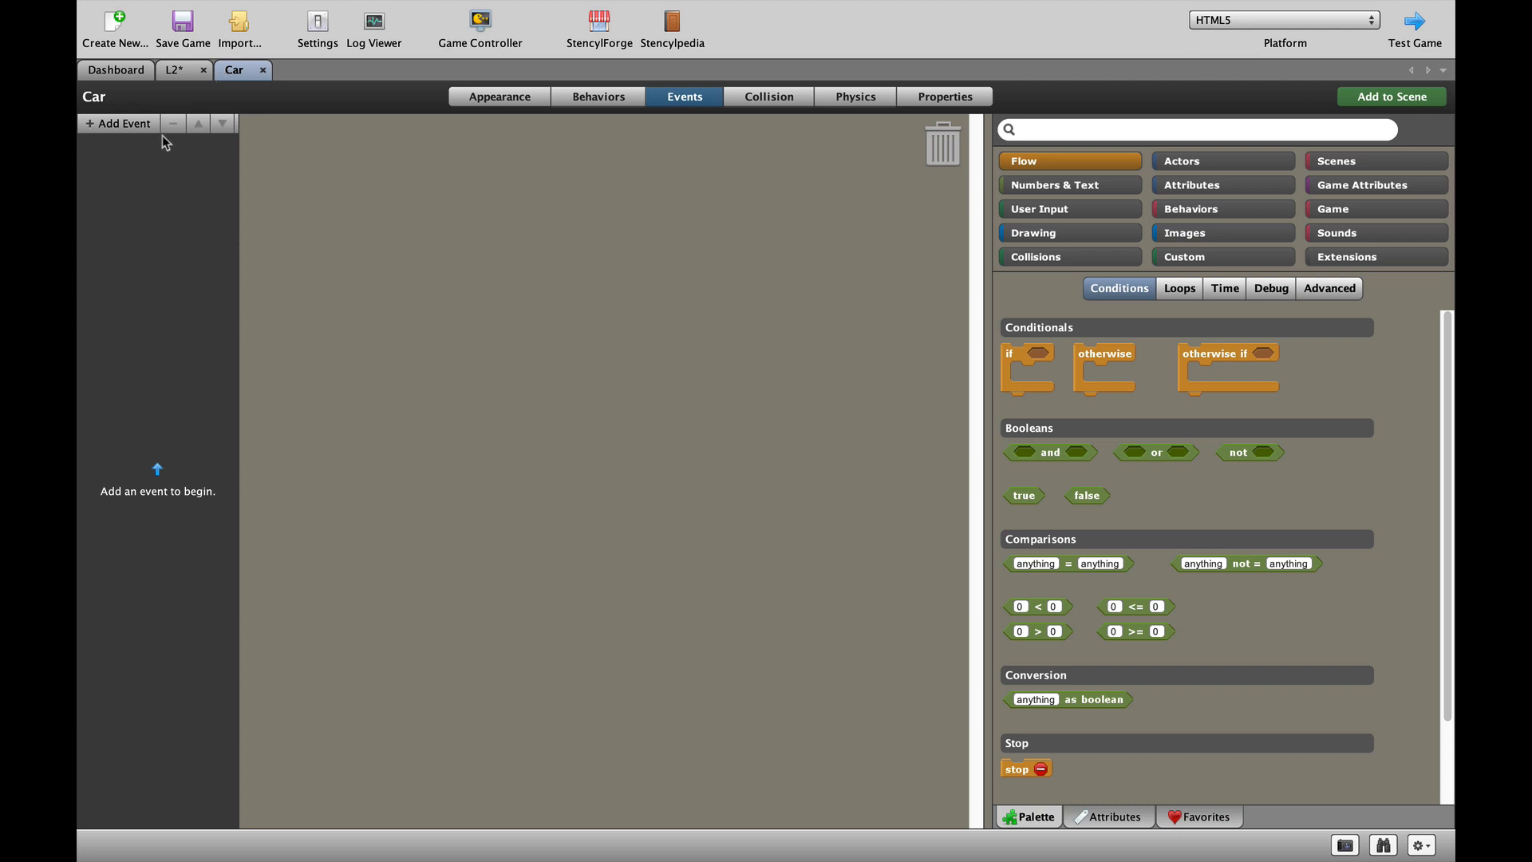
{"action": "left_click", "coordinate": [117, 123]}
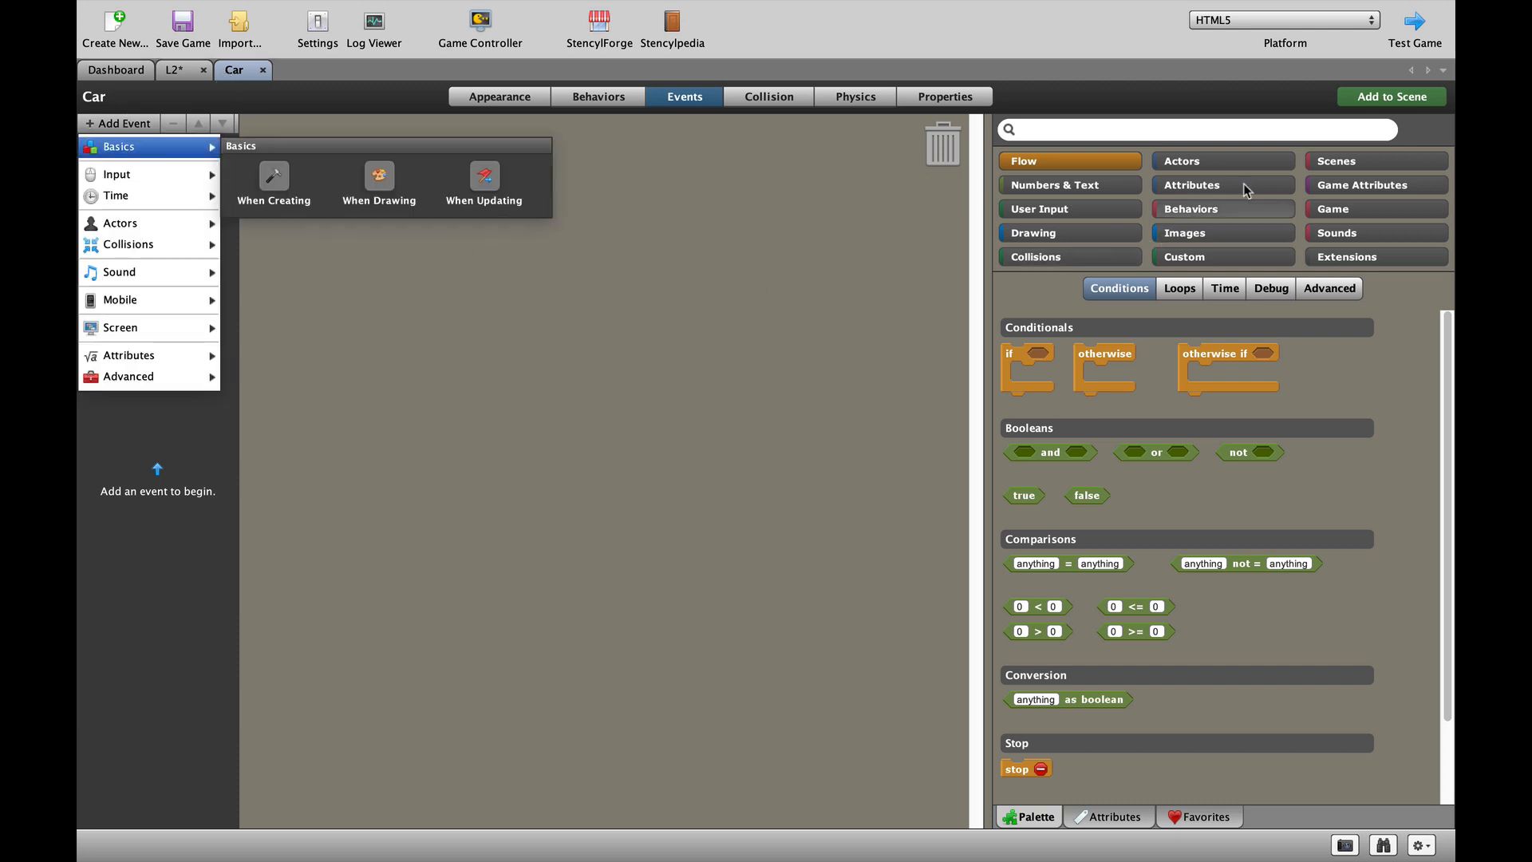
{"action": "left_click", "coordinate": [1078, 327]}
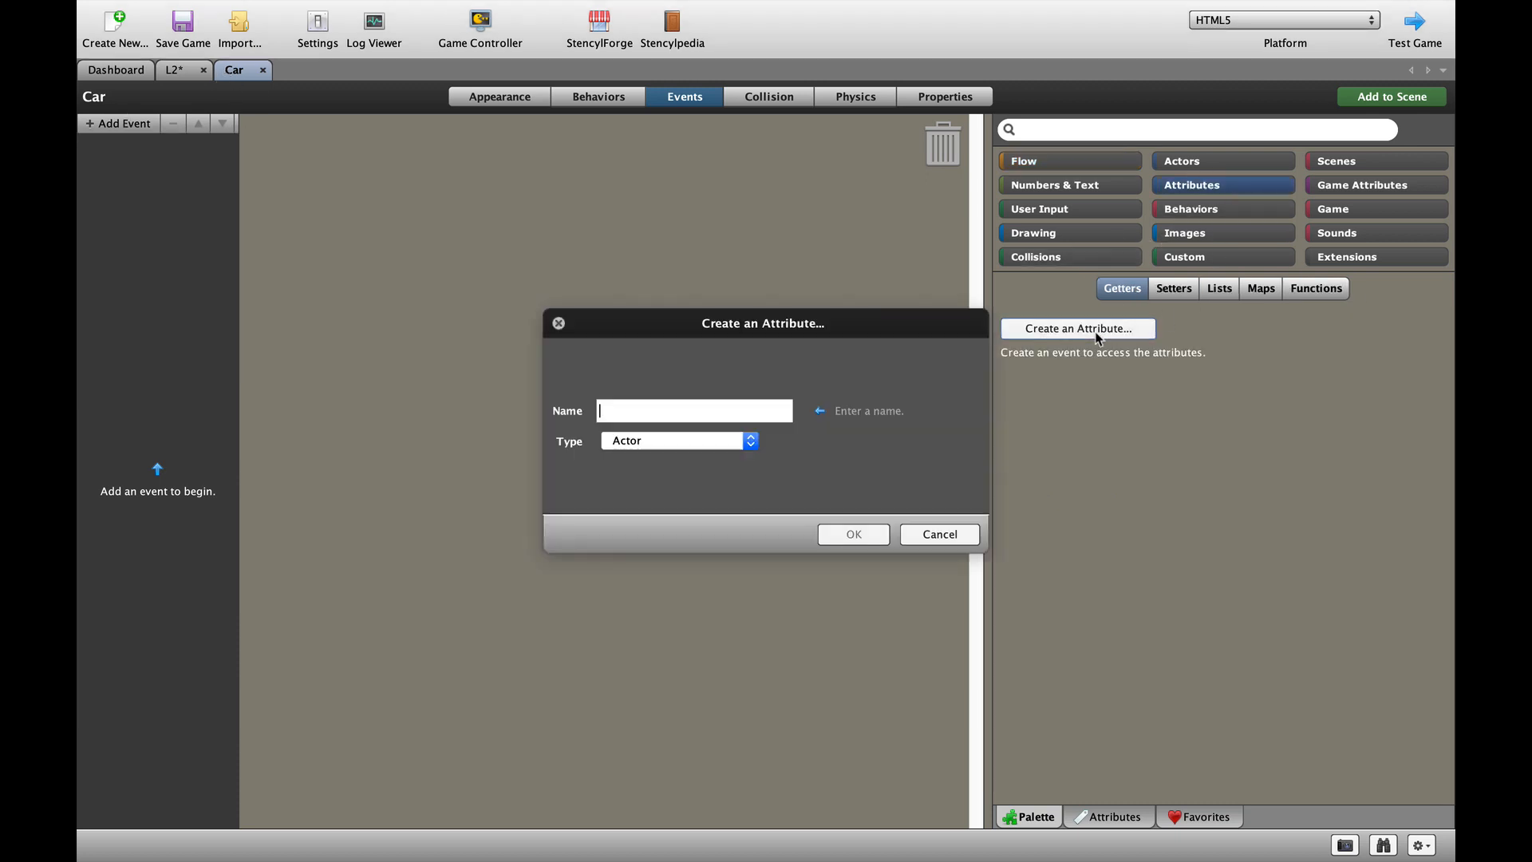
{"action": "type", "text": "vel"}
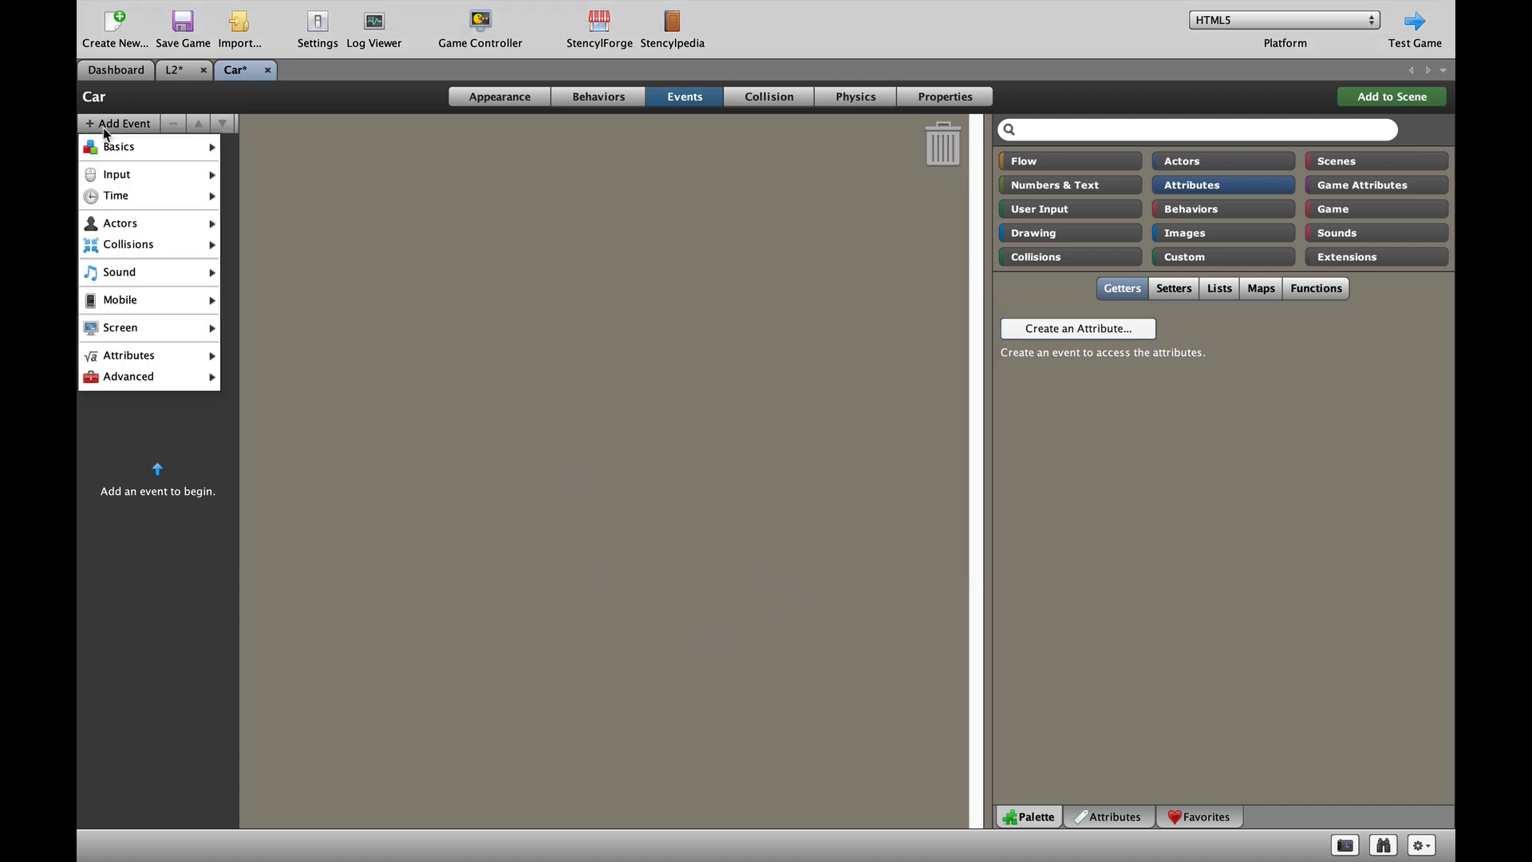
Add a 'Set Attributes' When Creating event holding a 'set vel to' block, then start a new event
{"action": "left_click", "coordinate": [118, 146]}
{"action": "type", "text": "Set Attributes"}
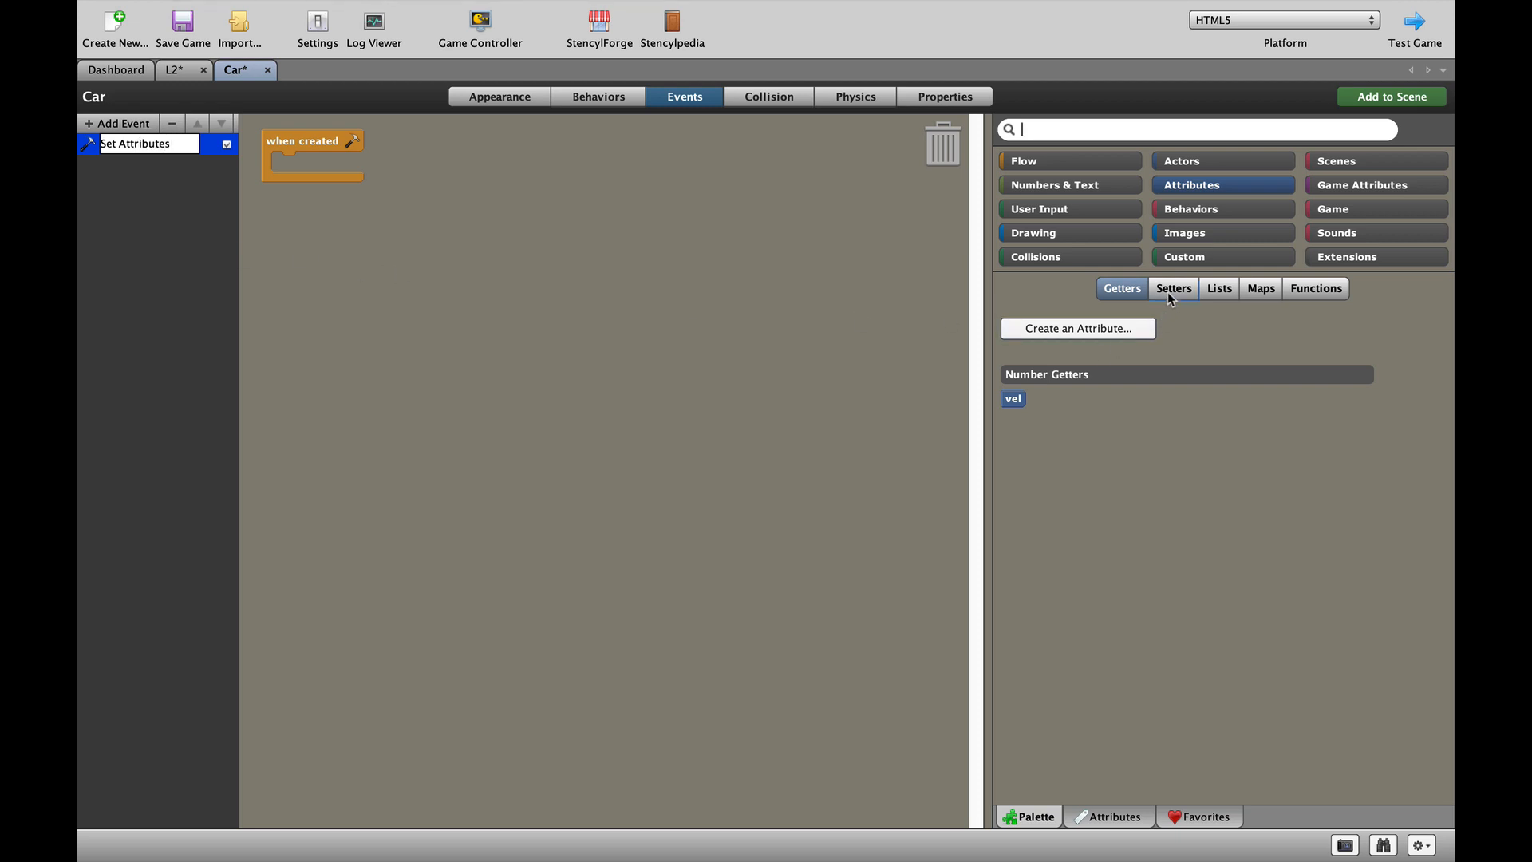
{"action": "left_click", "coordinate": [1172, 287]}
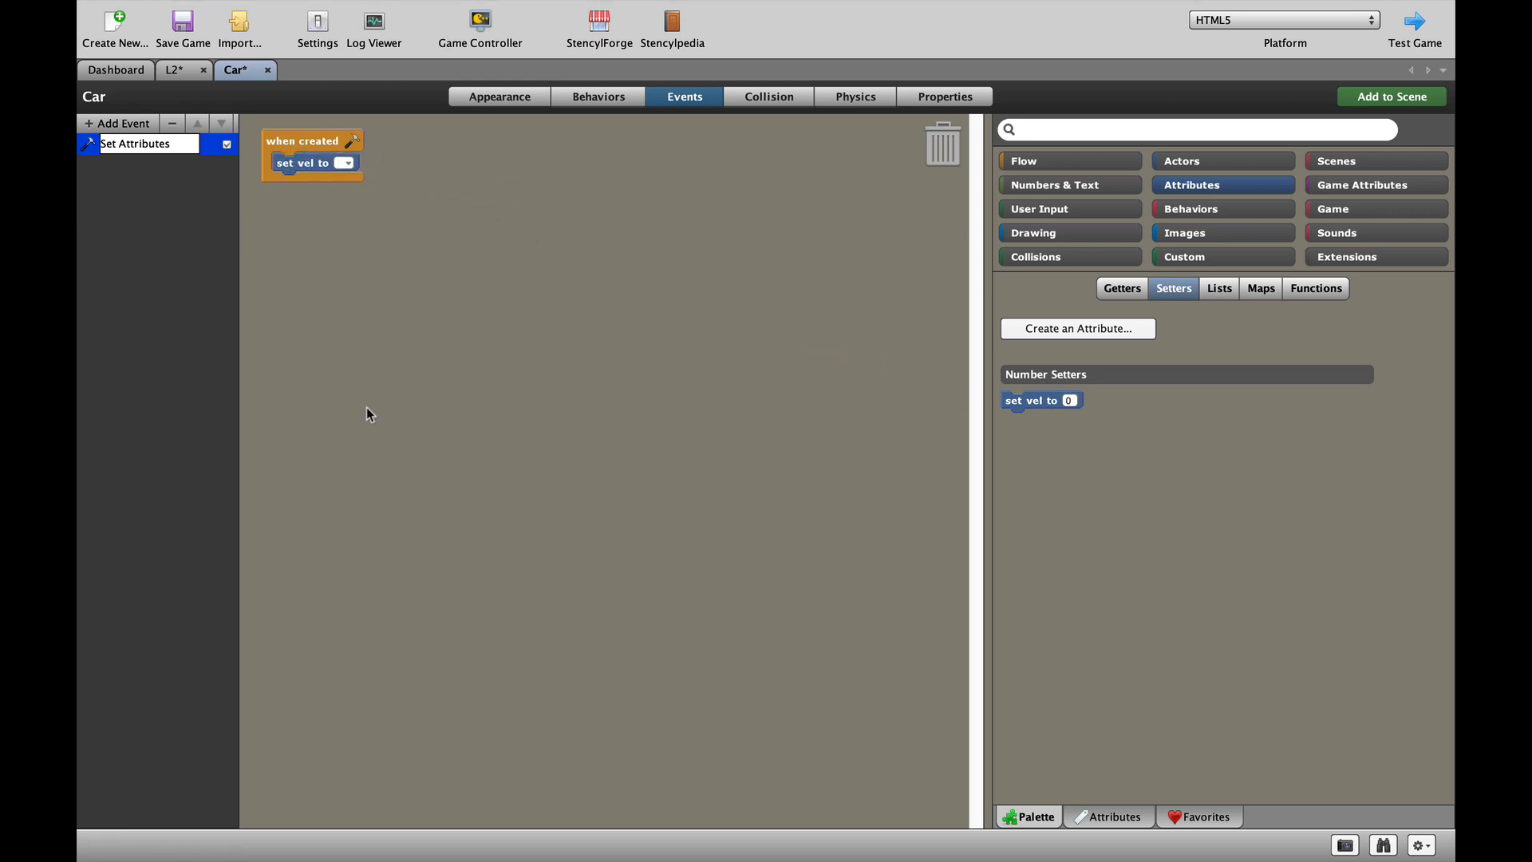
{"action": "left_click", "coordinate": [116, 123]}
{"action": "type", "text": "Mov"}
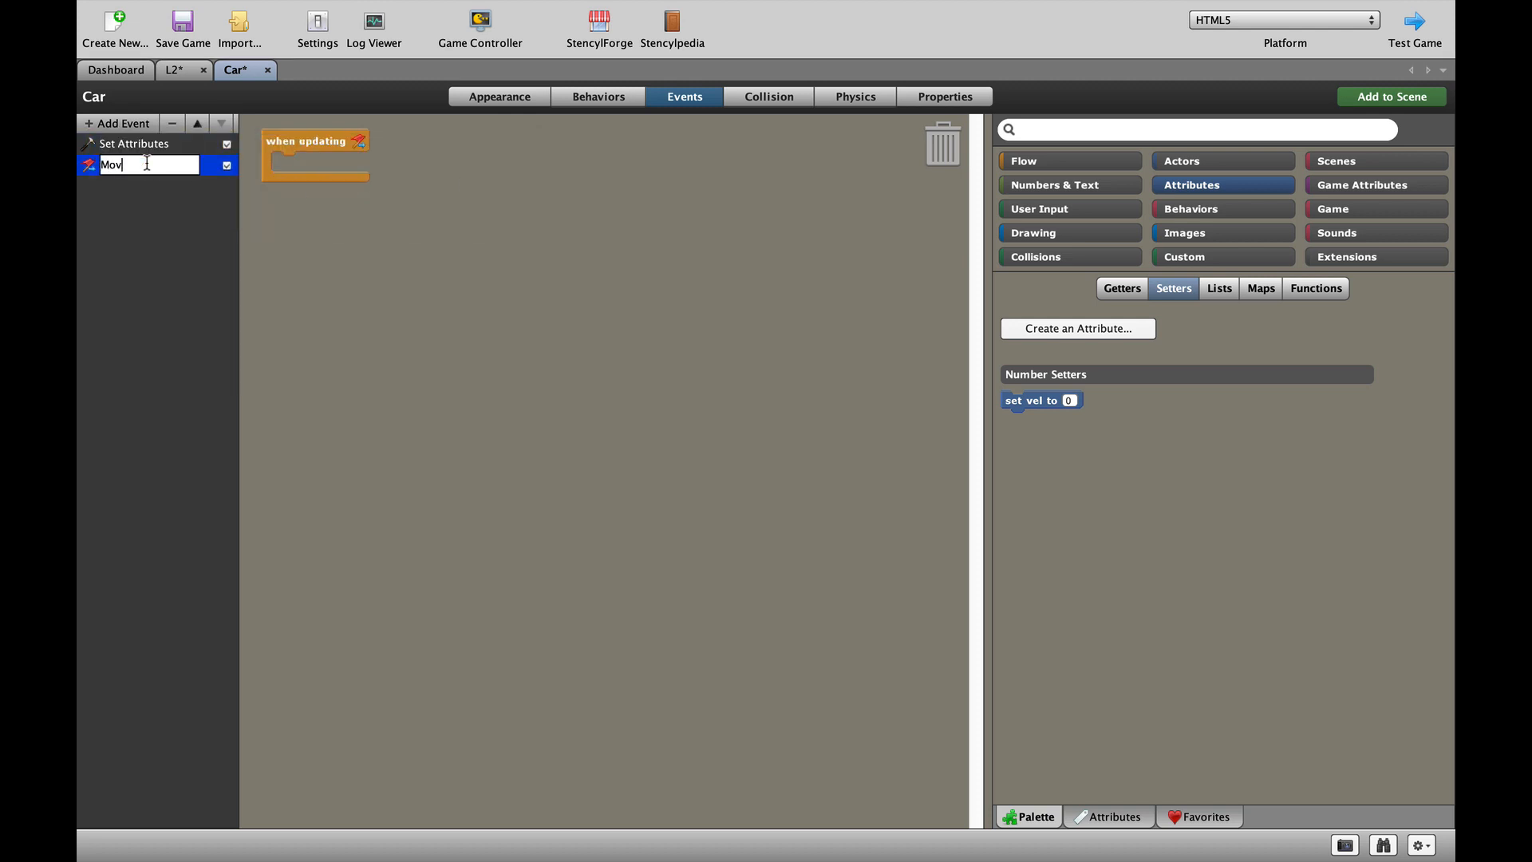
Name the updating event Movement and set velocity to direction of Self with speed vel
{"action": "type", "text": "ement"}
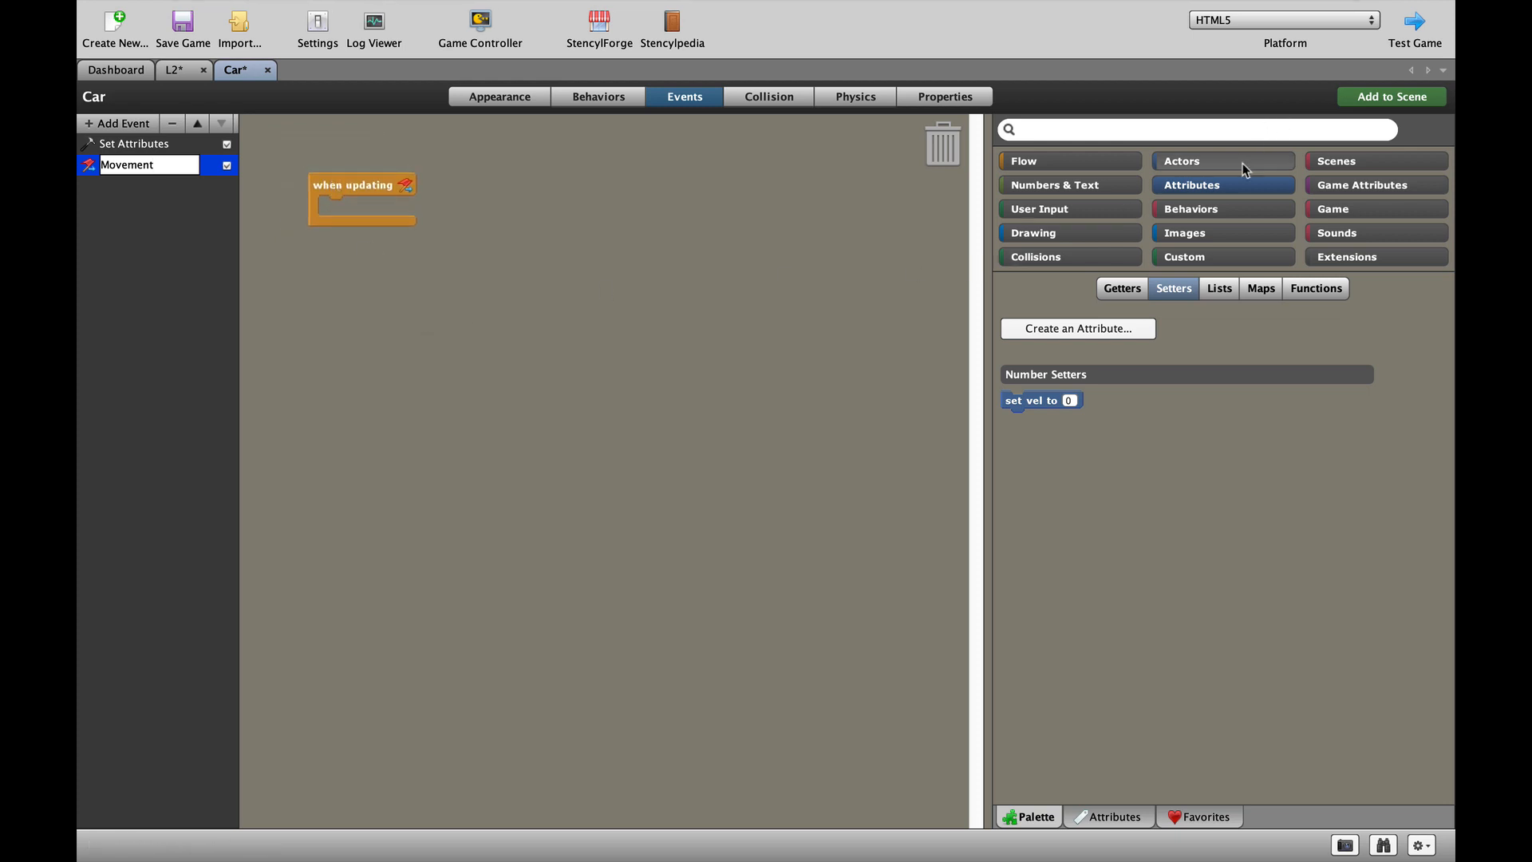
{"action": "left_click", "coordinate": [1181, 161]}
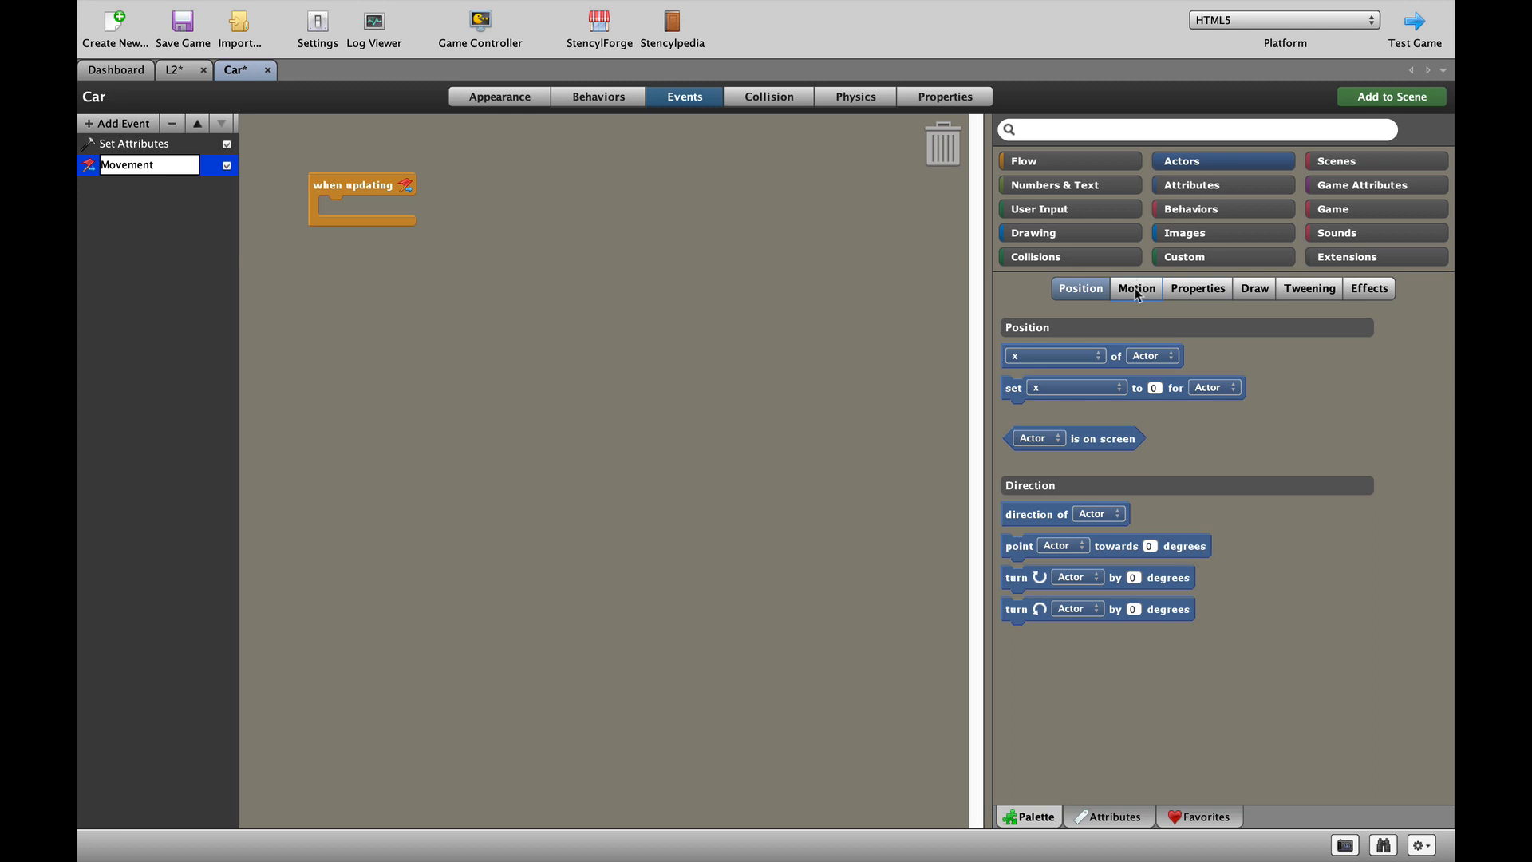
{"action": "left_click", "coordinate": [1136, 287]}
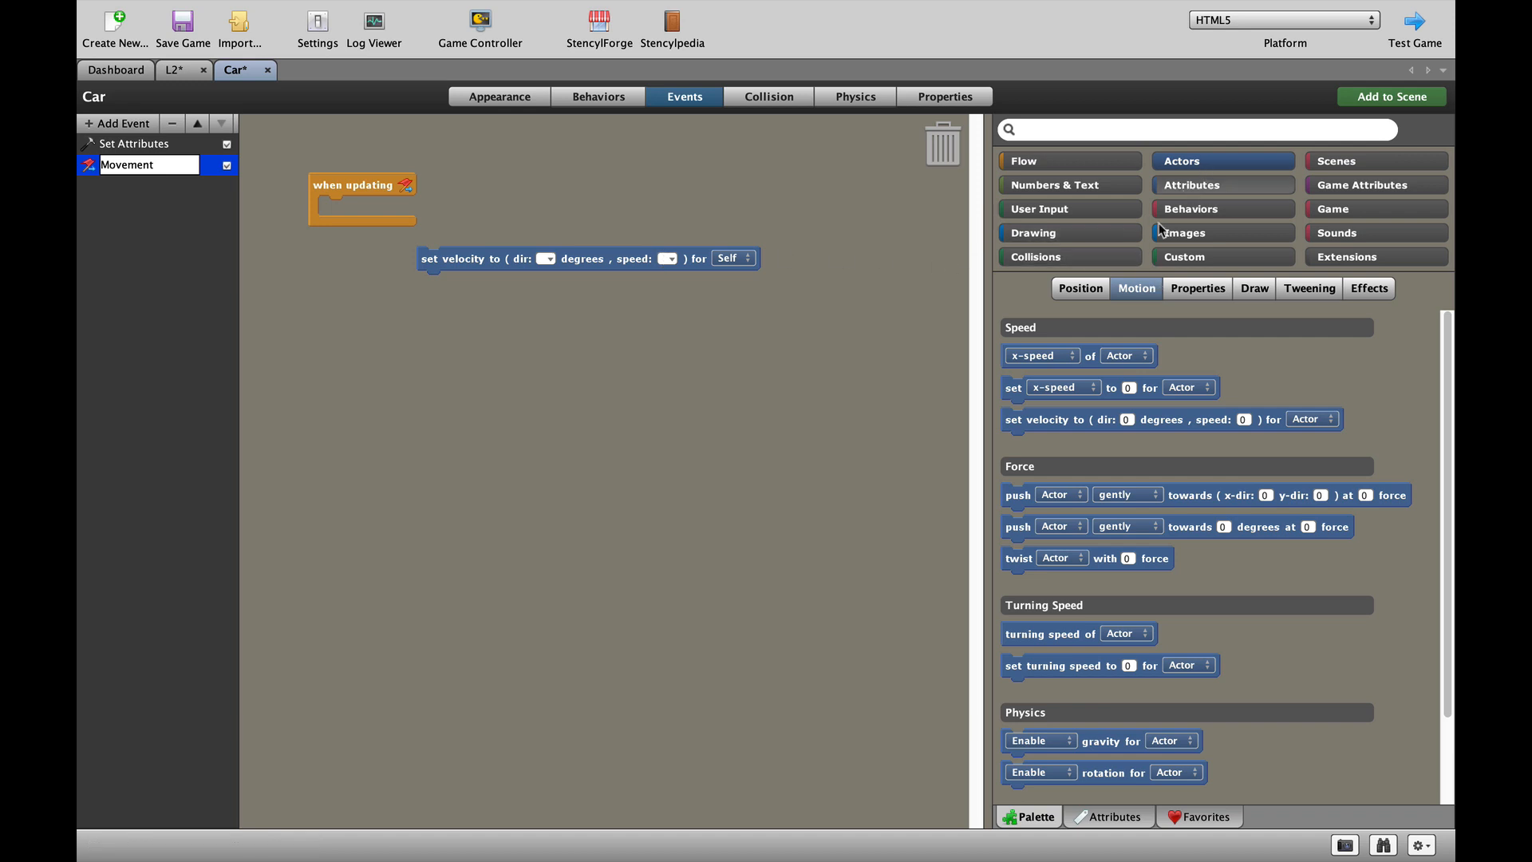
{"action": "left_click", "coordinate": [1080, 287]}
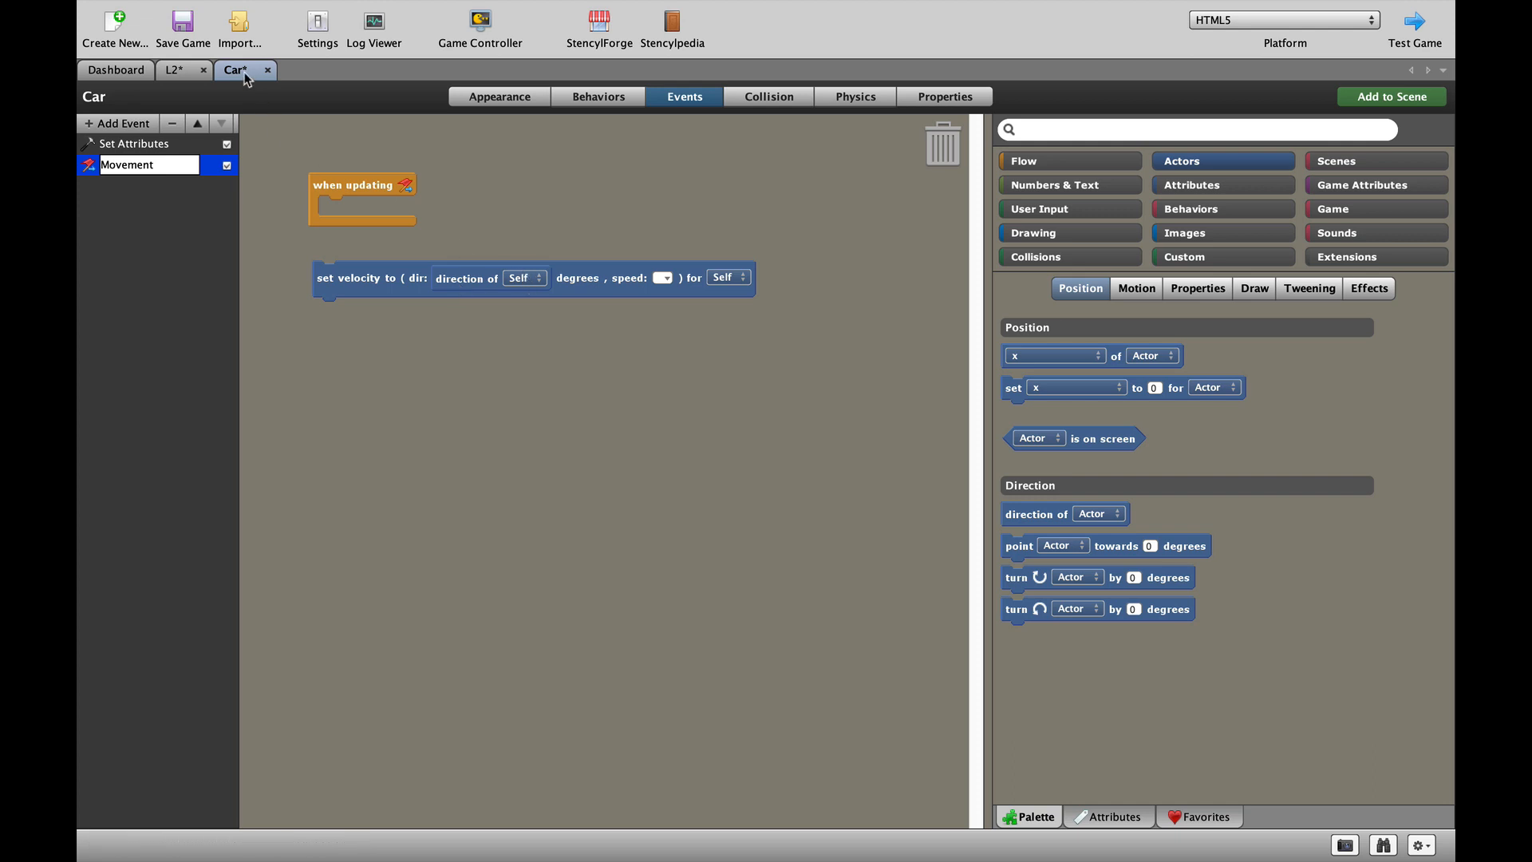
{"action": "mouse_move", "coordinate": [1193, 194]}
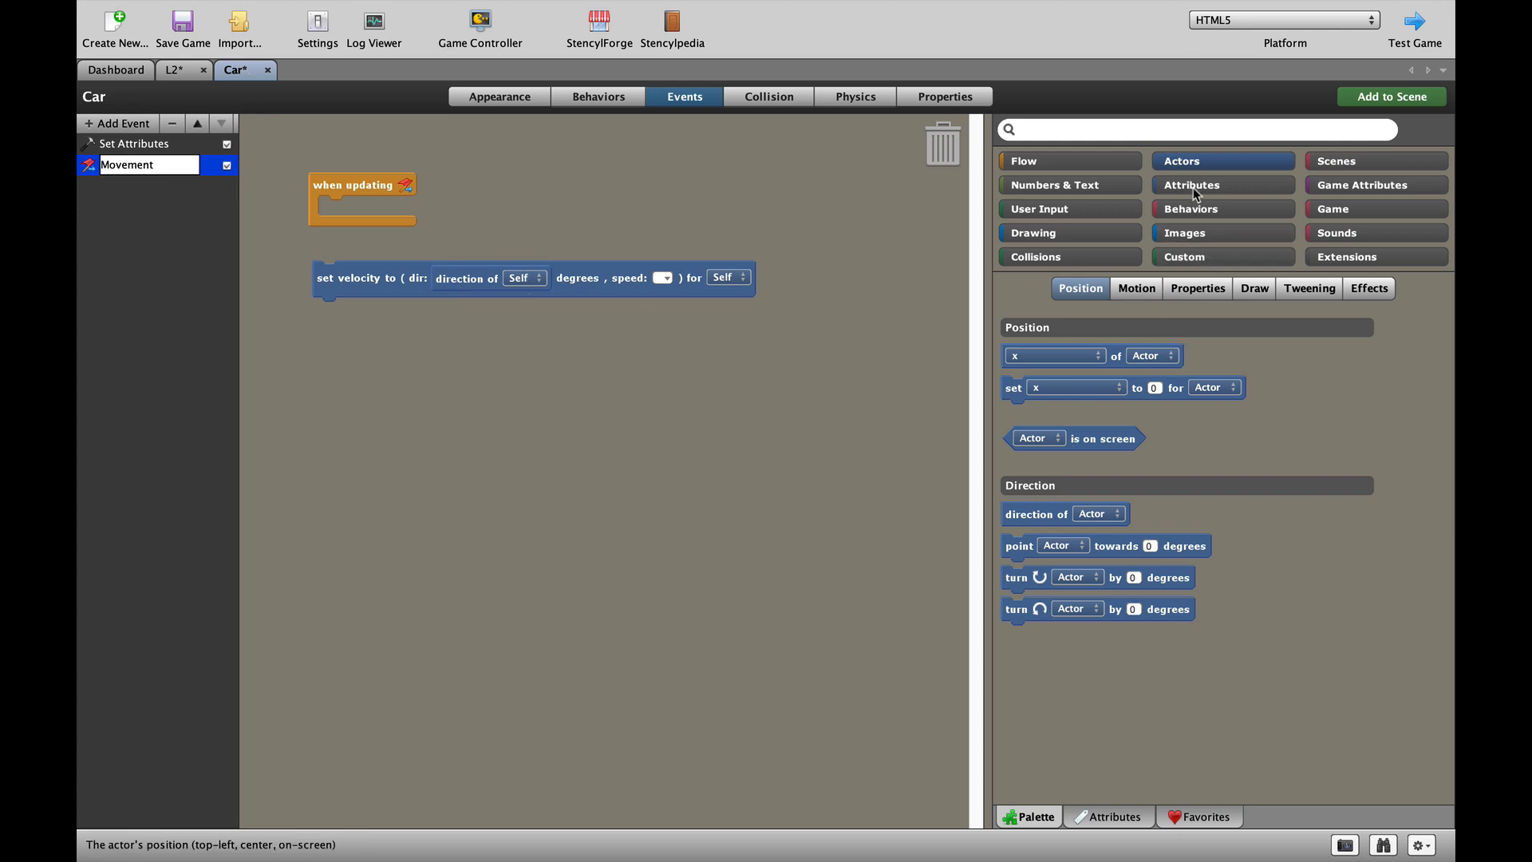
{"action": "left_click", "coordinate": [1192, 184]}
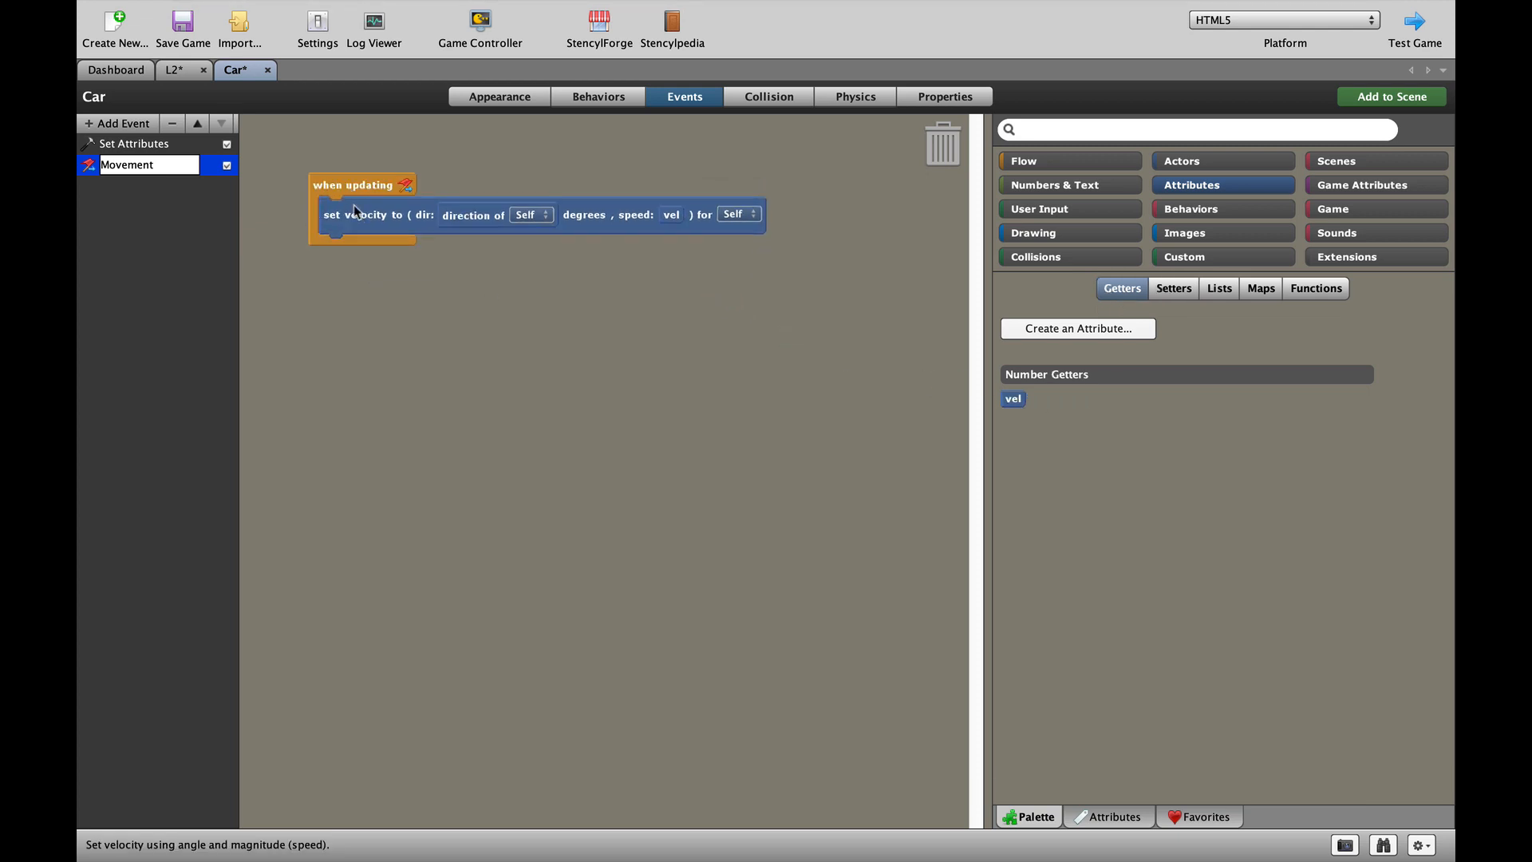
{"action": "mouse_move", "coordinate": [421, 365]}
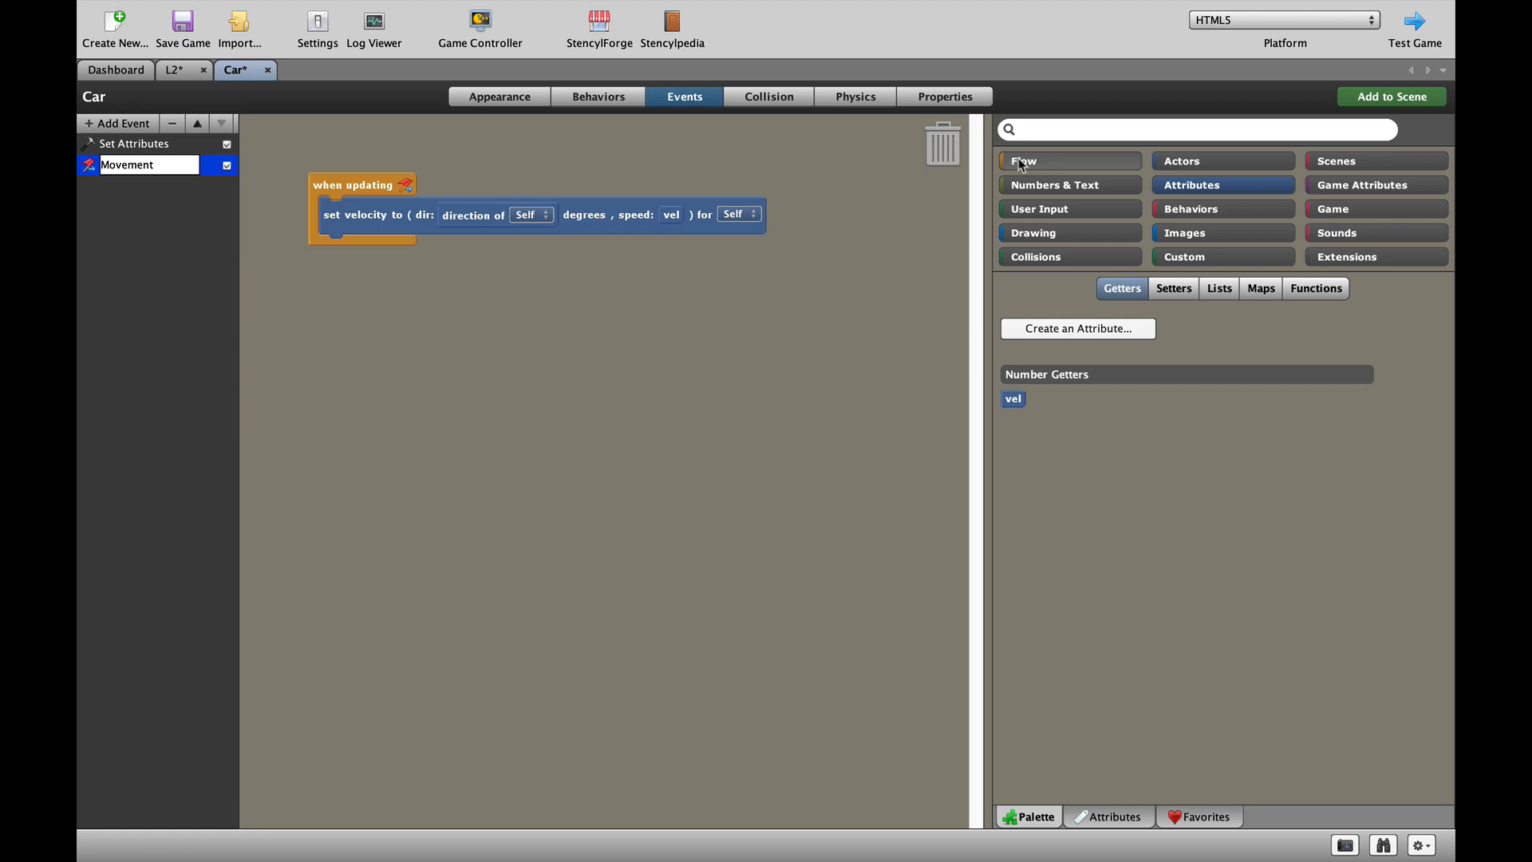
Add two if blocks in Movement checking 'up key is down' and 'down key is down'
{"action": "left_click", "coordinate": [1023, 160]}
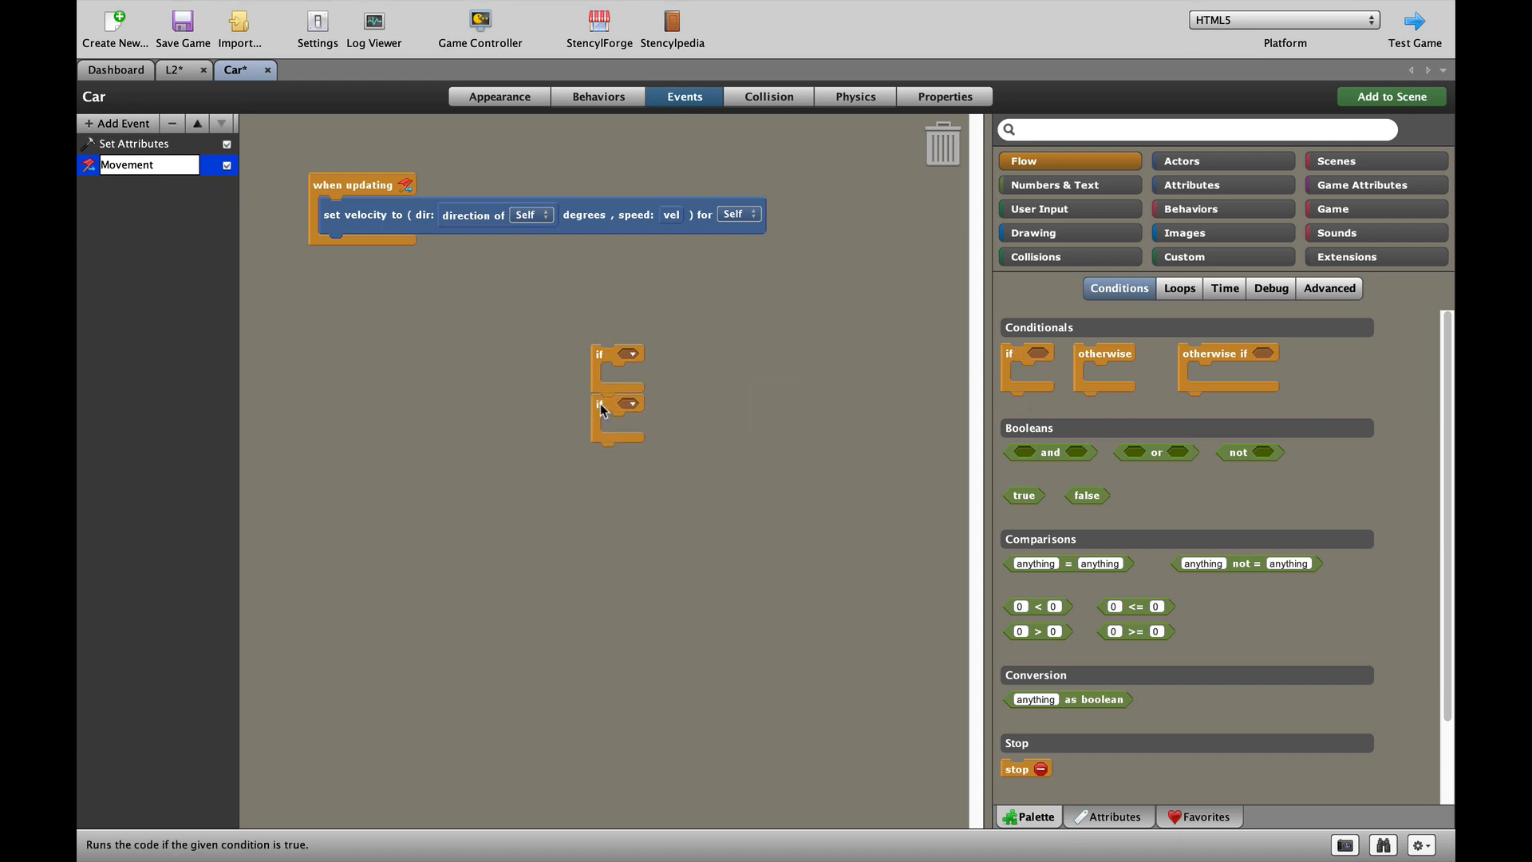
{"action": "left_click", "coordinate": [1039, 208]}
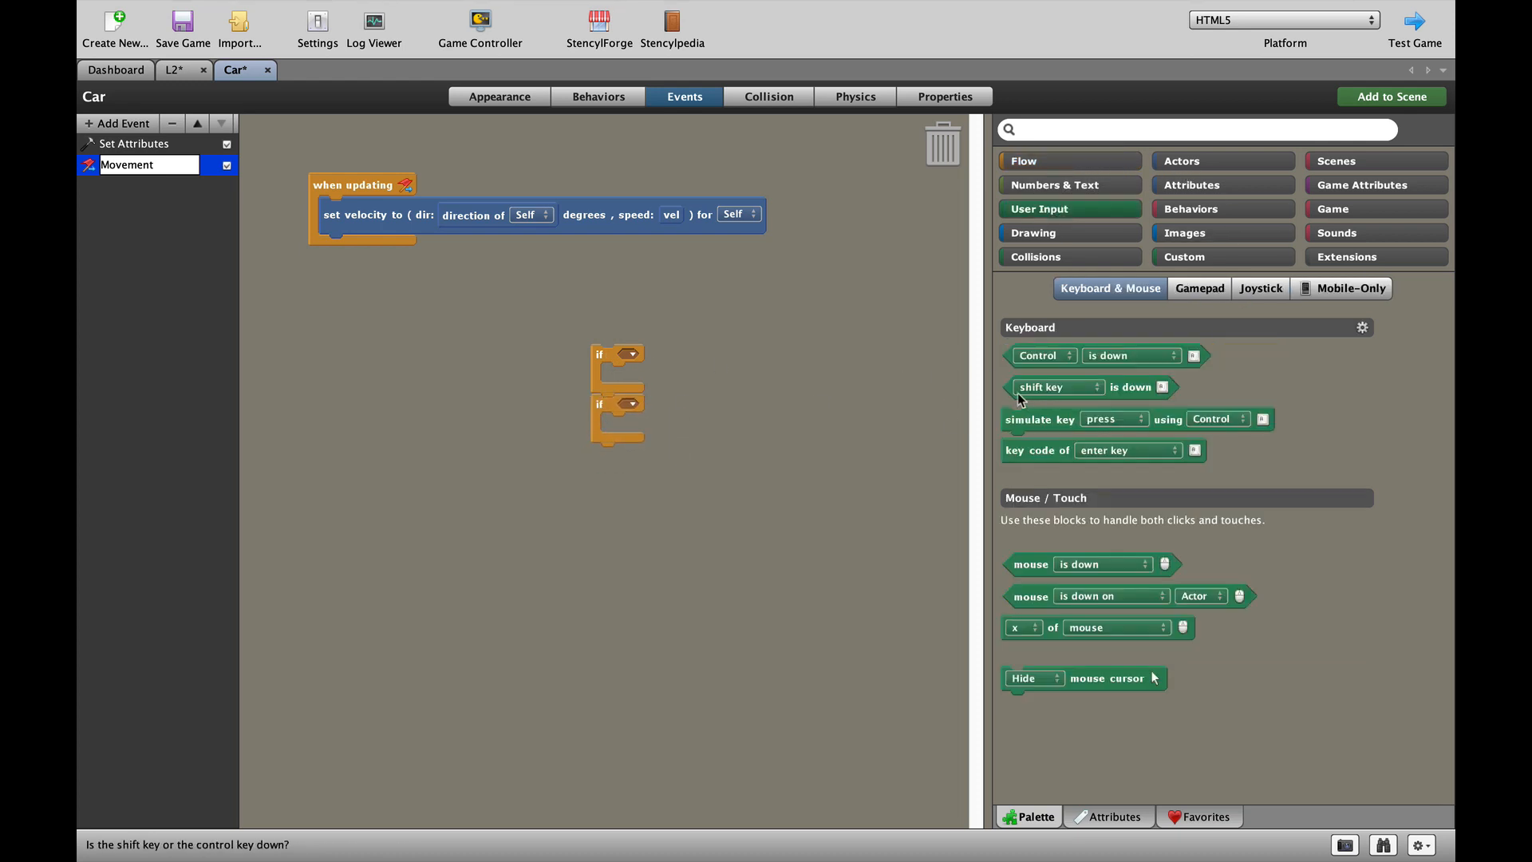
{"action": "left_click_drag", "start_coordinate": [1043, 354], "coordinate": [684, 358]}
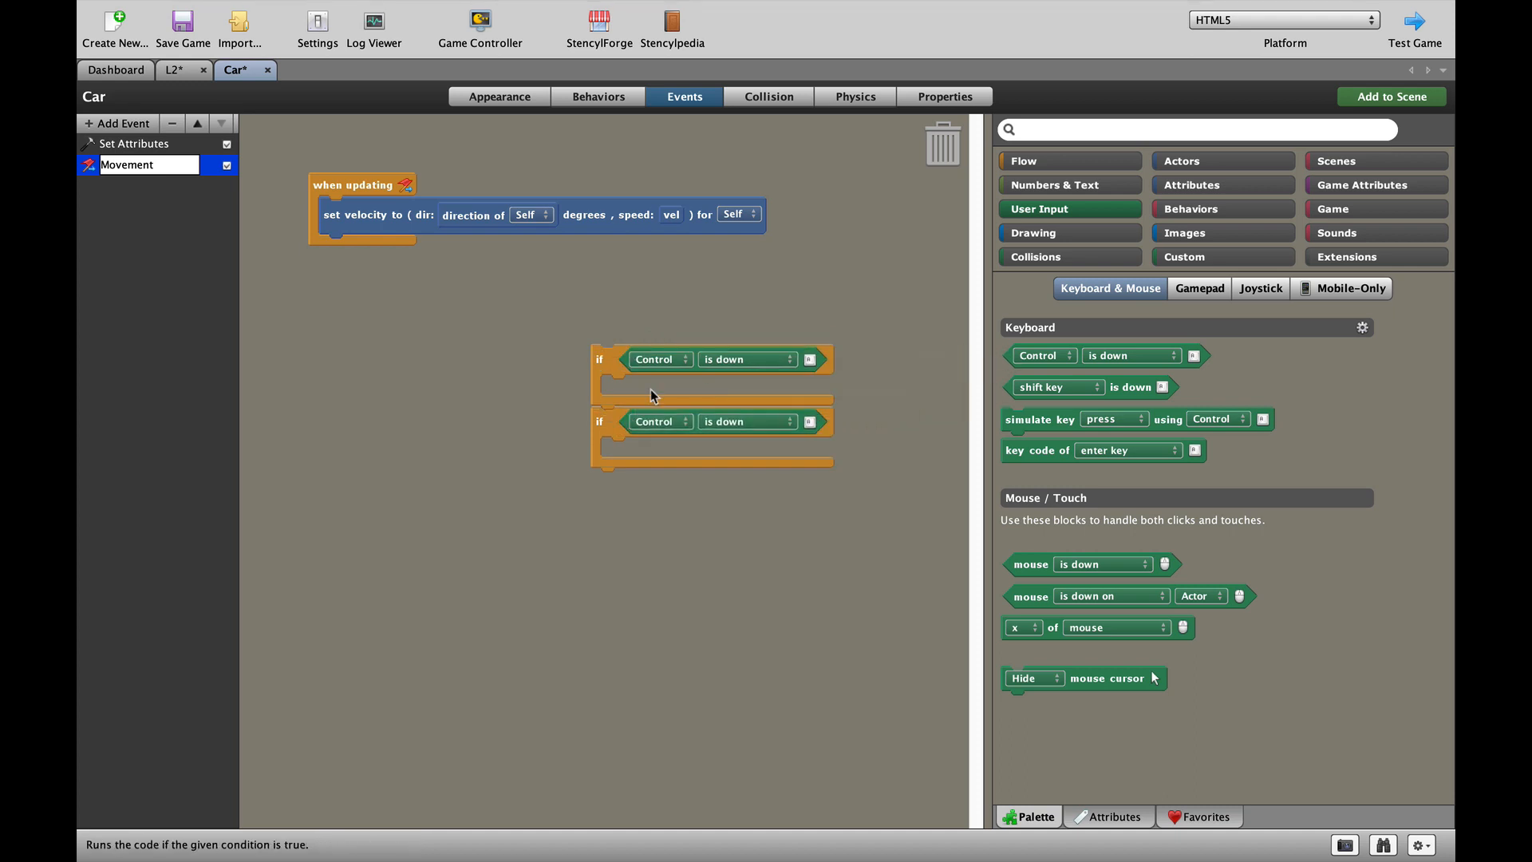
{"action": "left_click", "coordinate": [660, 359]}
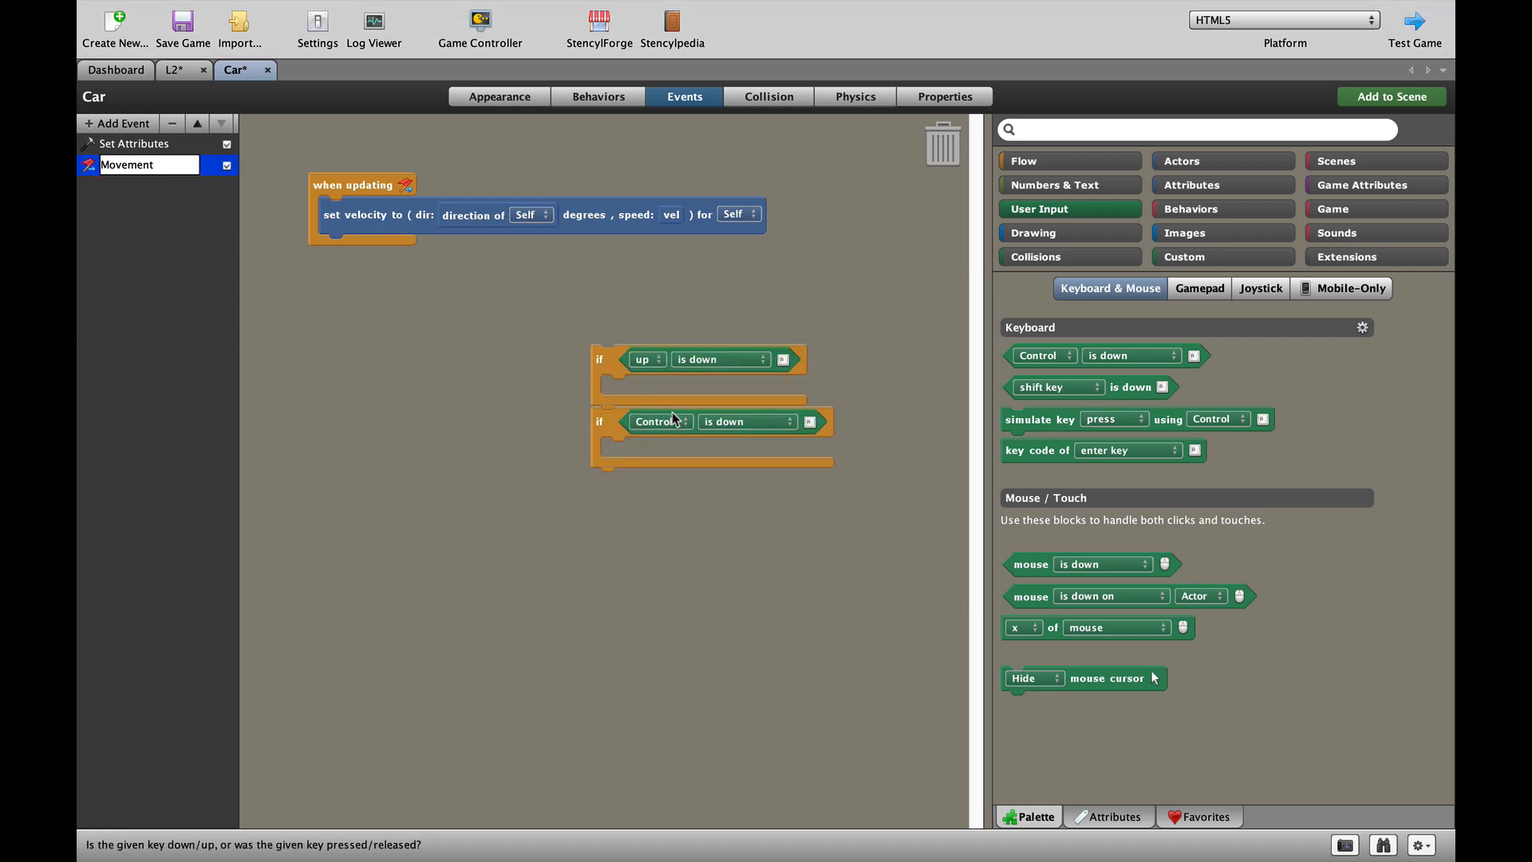
{"action": "left_click", "coordinate": [663, 422]}
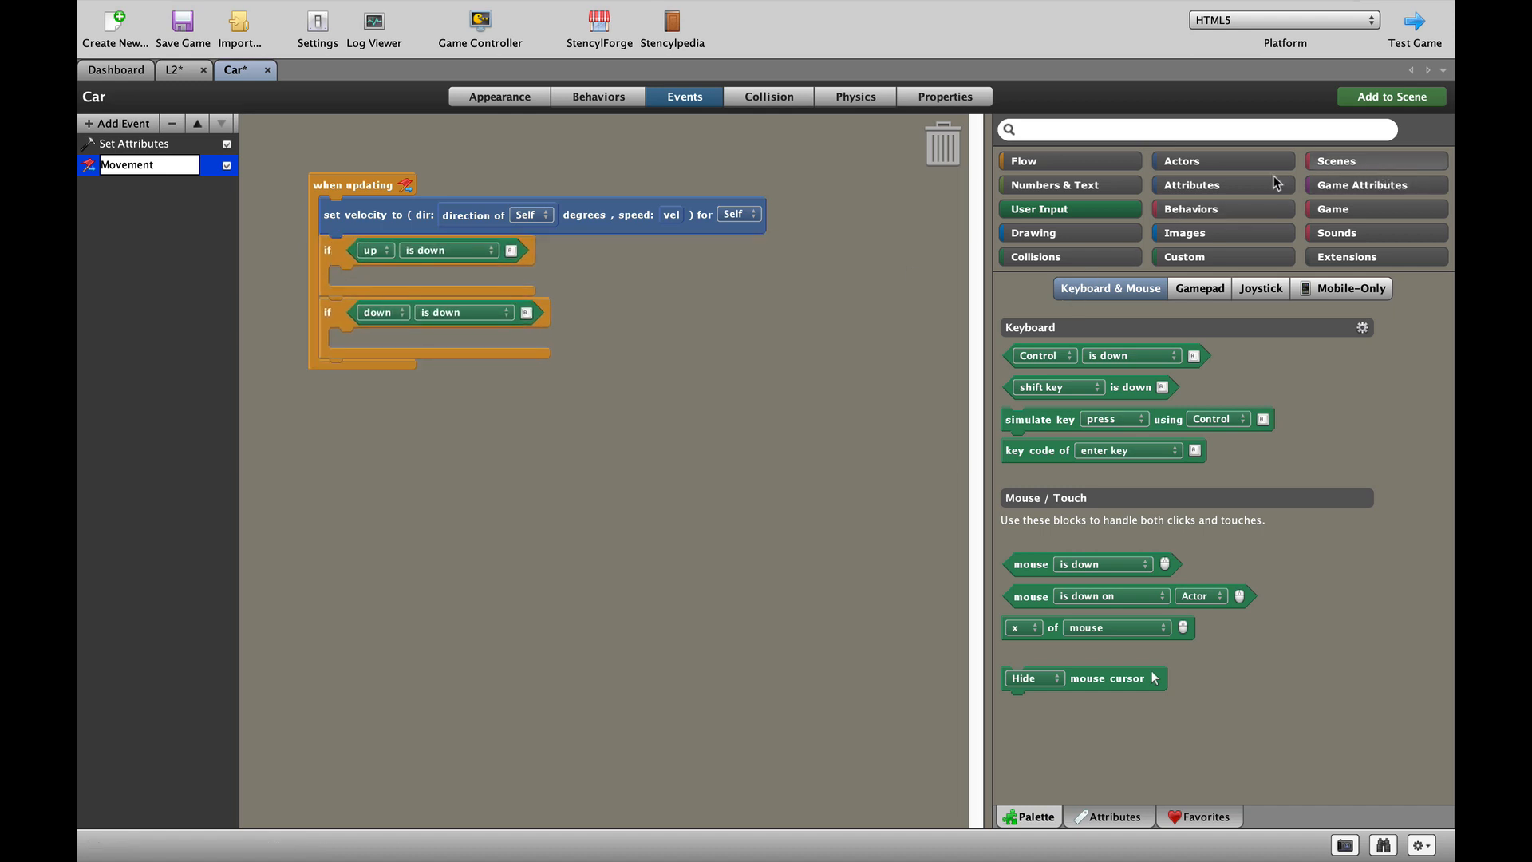
Make the up branch set vel to vel − 2 and the down branch set vel to vel + 2
{"action": "left_click", "coordinate": [1192, 185]}
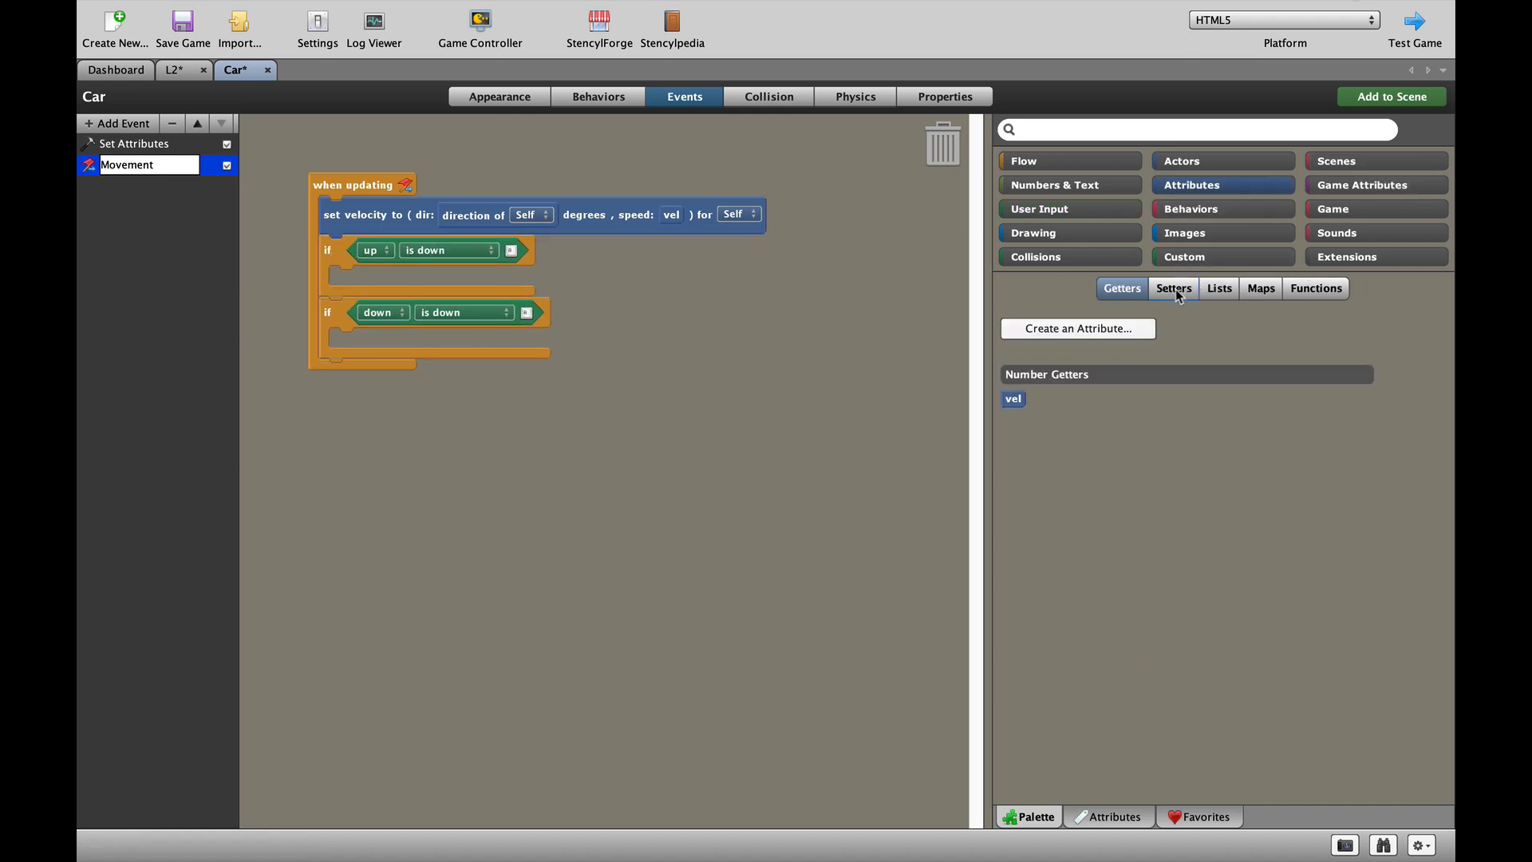
{"action": "left_click", "coordinate": [1173, 287]}
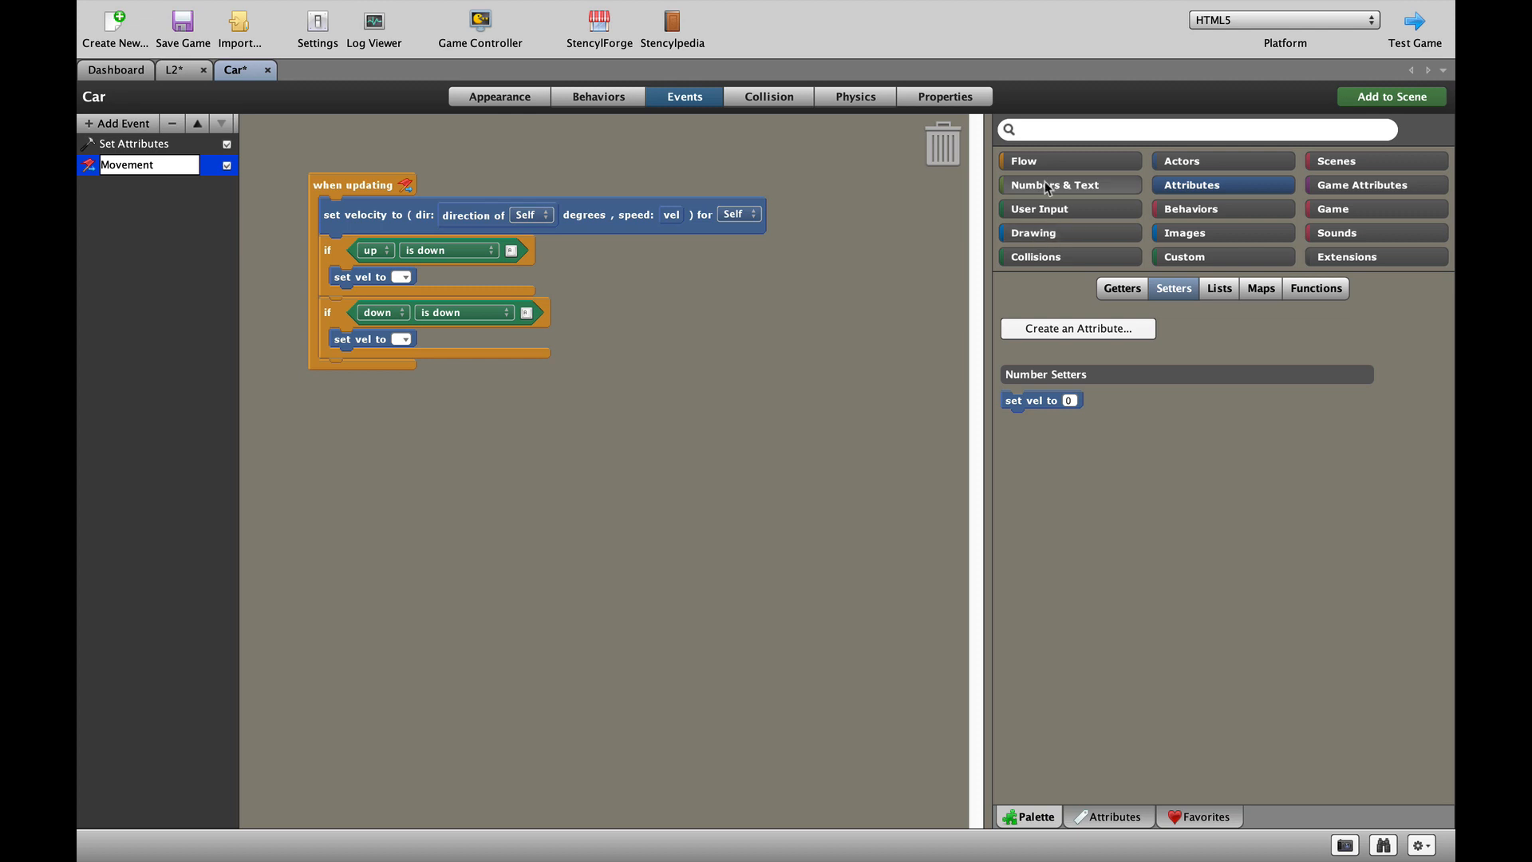
{"action": "left_click", "coordinate": [1056, 184]}
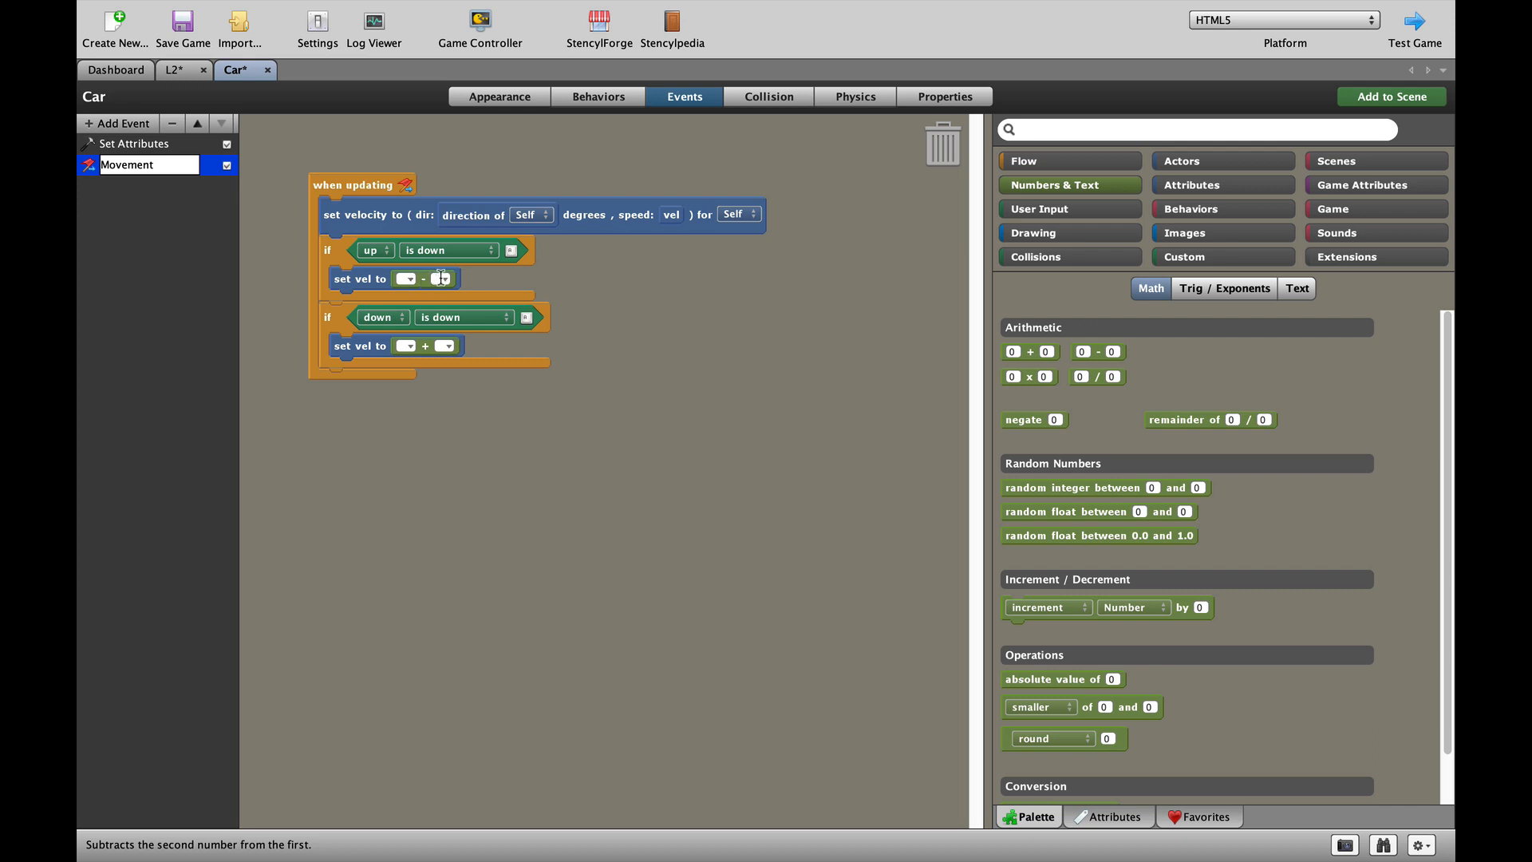
{"action": "mouse_move", "coordinate": [516, 313]}
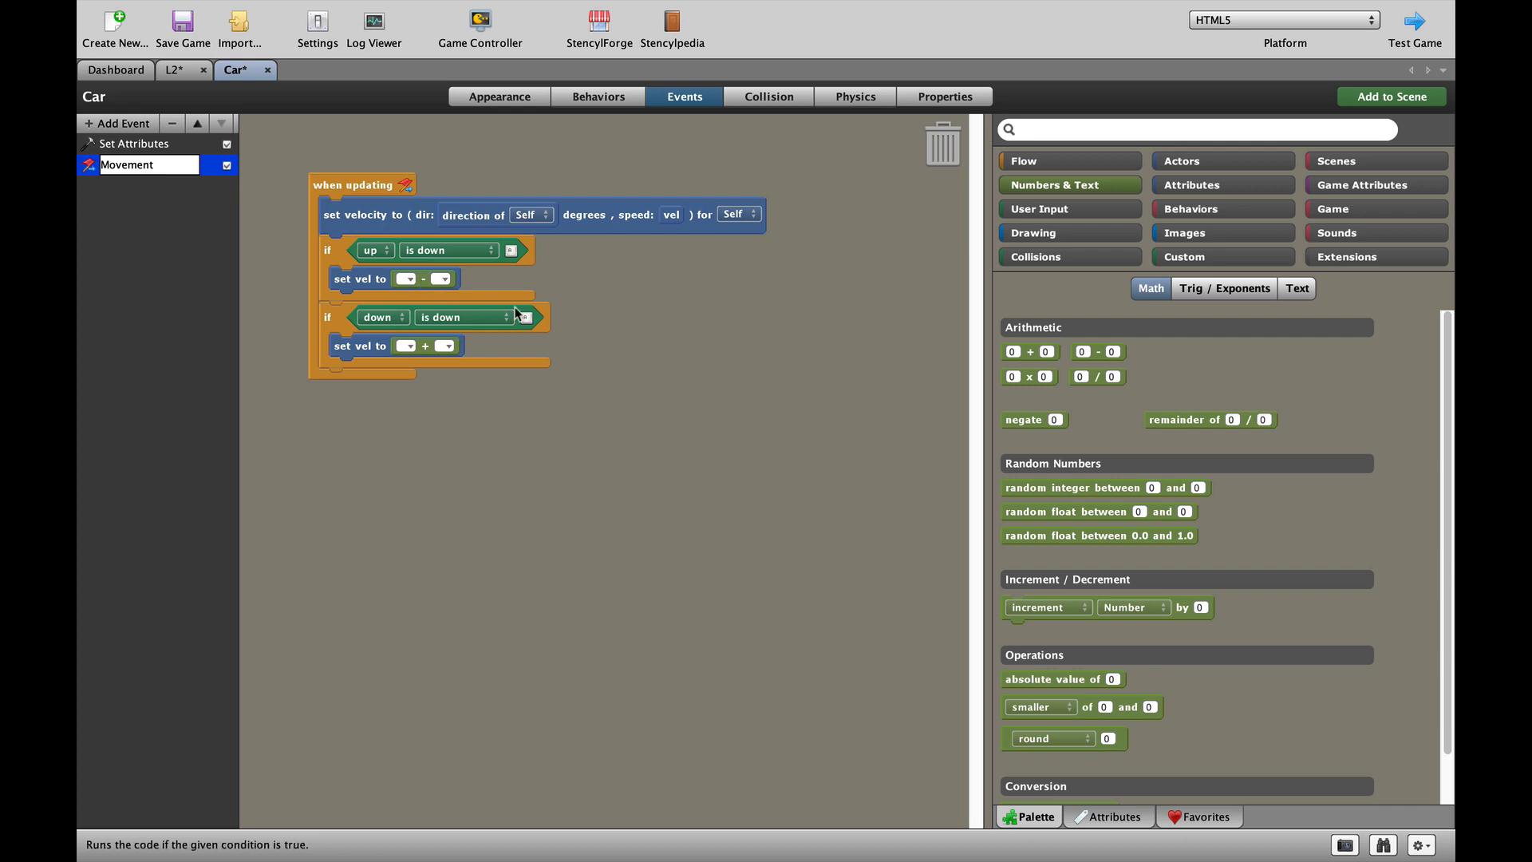
{"action": "mouse_move", "coordinate": [728, 311]}
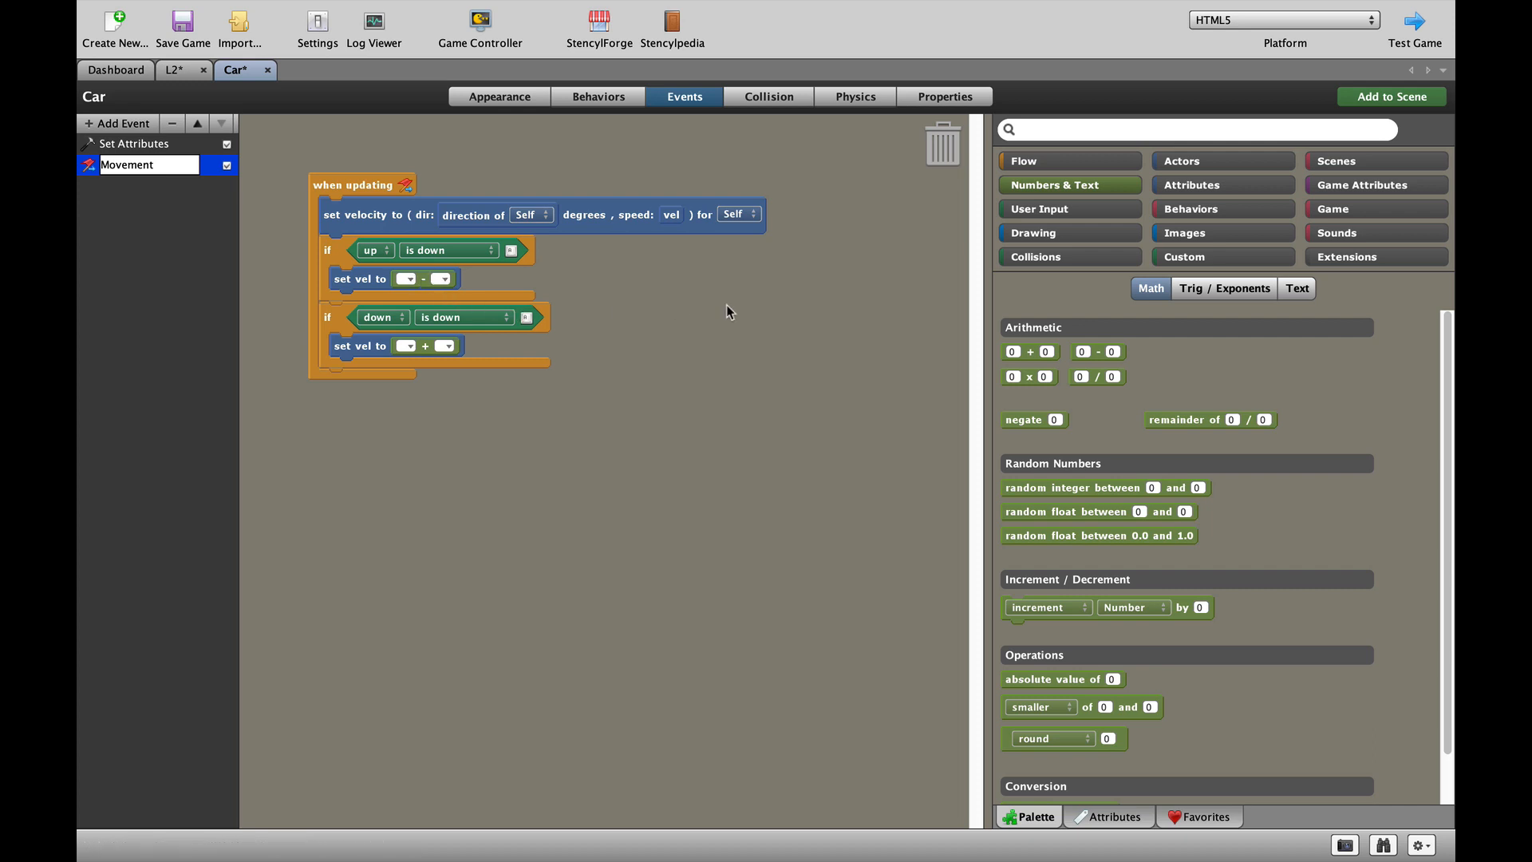
{"action": "left_click", "coordinate": [1222, 185]}
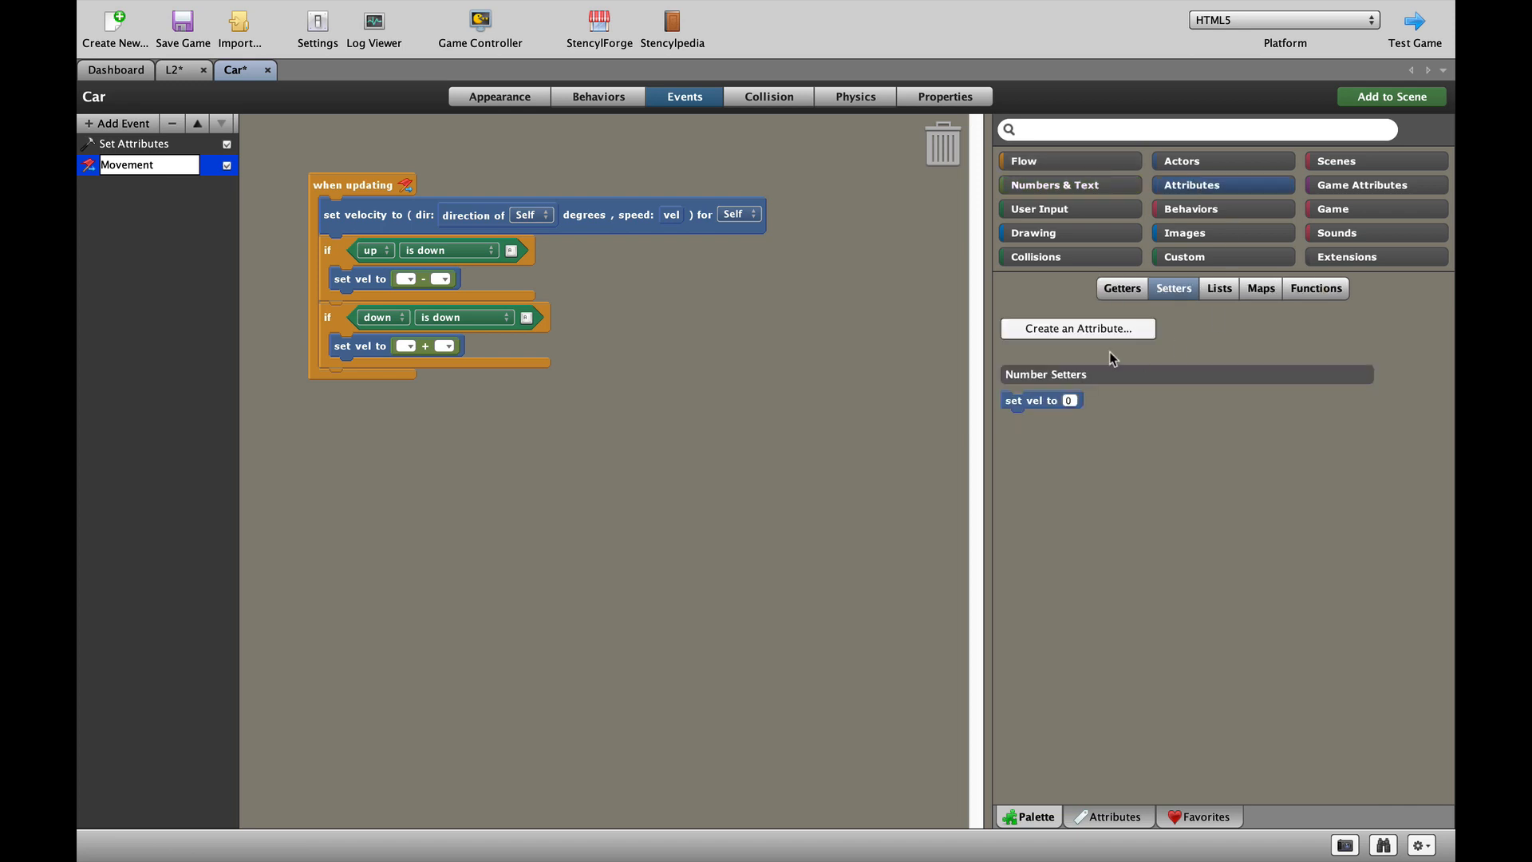
{"action": "left_click", "coordinate": [1122, 288]}
{"action": "type", "text": "2"}
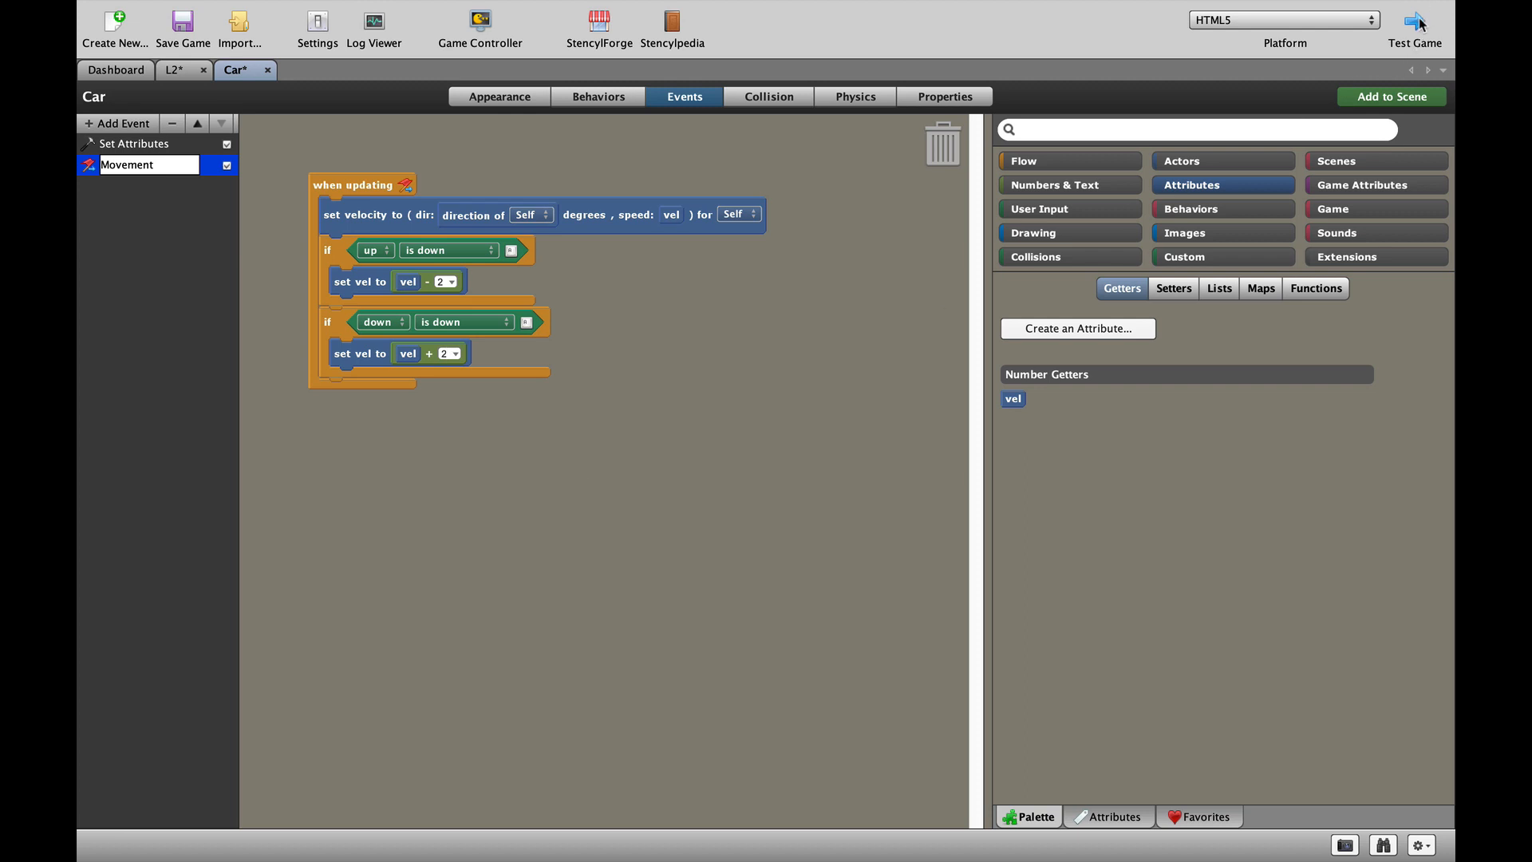
Test-run the game in the browser, then pull direction of Self out of the velocity dir slot
{"action": "left_click", "coordinate": [1415, 27]}
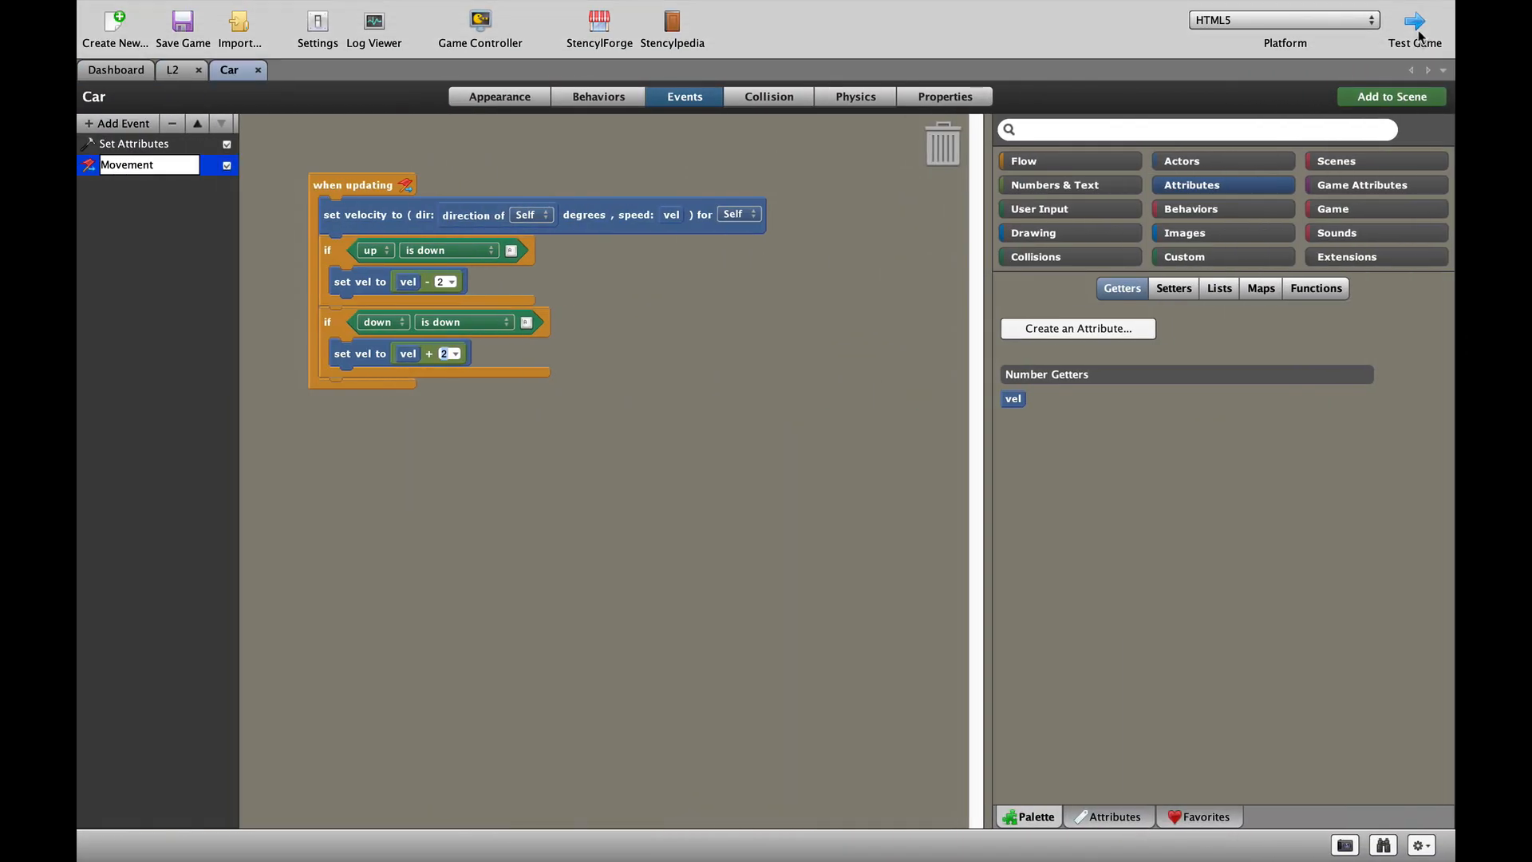
{"action": "mouse_move", "coordinate": [774, 283]}
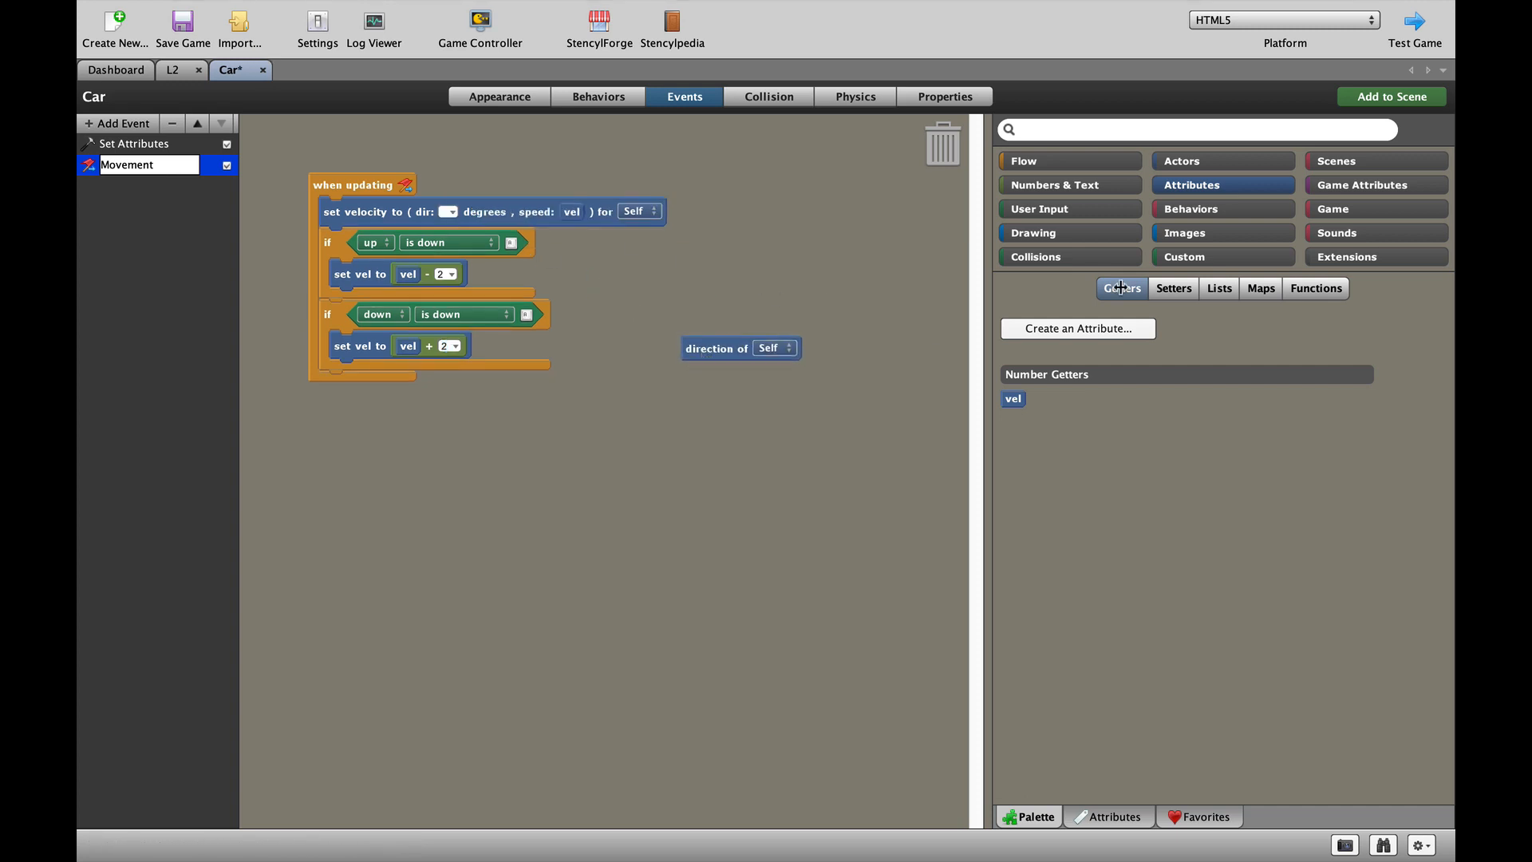
Set the velocity direction to direction of Self + 90 and start a test build
{"action": "left_click", "coordinate": [1053, 185]}
{"action": "type", "text": "90"}
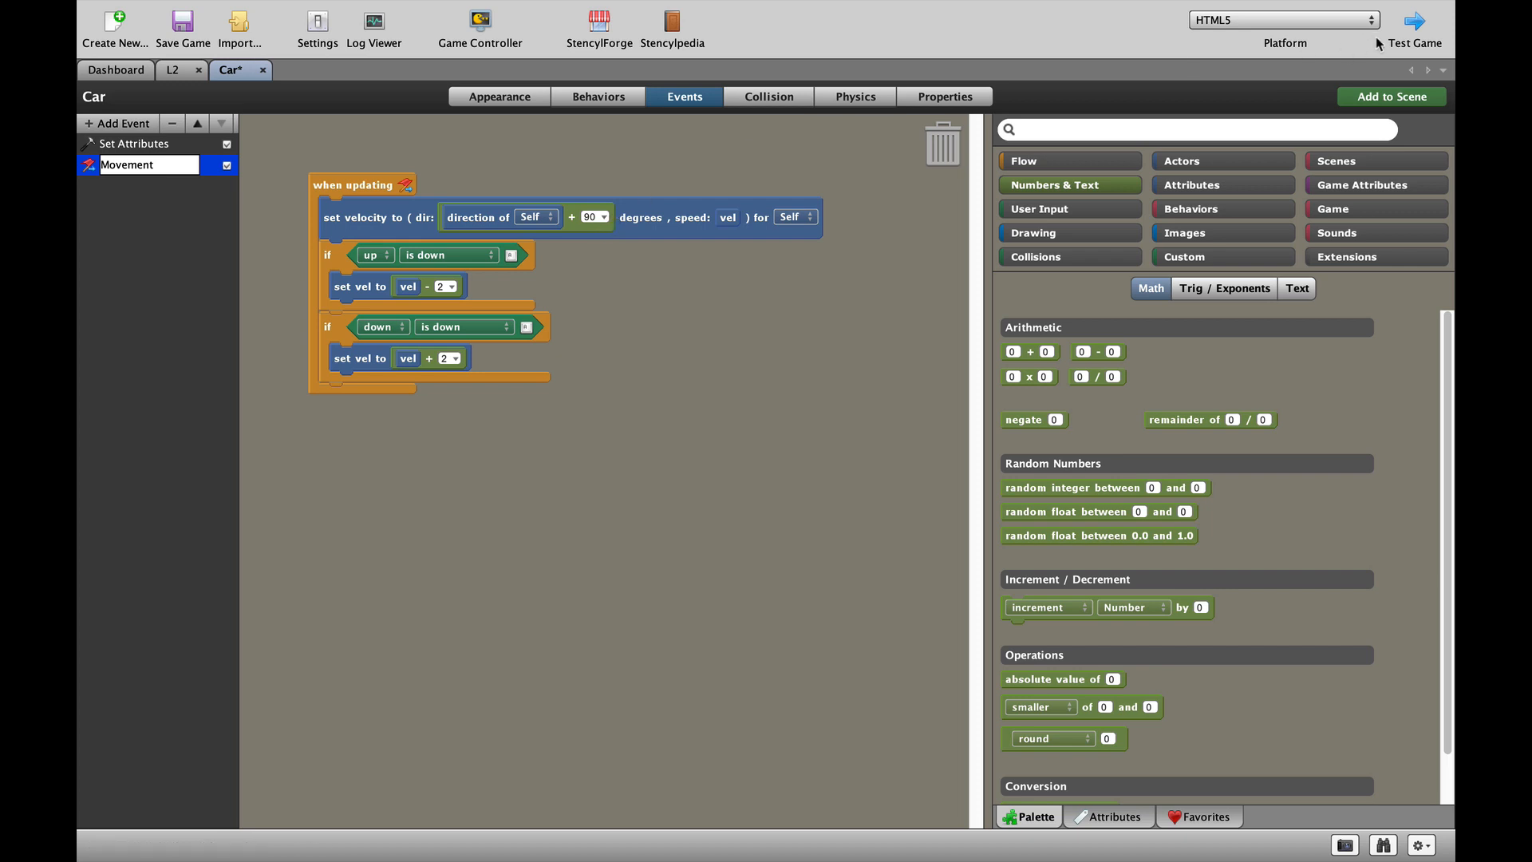
{"action": "left_click", "coordinate": [1413, 24]}
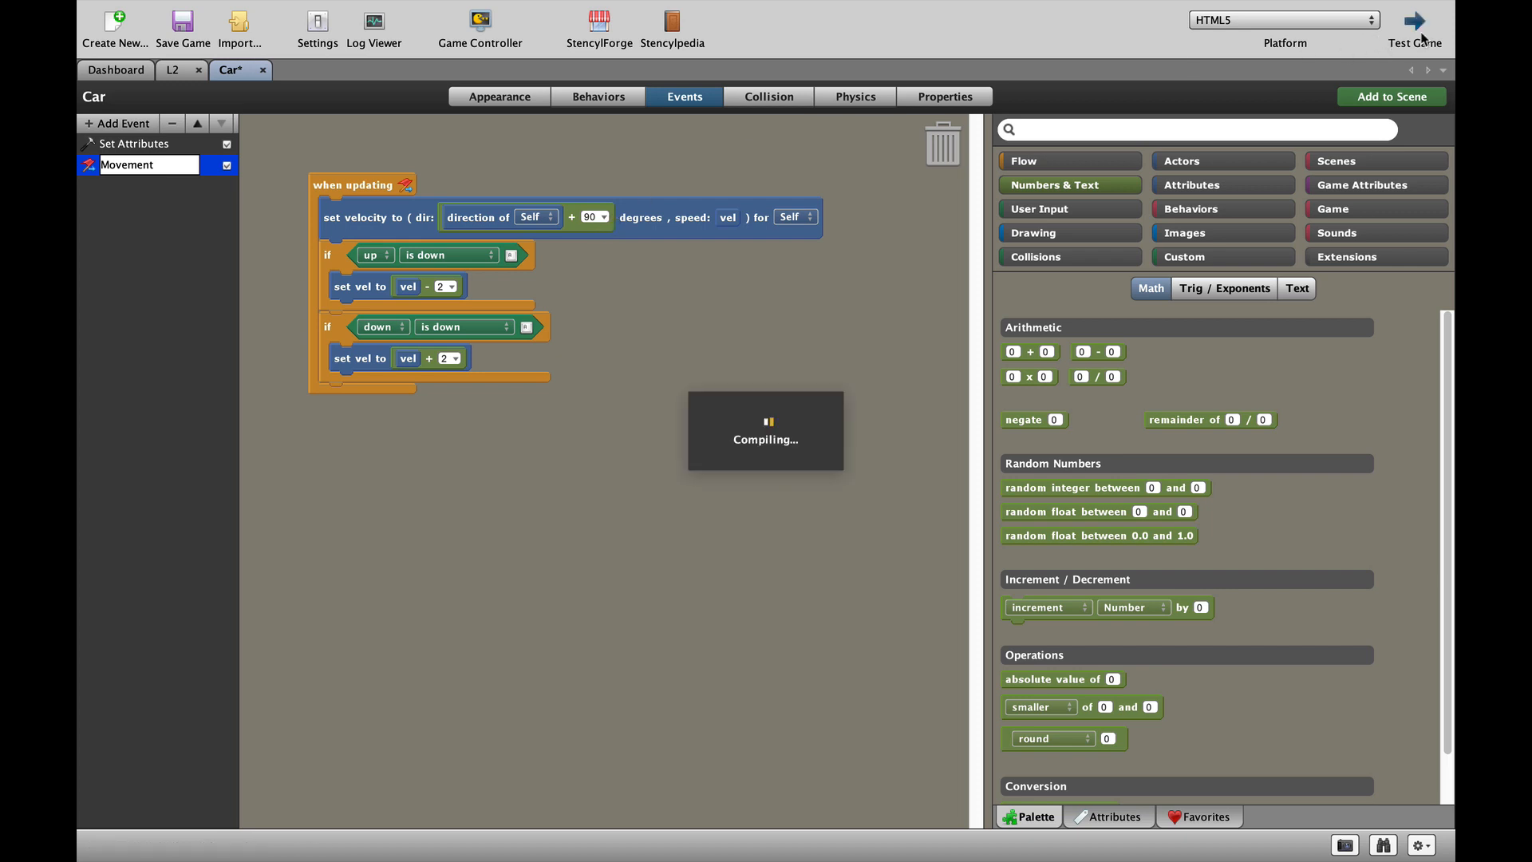
Finish the test run and bring up the Attributes block palette
{"action": "left_click", "coordinate": [1415, 23]}
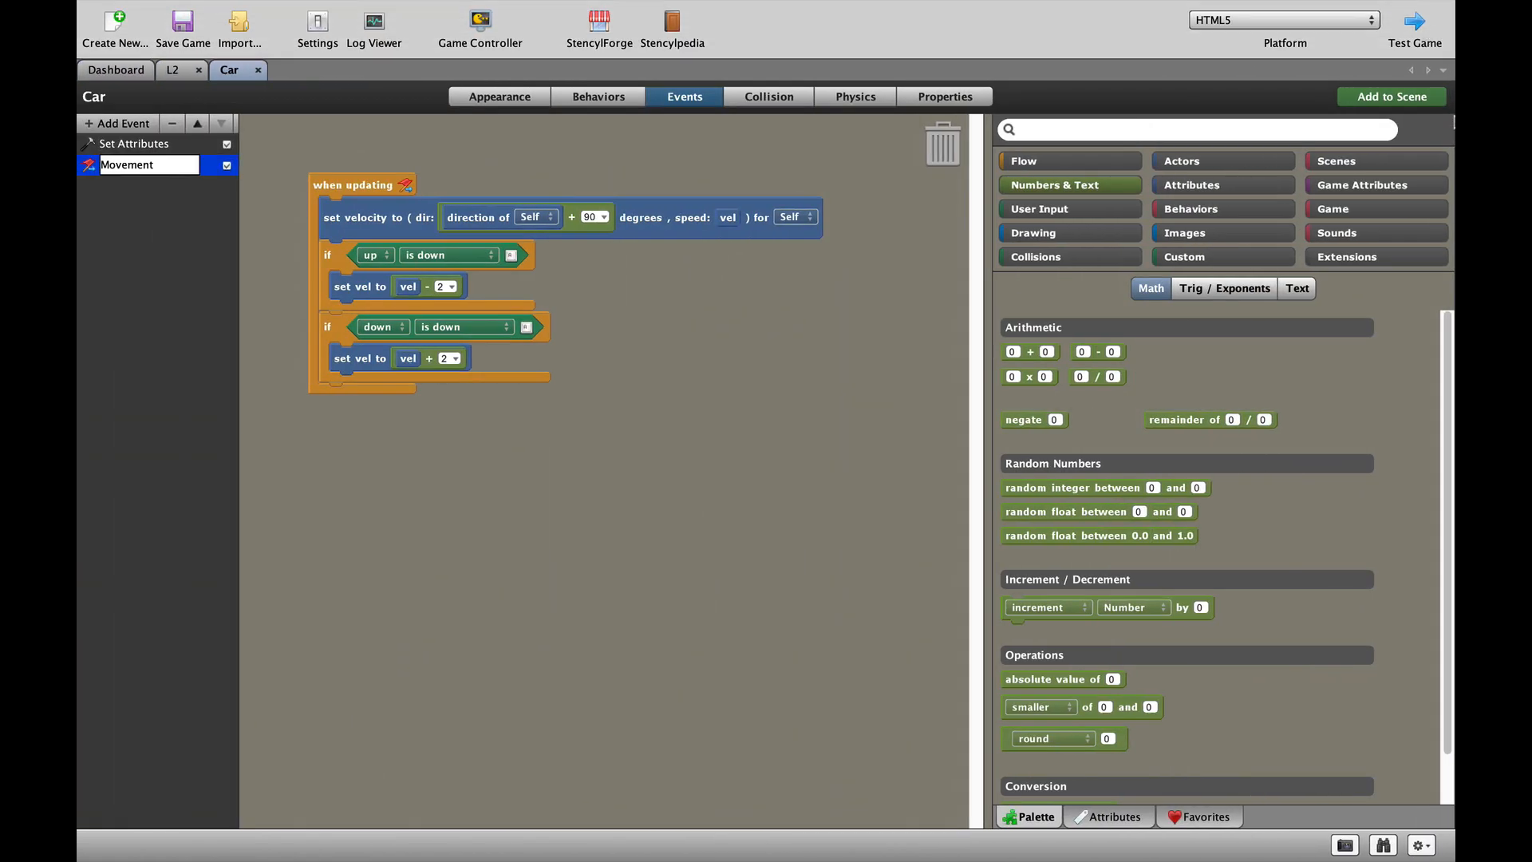
{"action": "left_click", "coordinate": [1192, 184]}
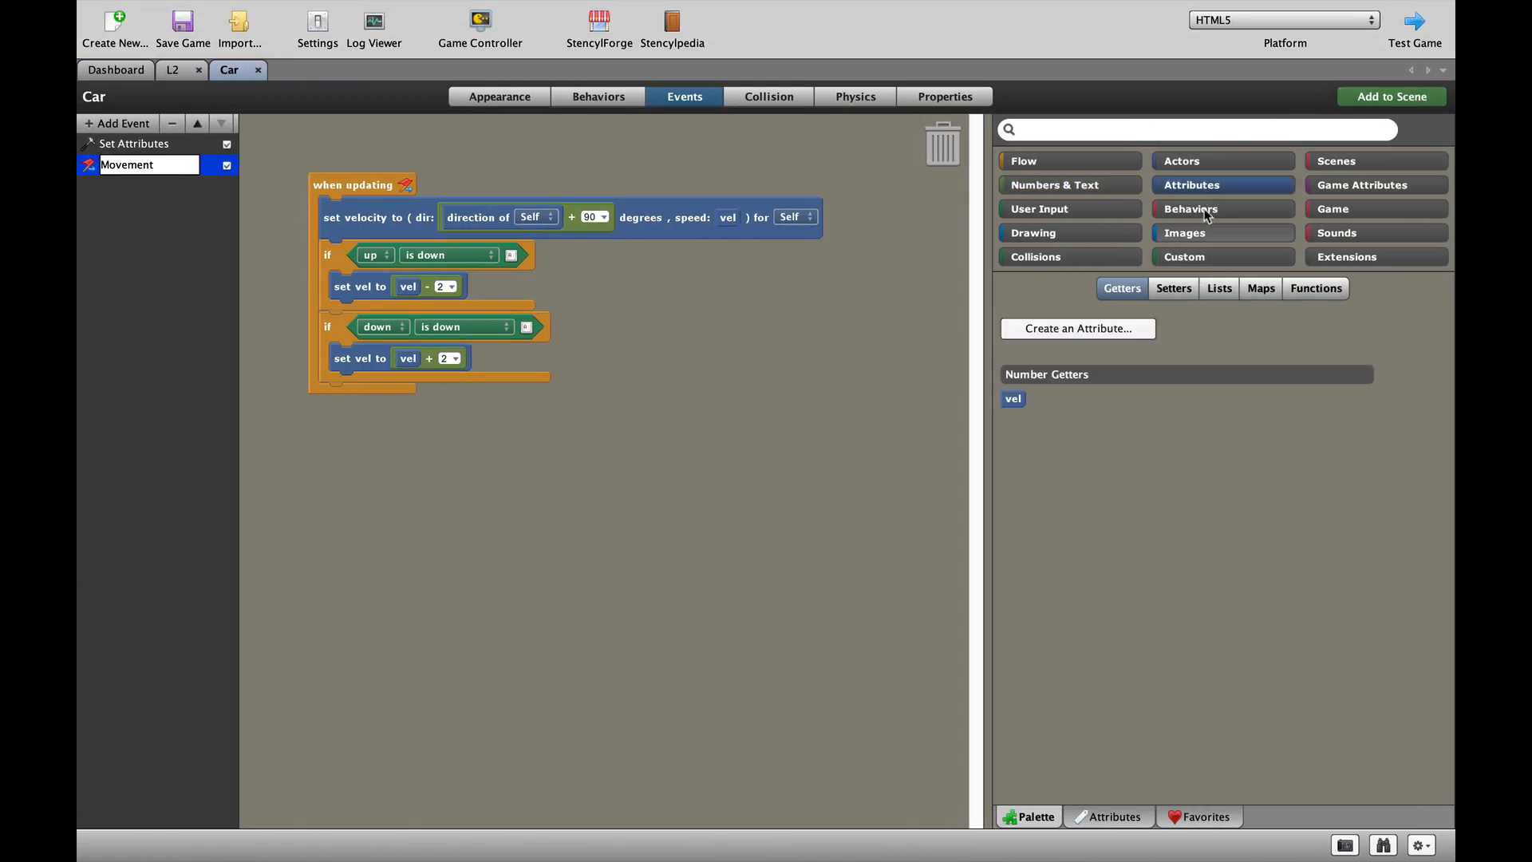
Set vel to vel × 0.98 after the key checks and launch a test build
{"action": "left_click", "coordinate": [1172, 287]}
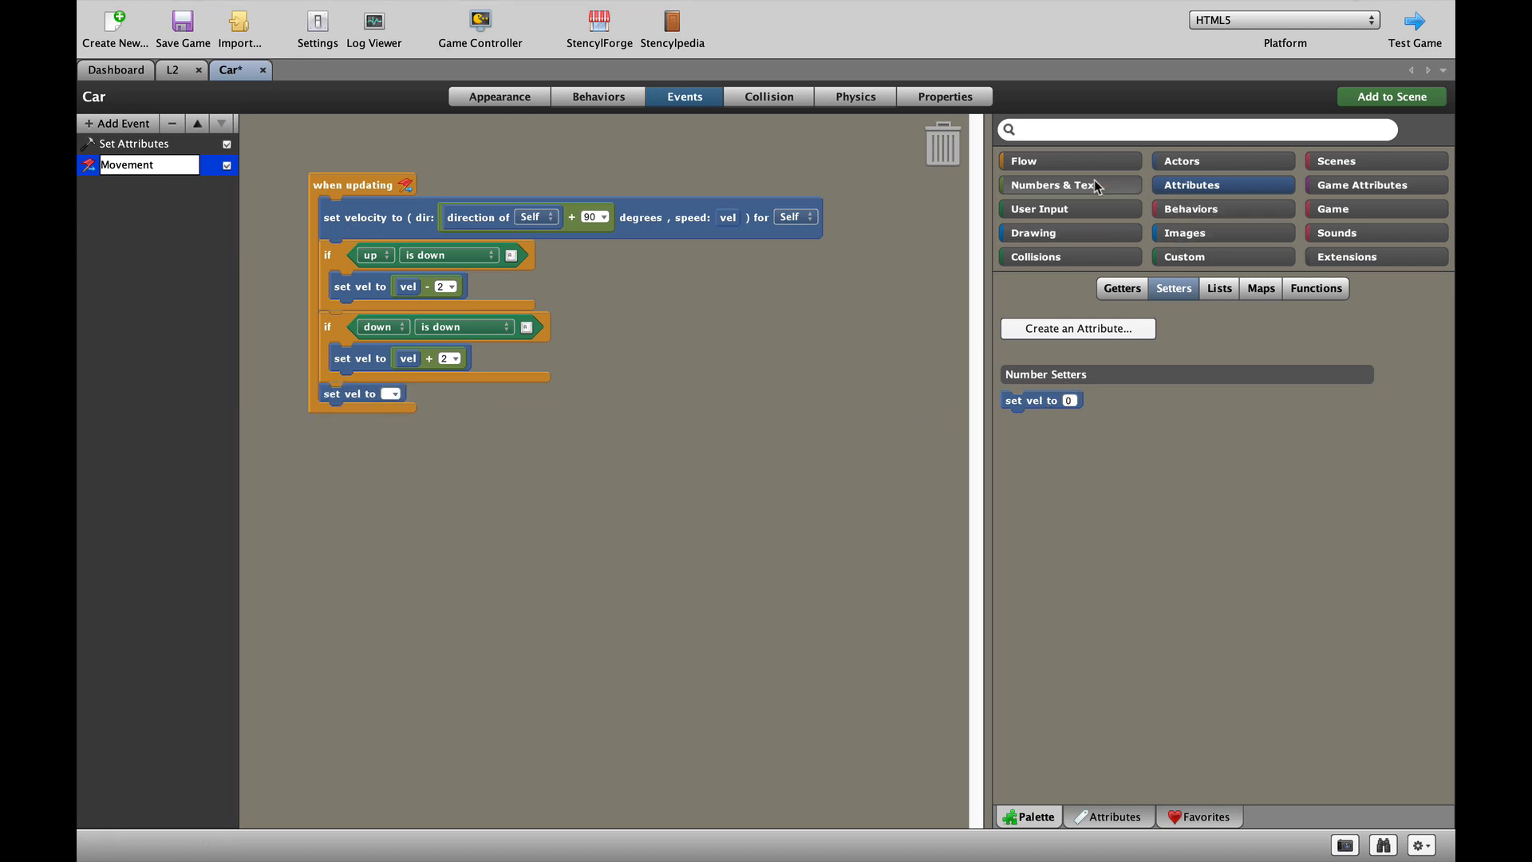
{"action": "left_click", "coordinate": [1050, 185]}
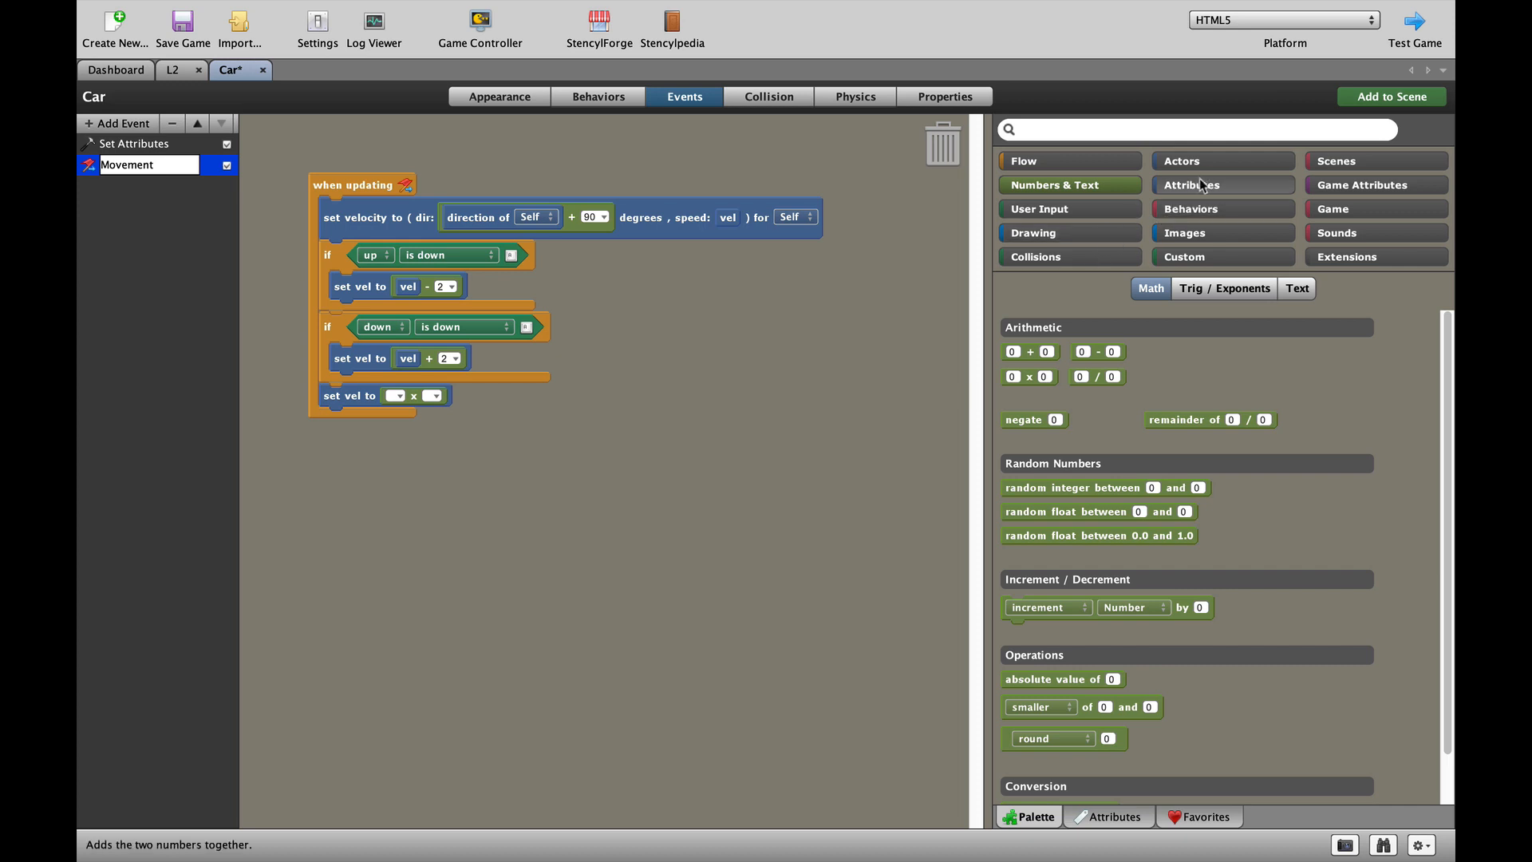
{"action": "left_click", "coordinate": [1191, 184]}
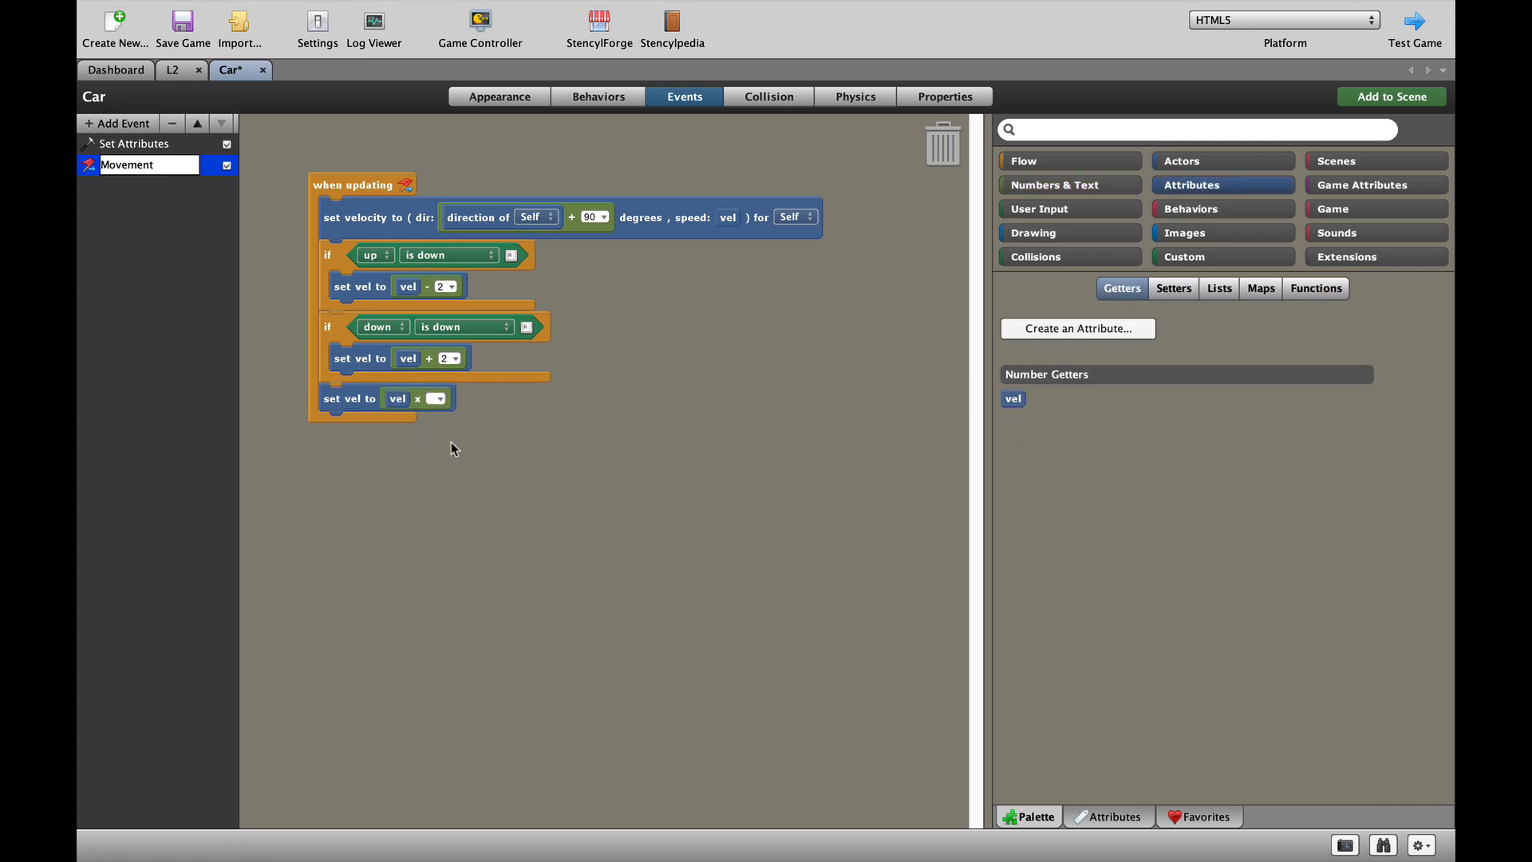
{"action": "mouse_move", "coordinate": [428, 399]}
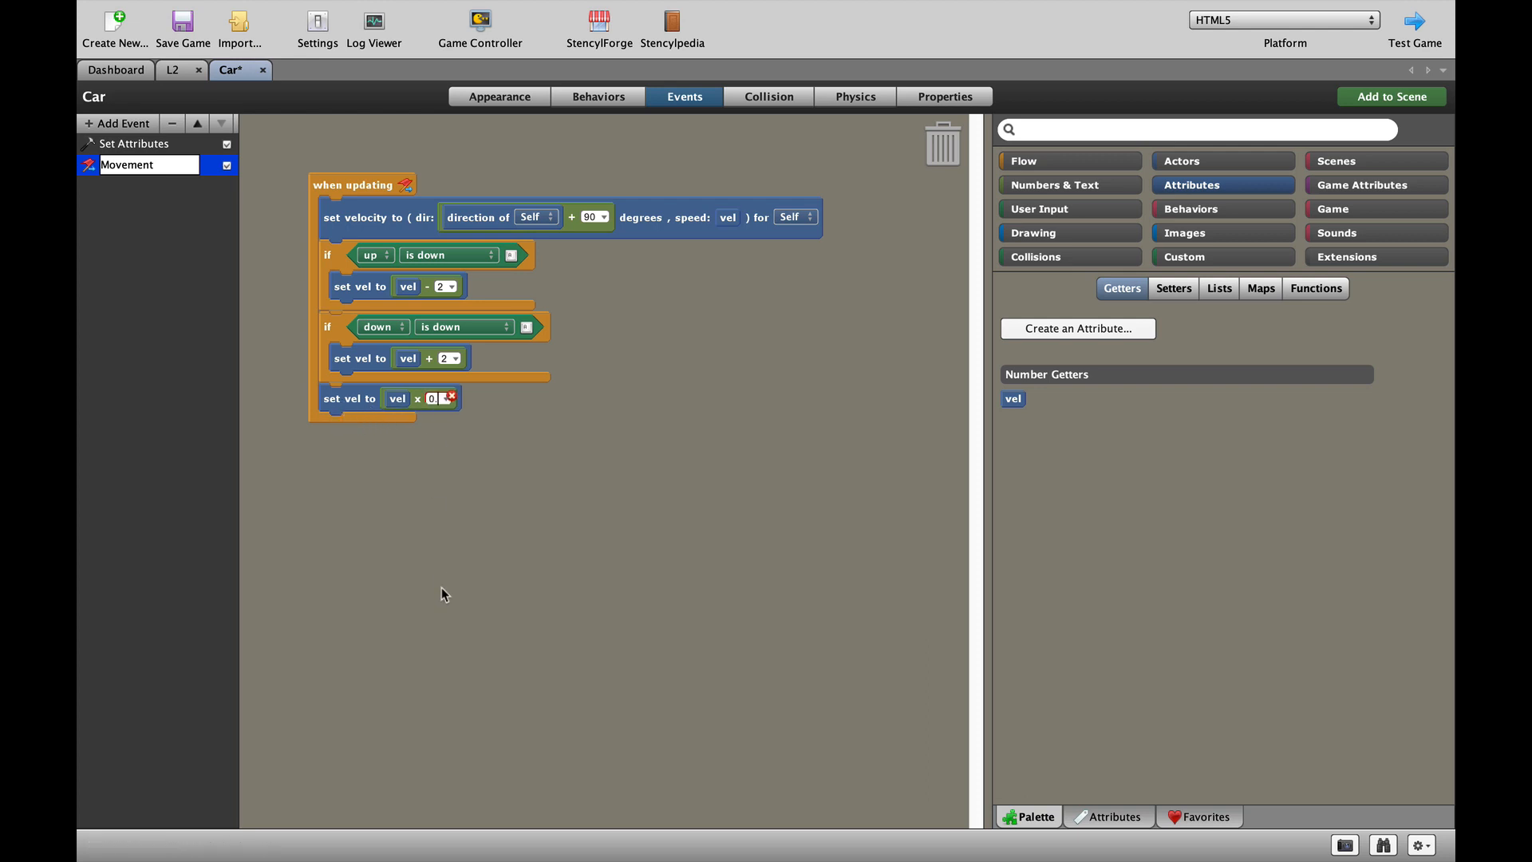
{"action": "type", "text": "0.9"}
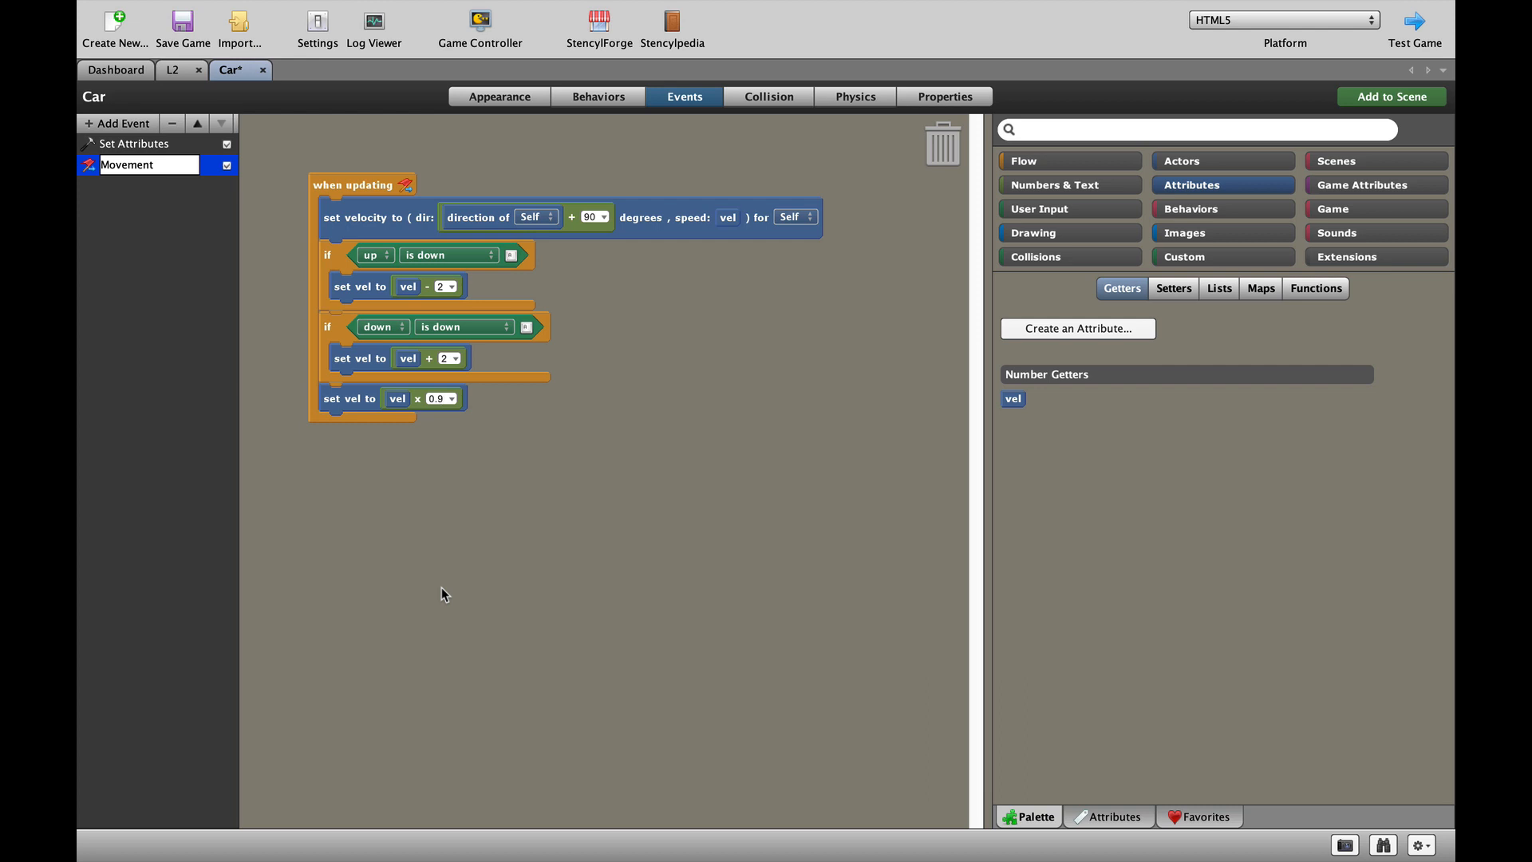
{"action": "left_click", "coordinate": [1415, 23]}
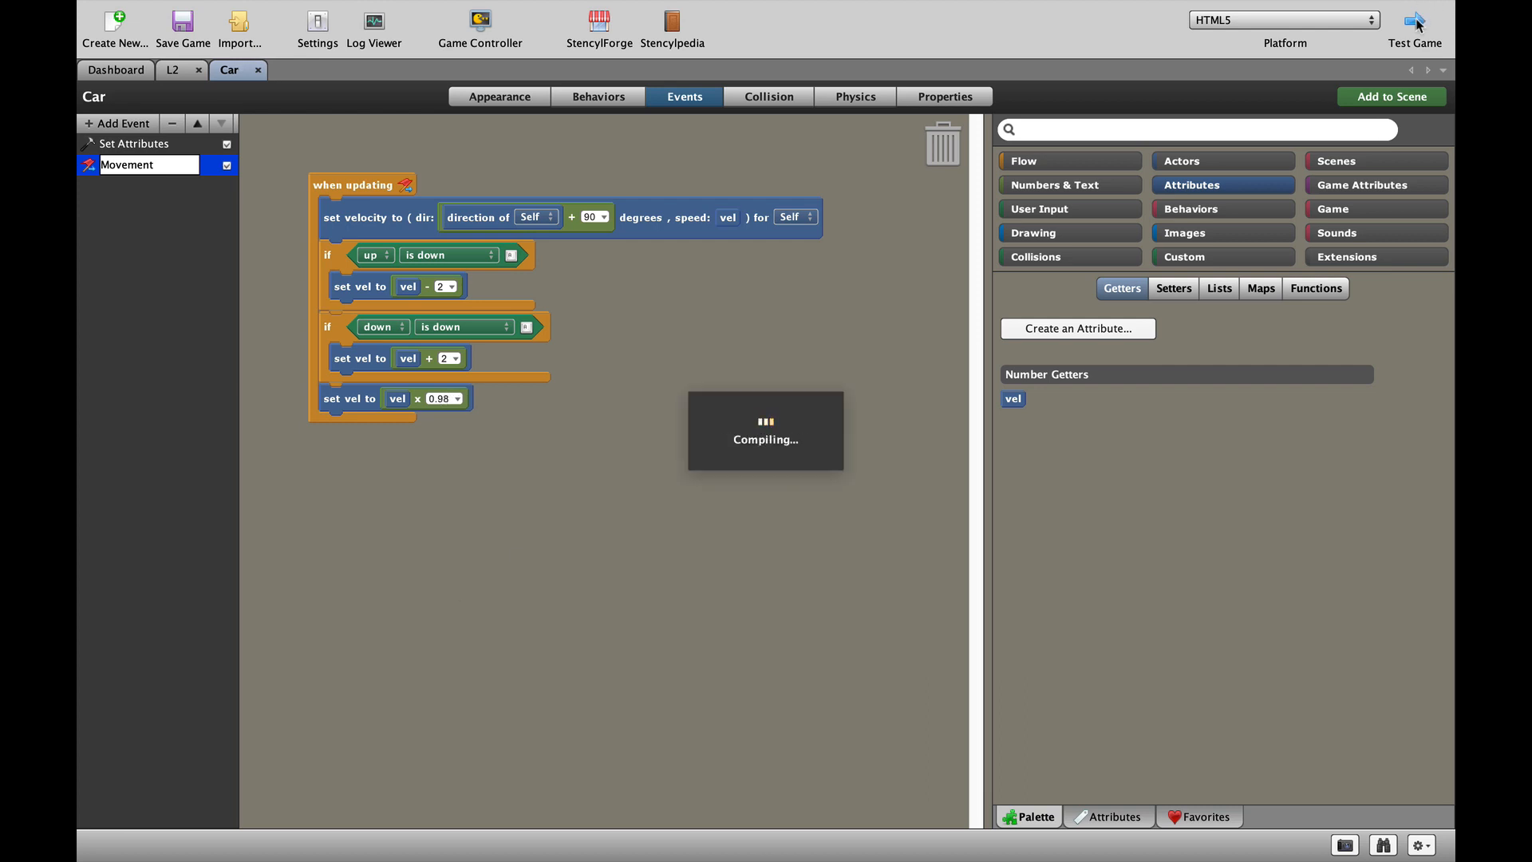
{"action": "left_click", "coordinate": [1415, 27]}
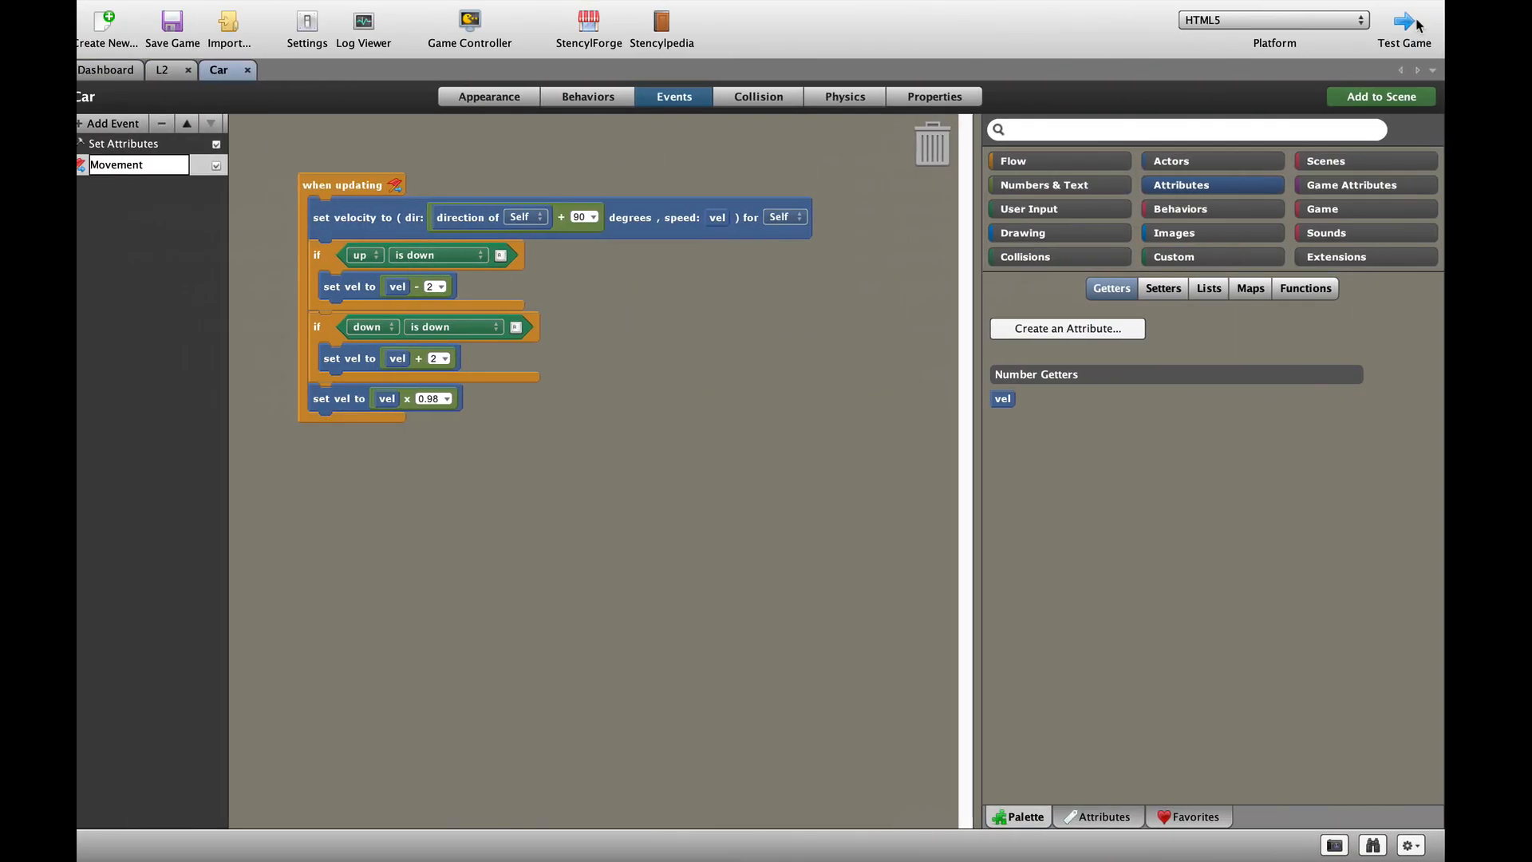
Add two if blocks at the end of Movement checking whether the right and left keys are down
{"action": "left_click", "coordinate": [1013, 161]}
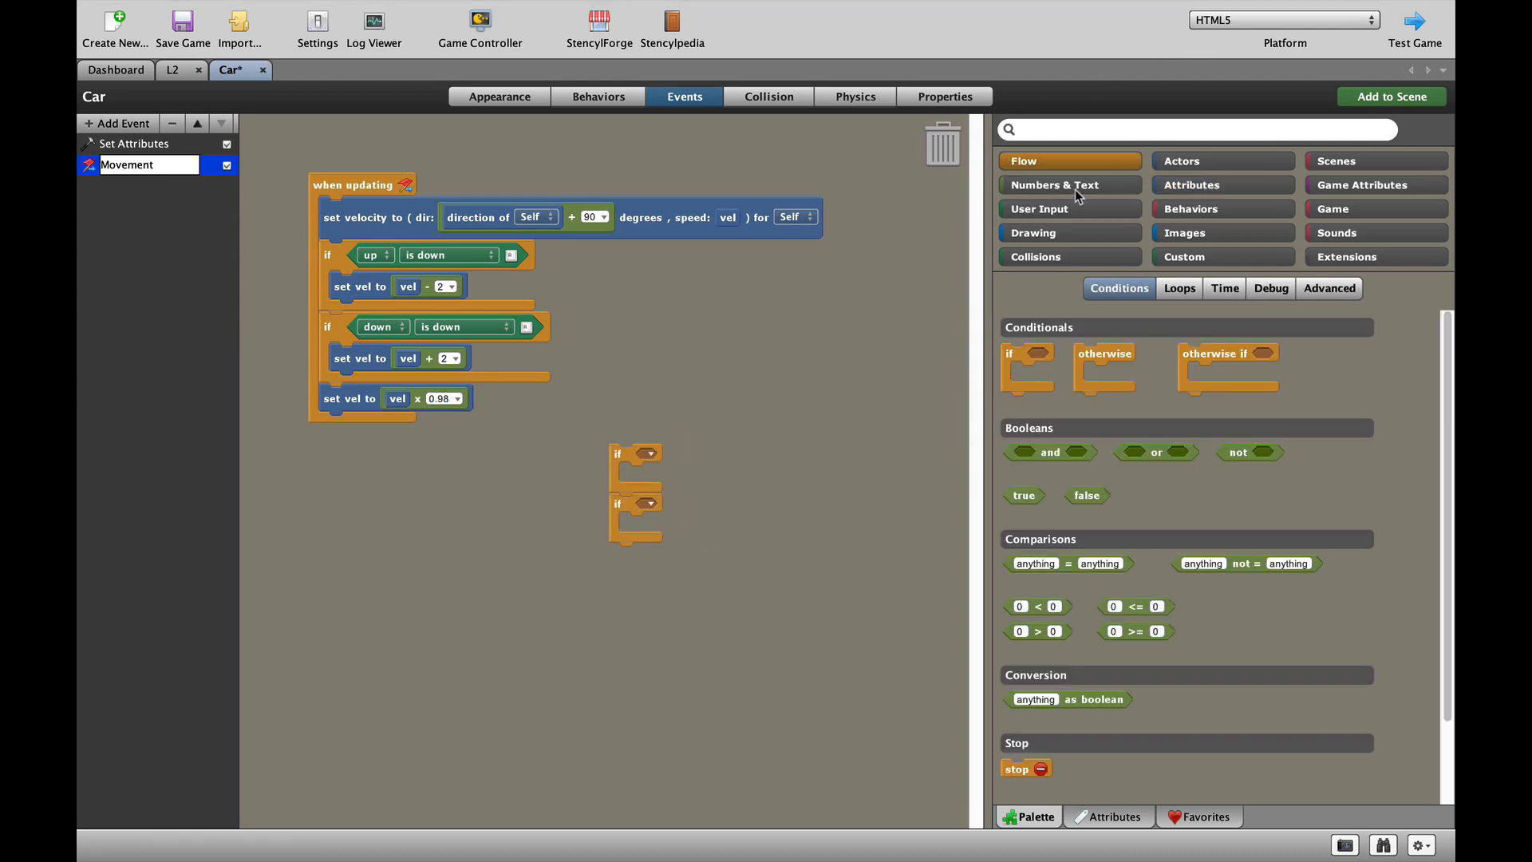
{"action": "left_click", "coordinate": [1039, 208]}
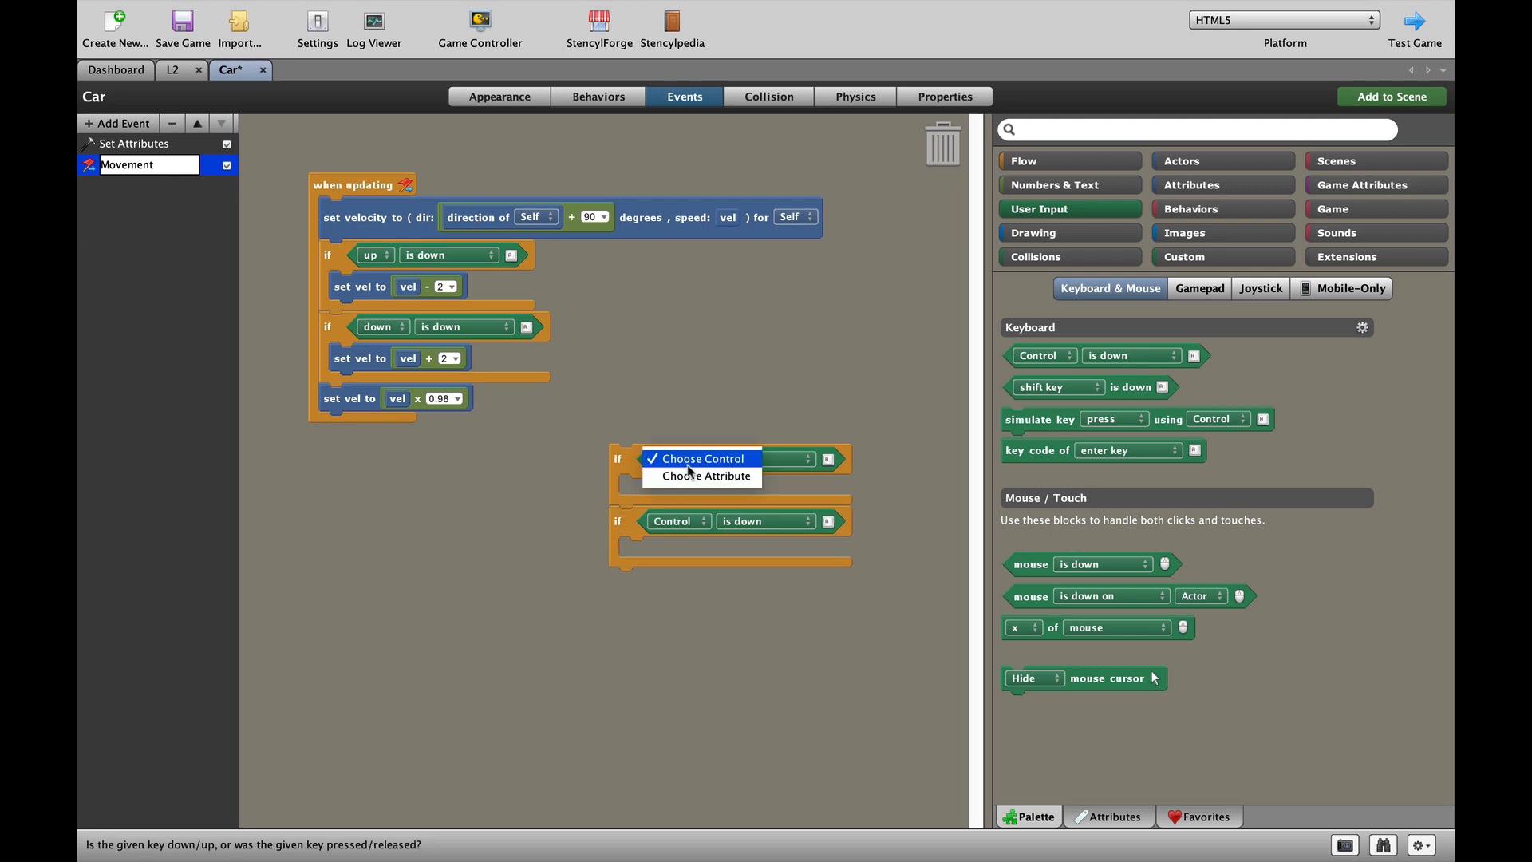
{"action": "left_click", "coordinate": [700, 458]}
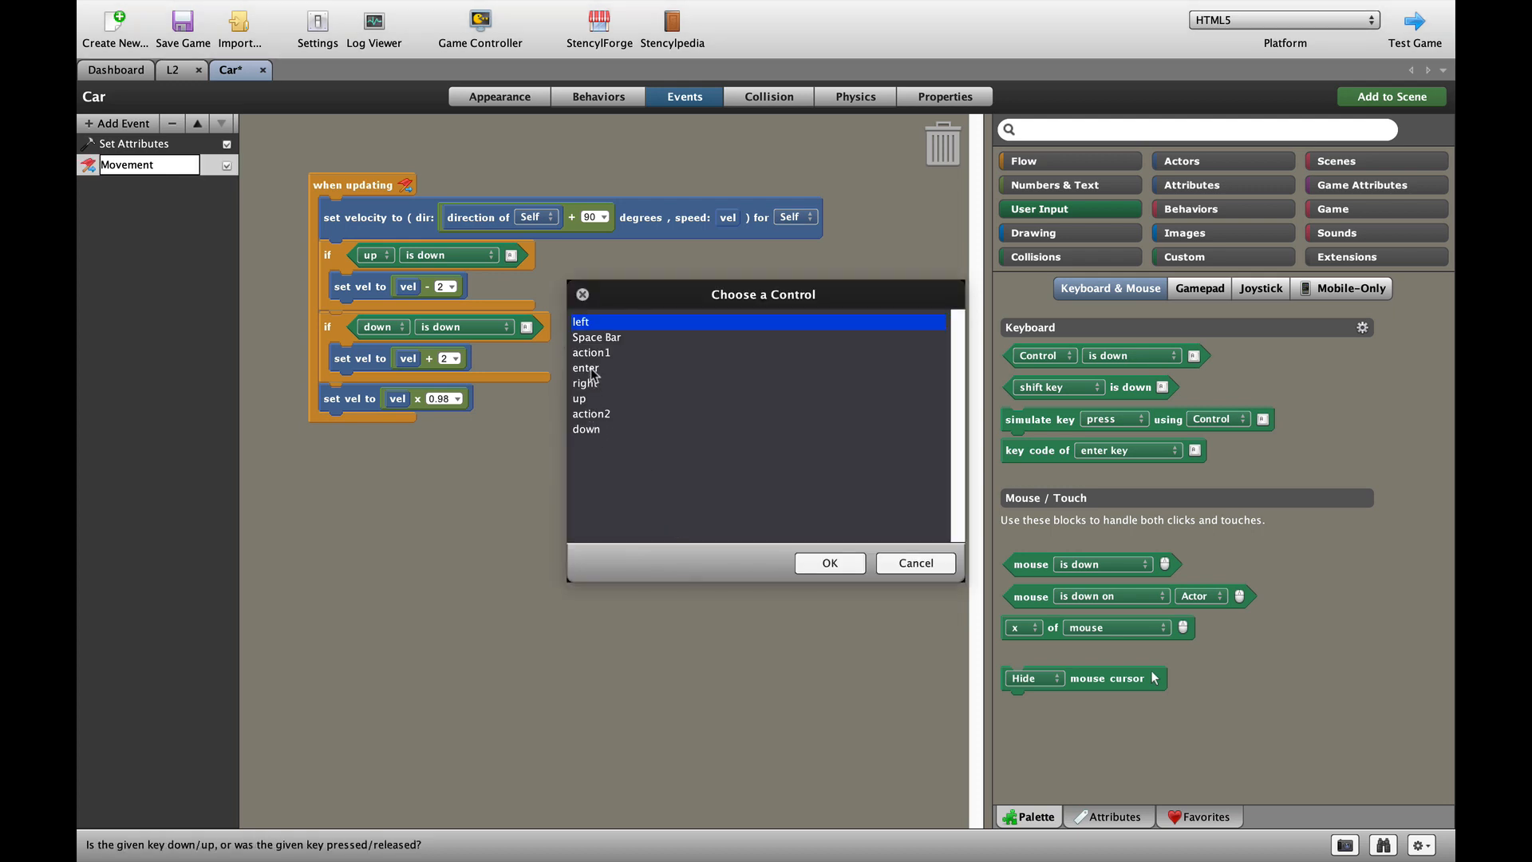
{"action": "left_click", "coordinate": [828, 562]}
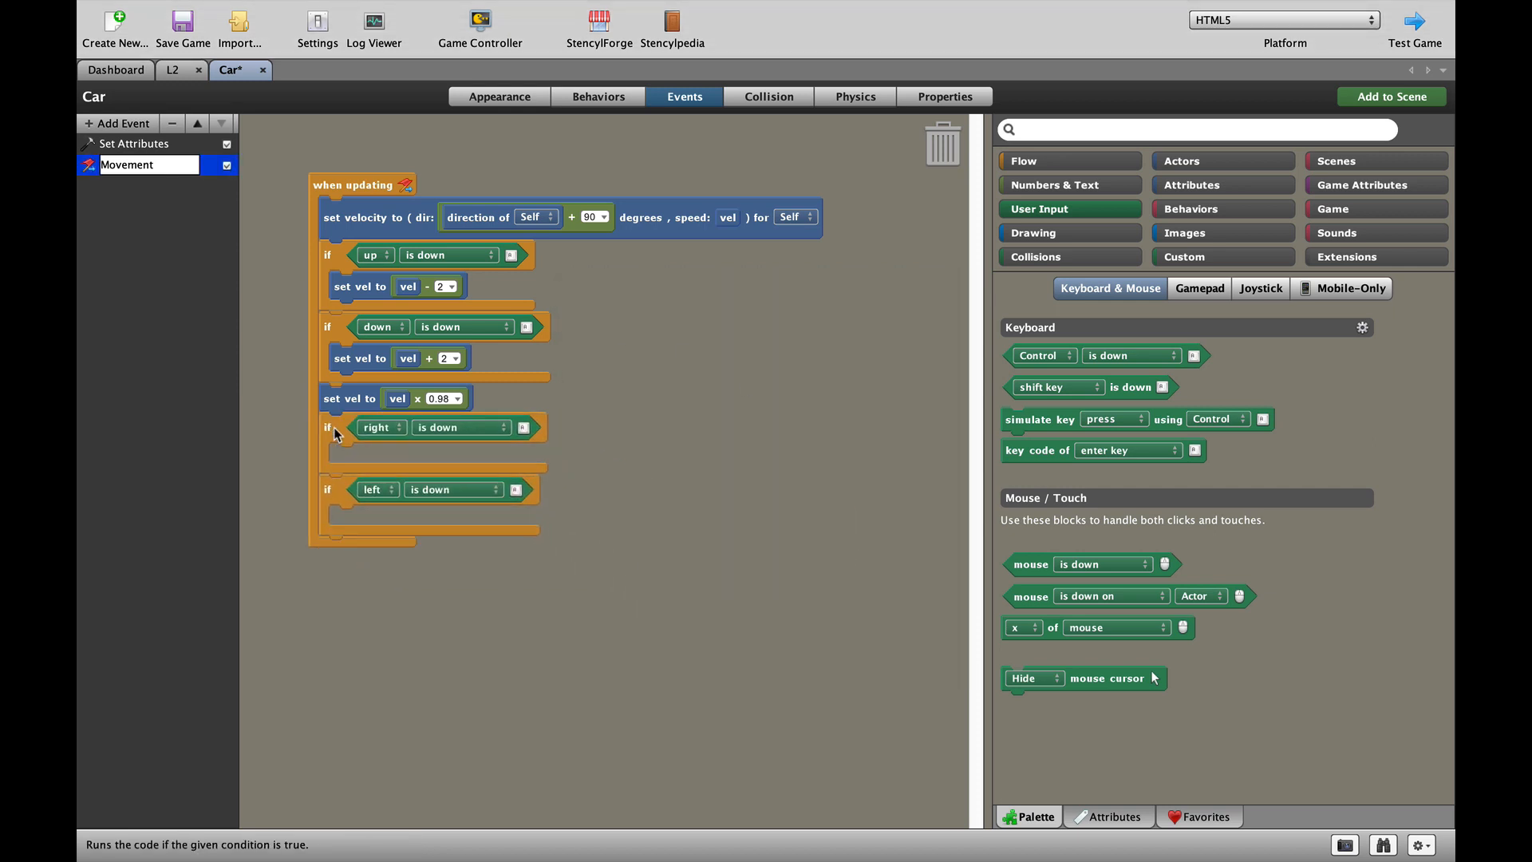
Add 'turn clockwise' to the right-key branch and 'turn counterclockwise' to the left, 1 degree
{"action": "left_click", "coordinate": [1180, 160]}
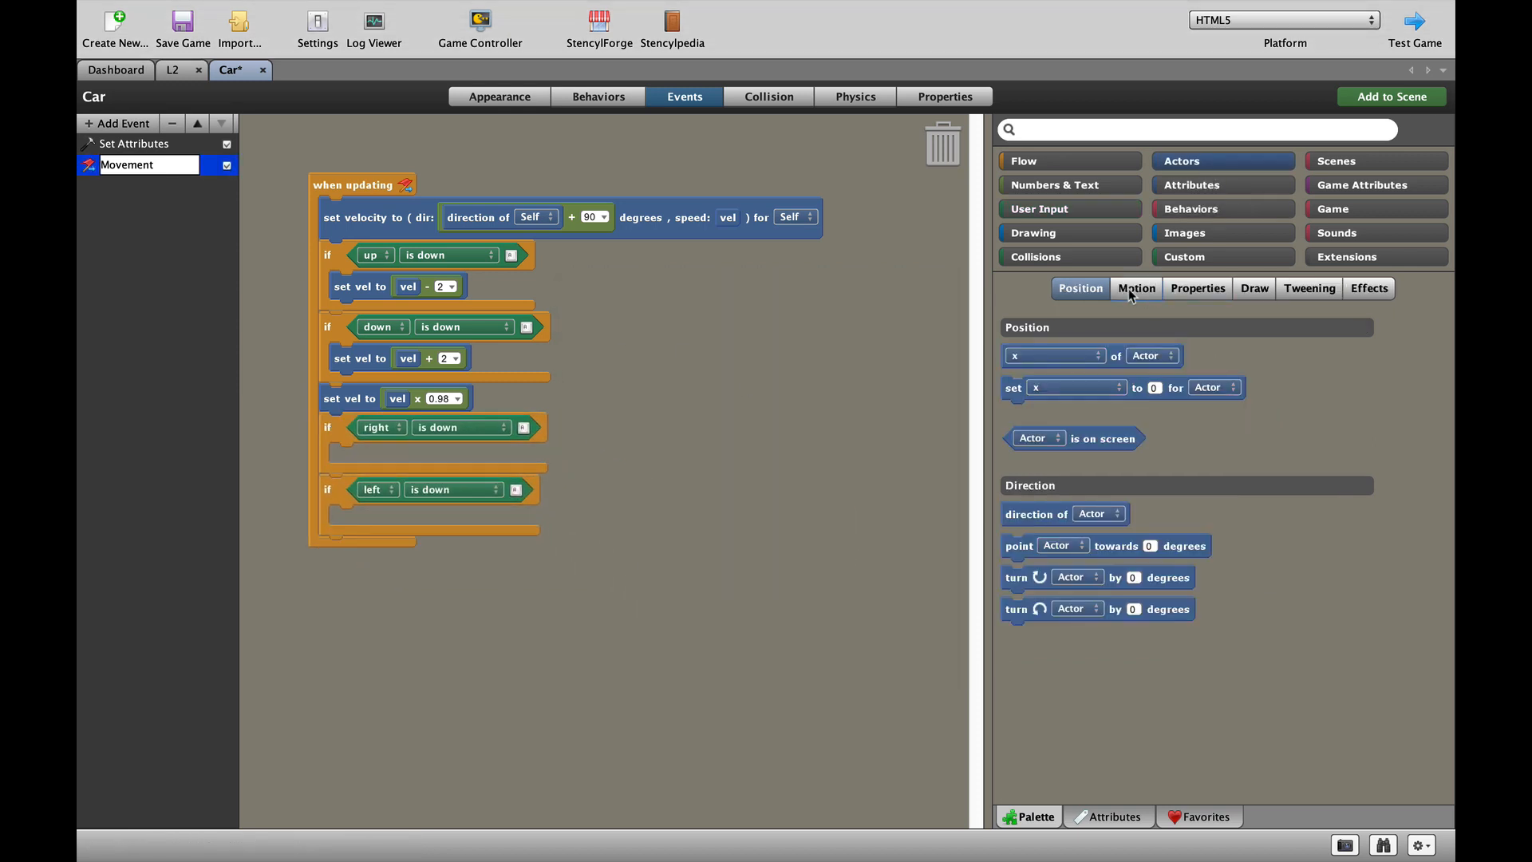
{"action": "mouse_move", "coordinate": [1018, 609]}
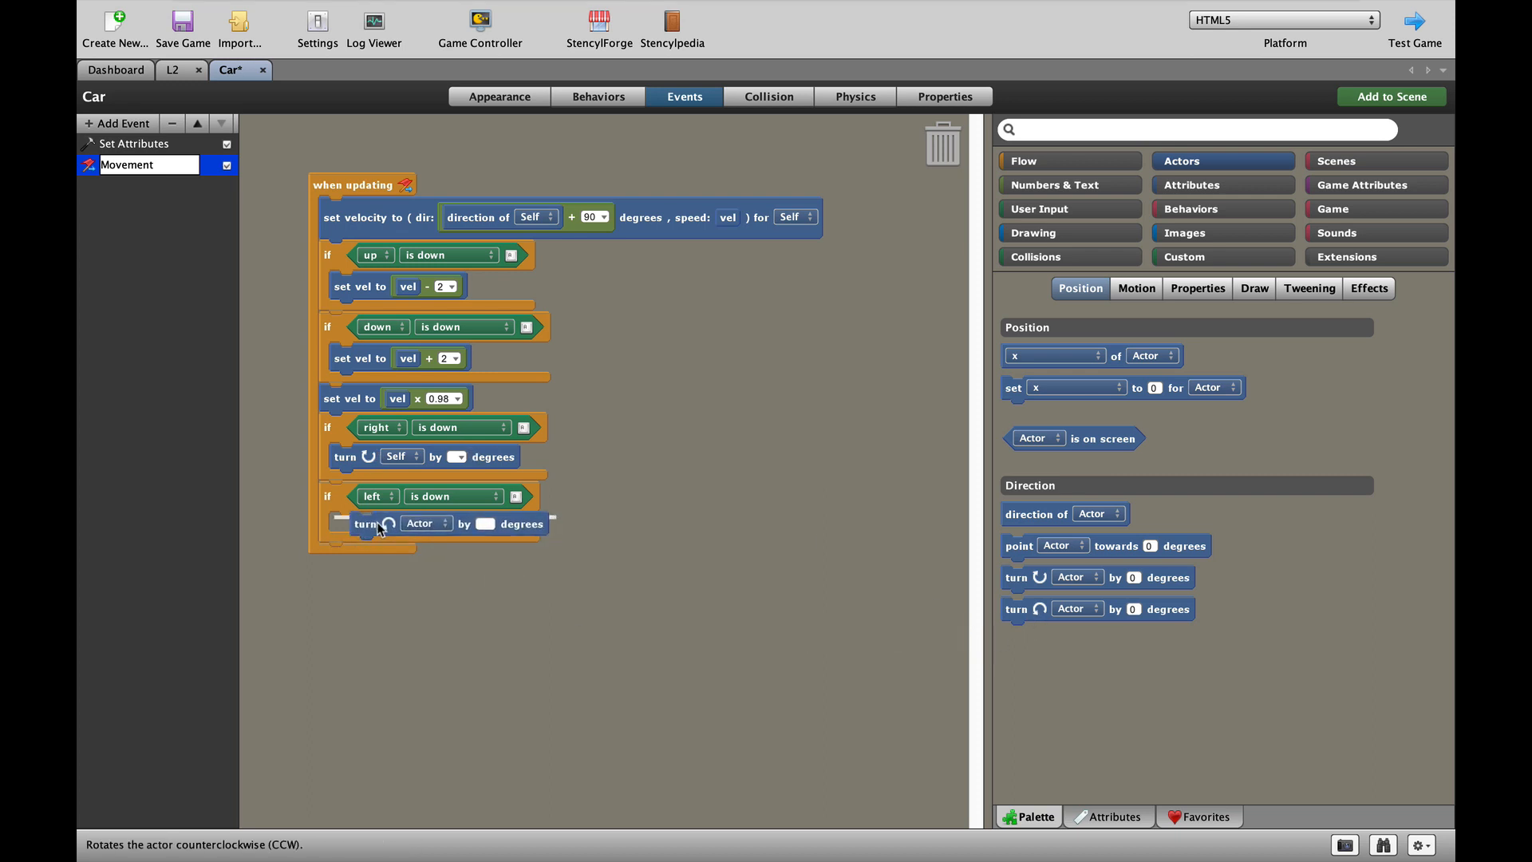
{"action": "left_click", "coordinate": [425, 524]}
{"action": "type", "text": "1"}
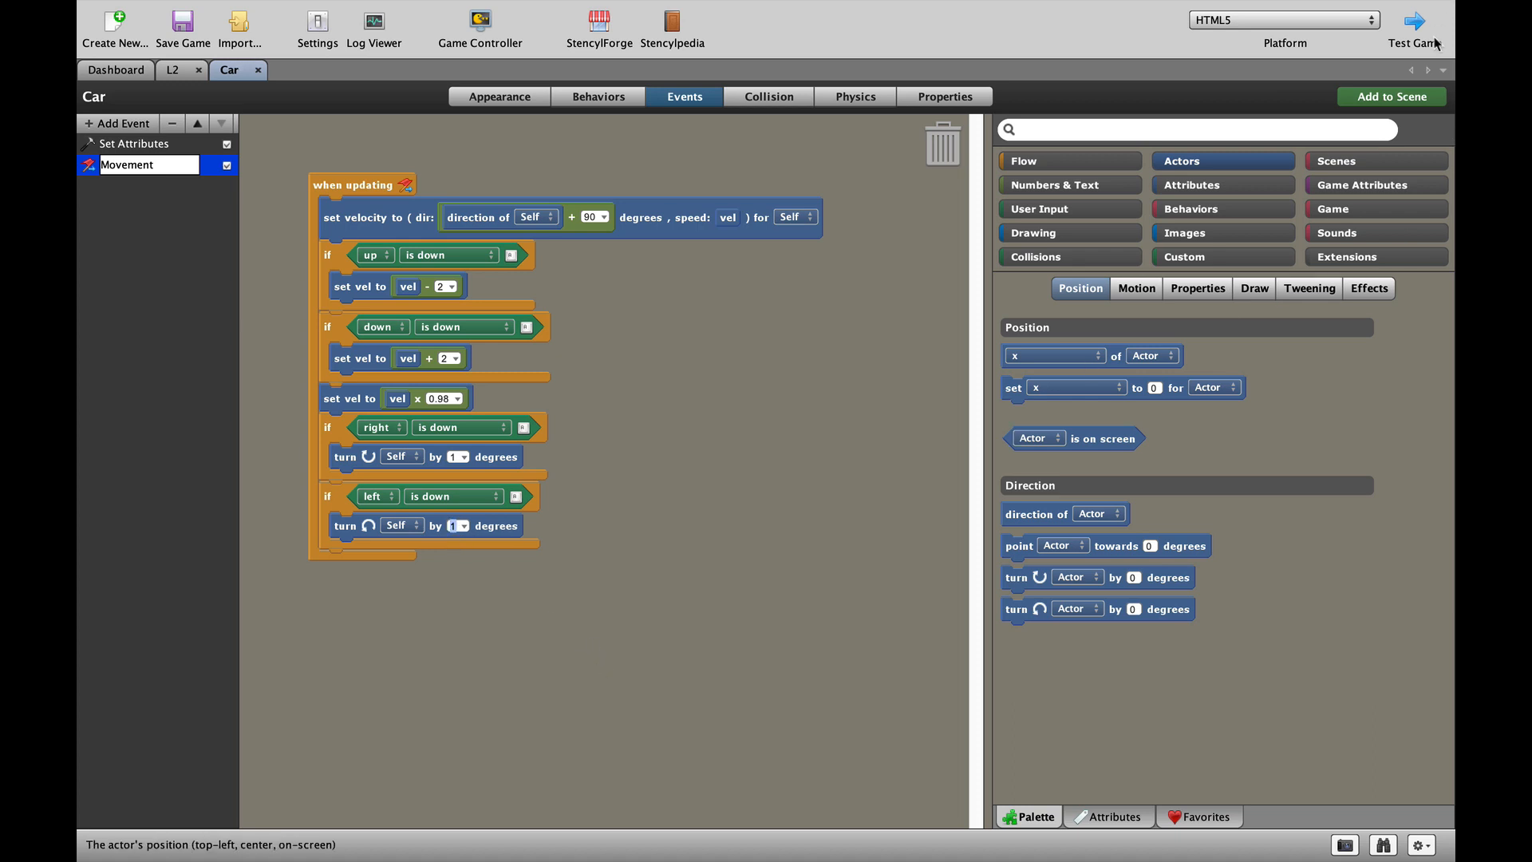
Test-drive the car with the arrow keys in Safari, then return to Stencyl
{"action": "left_click", "coordinate": [1414, 24]}
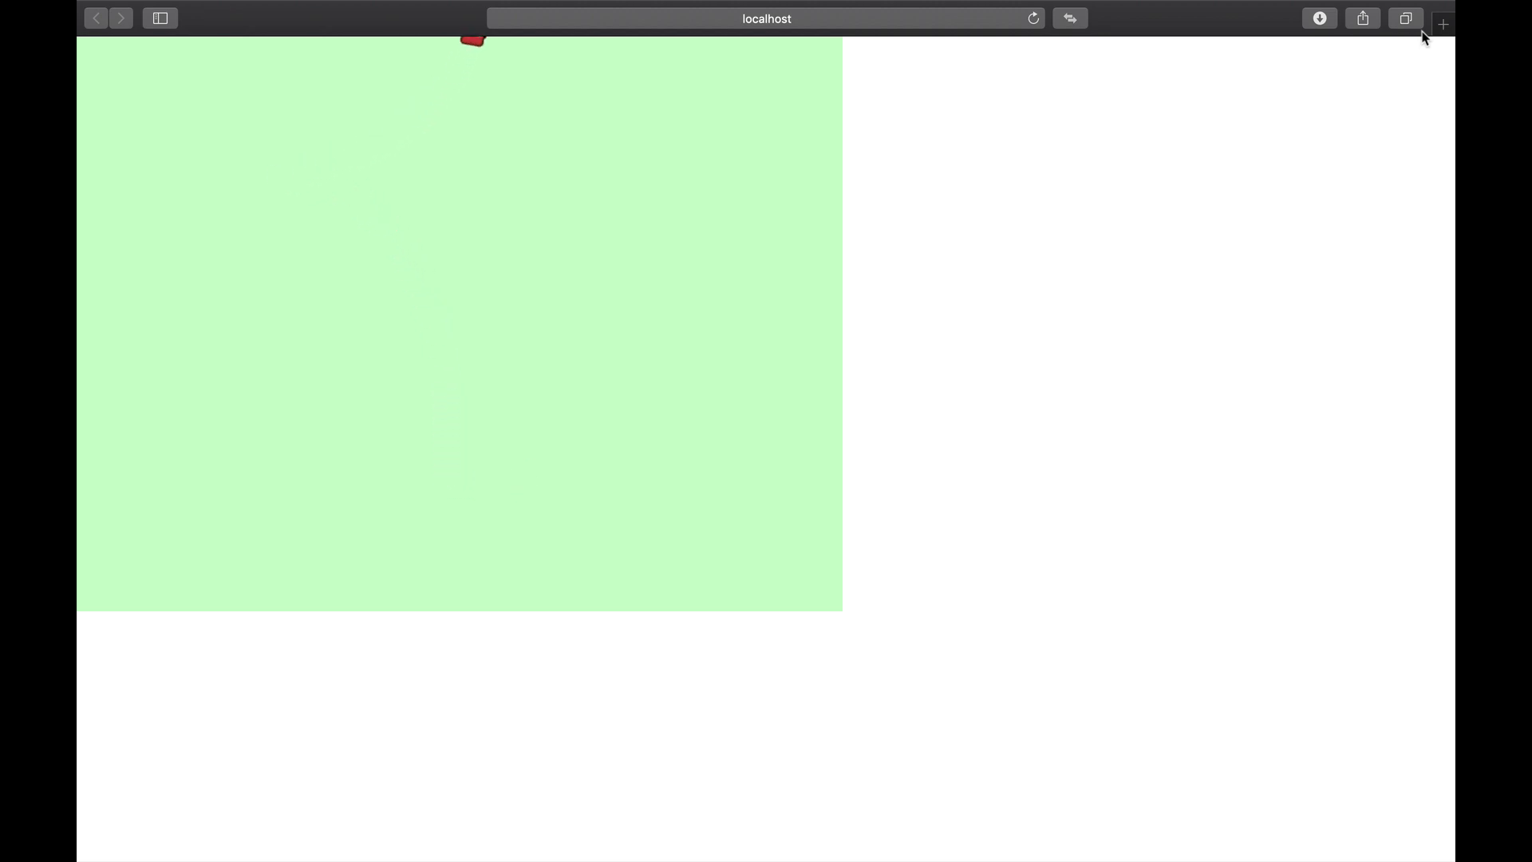
{"action": "left_click", "coordinate": [1032, 17]}
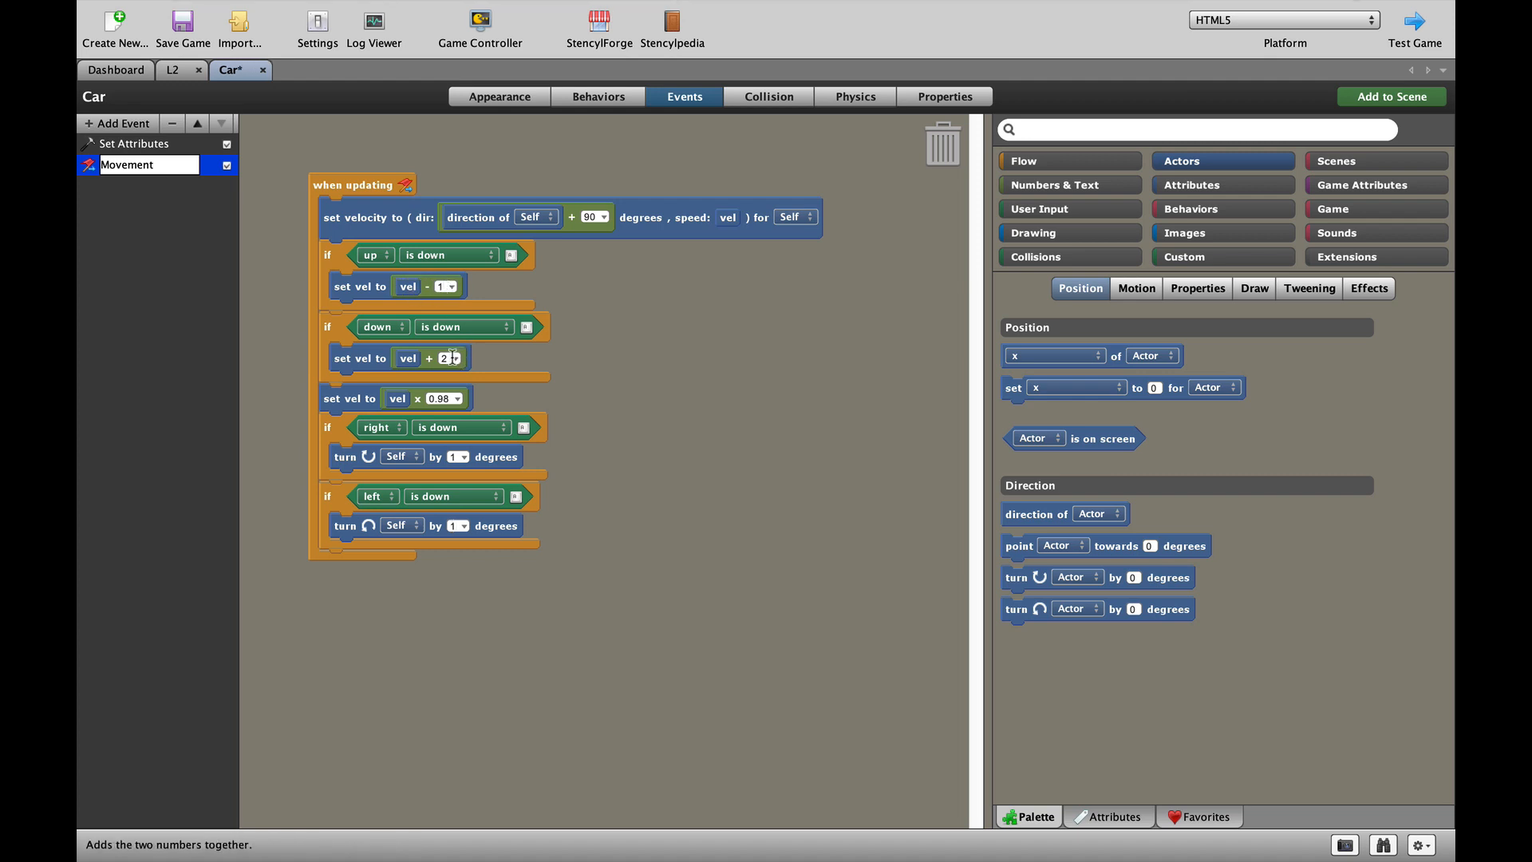
Set the down-key vel step to 1 and rerun the game in Safari
{"action": "left_click", "coordinate": [442, 357]}
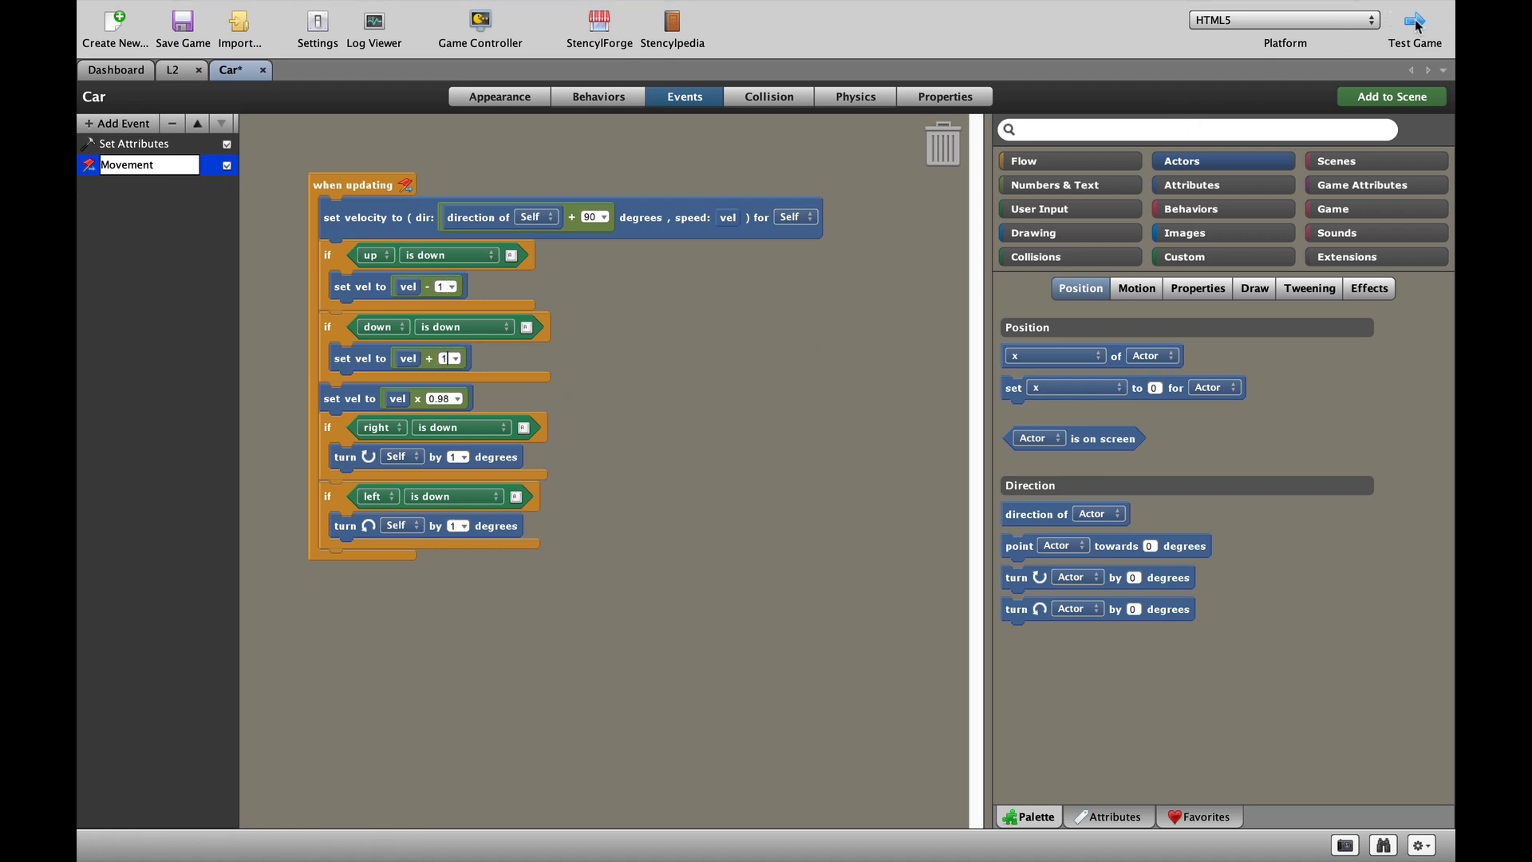
{"action": "left_click", "coordinate": [1415, 30]}
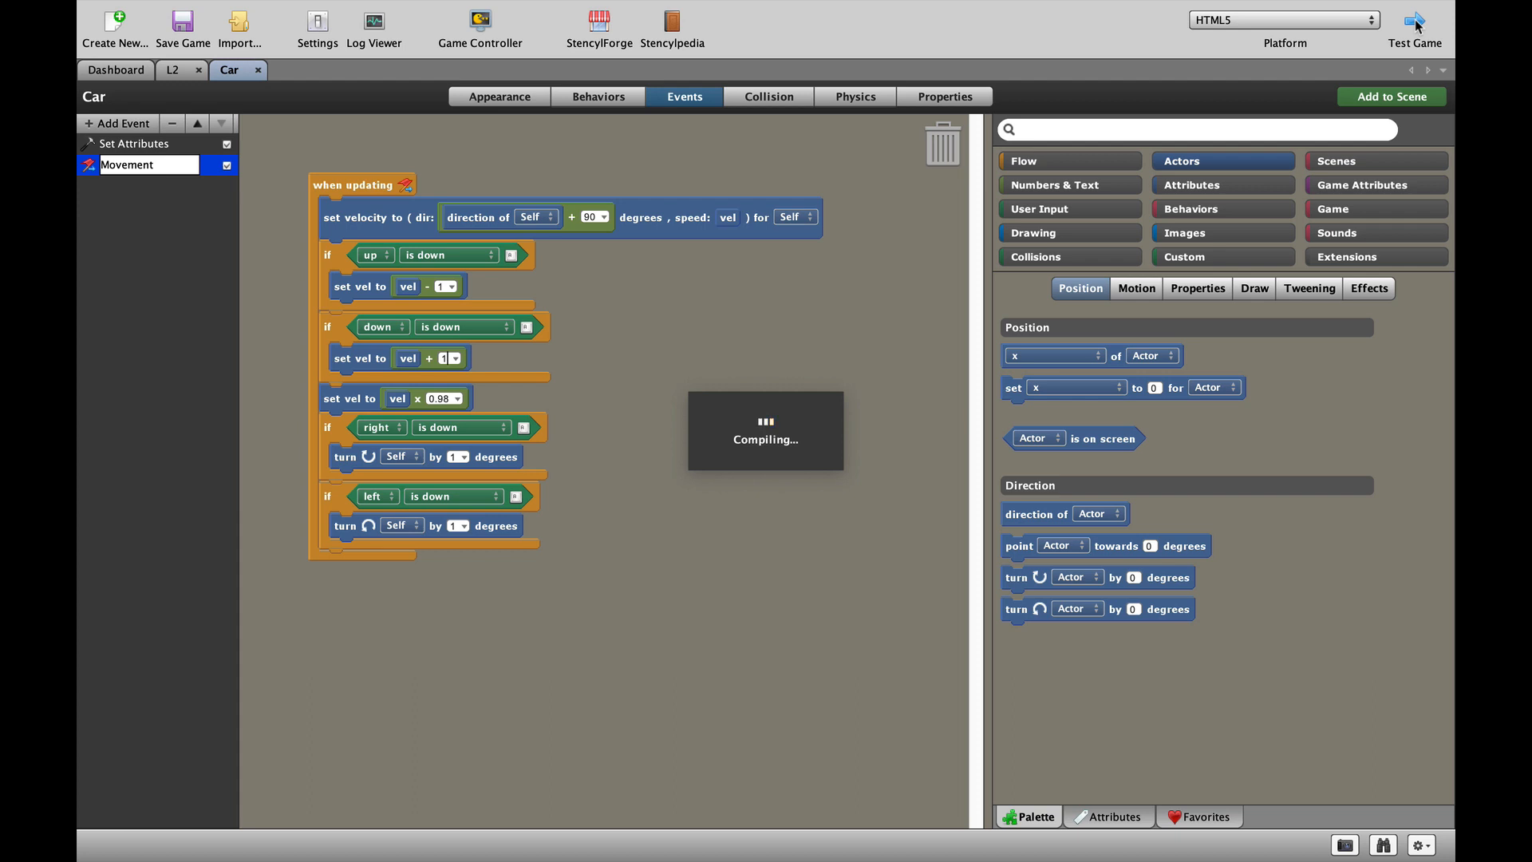
{"action": "left_click", "coordinate": [1414, 29]}
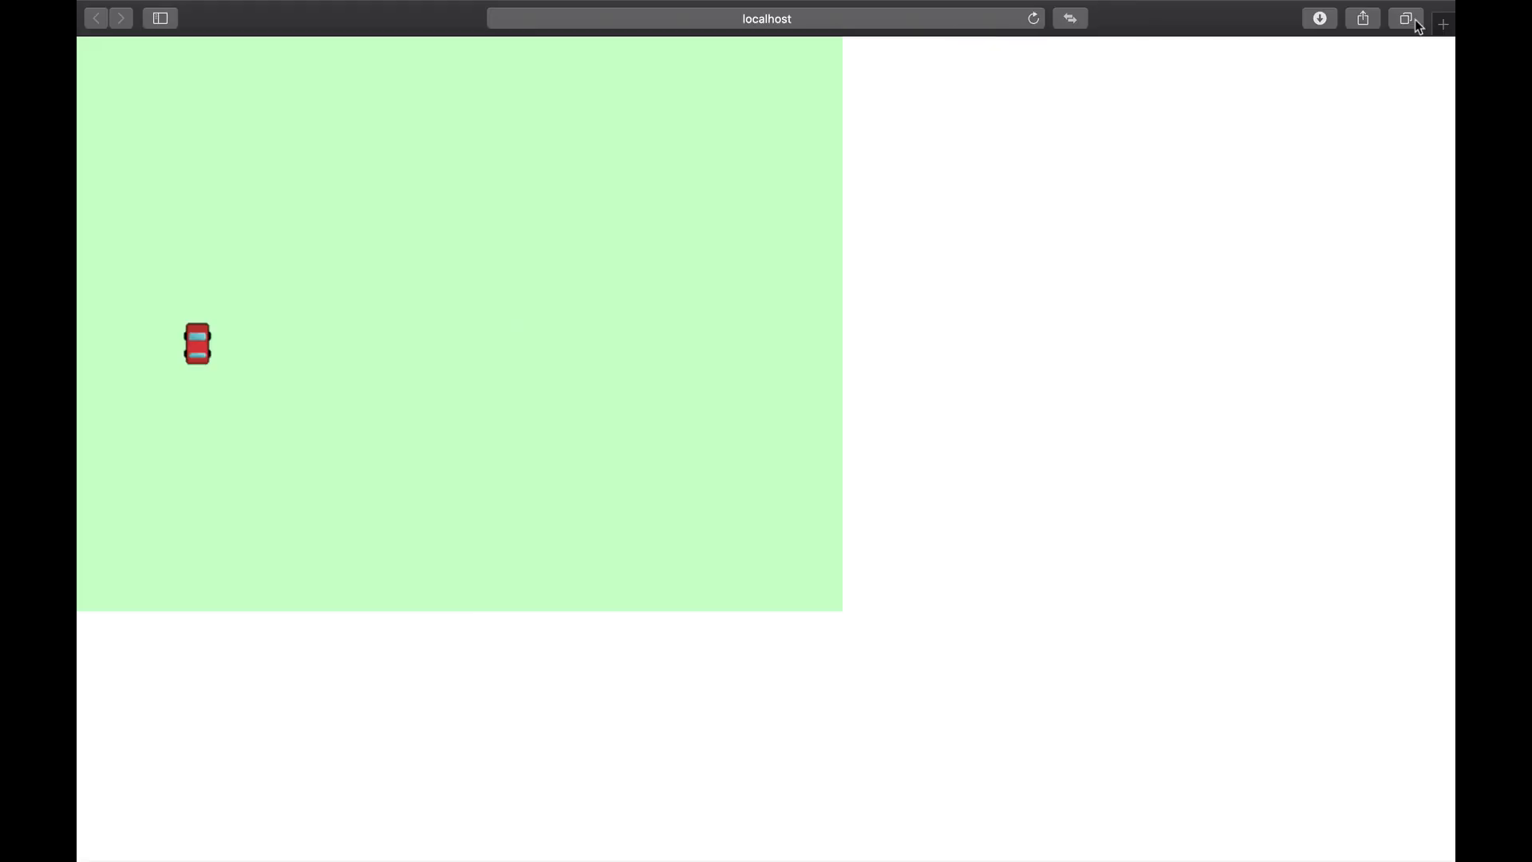